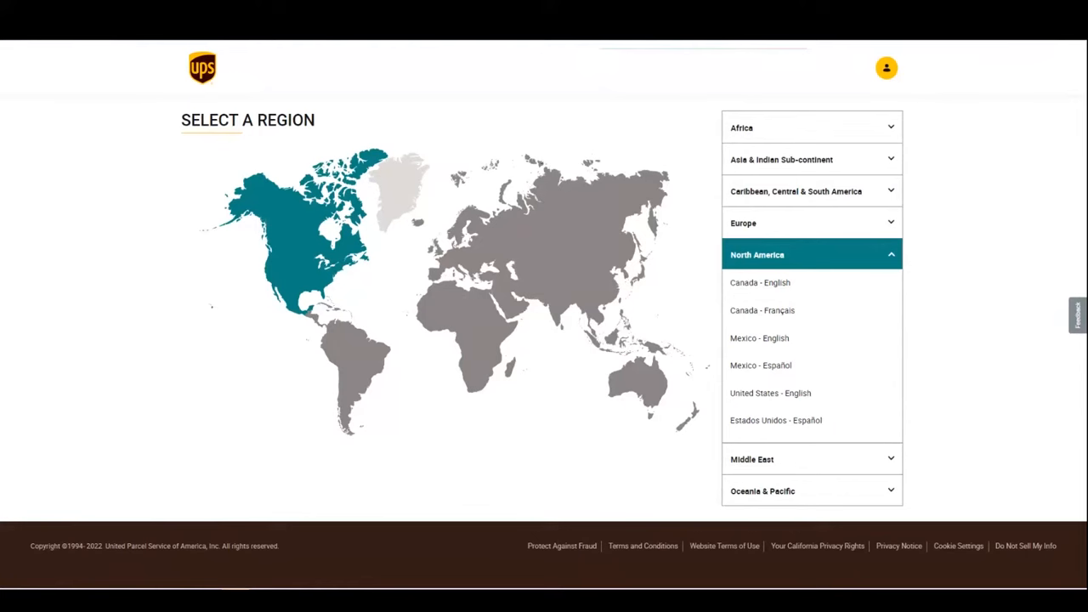
pyautogui.moveTo(772, 398)
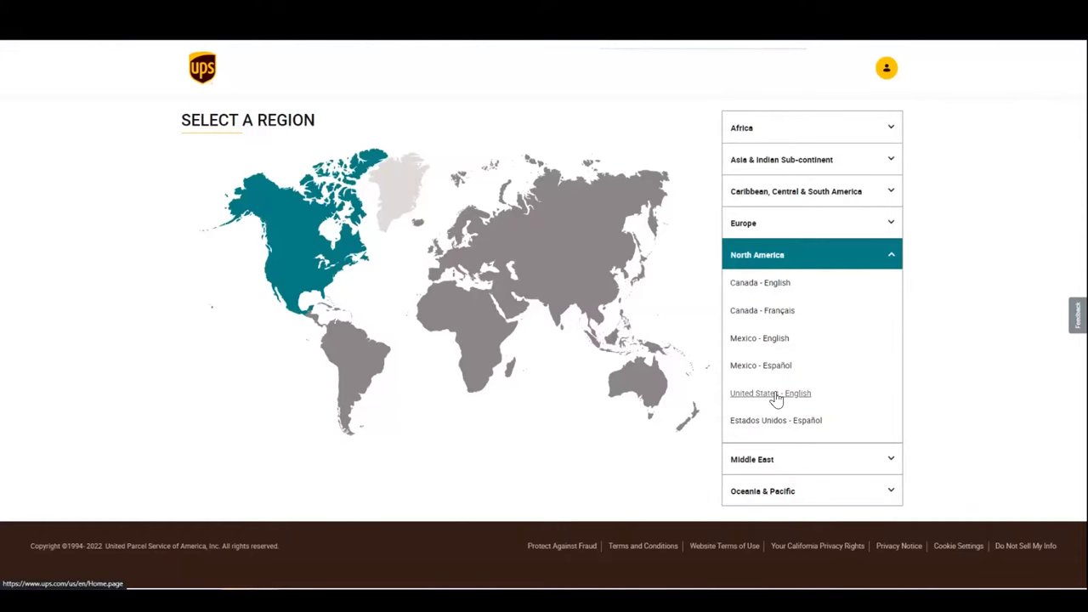
# Switch to the United States – English UPS site and start a new shipment.
pyautogui.click(770, 394)
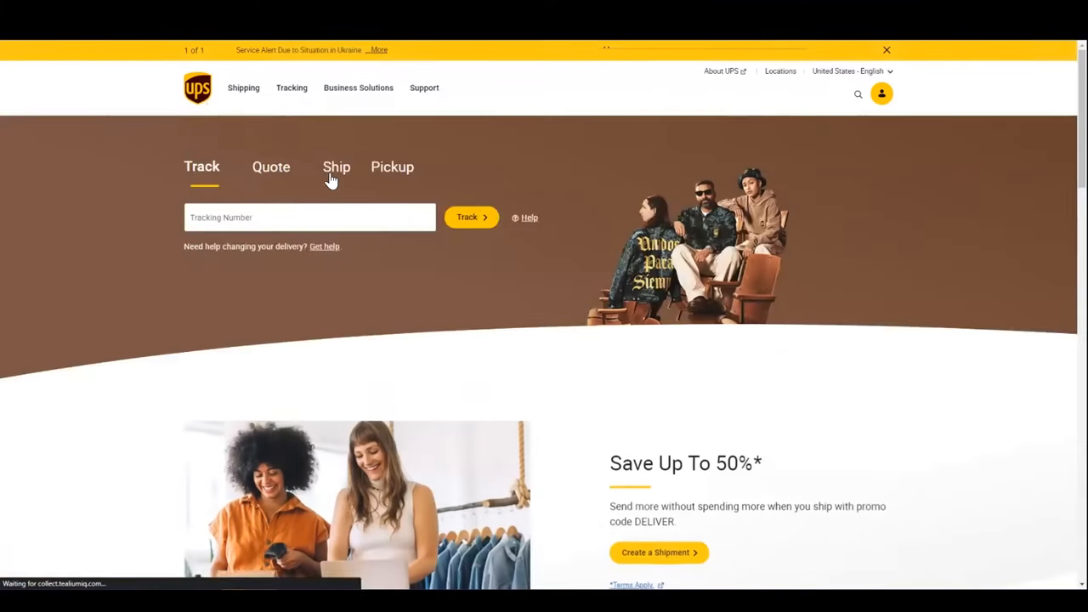
pyautogui.click(659, 551)
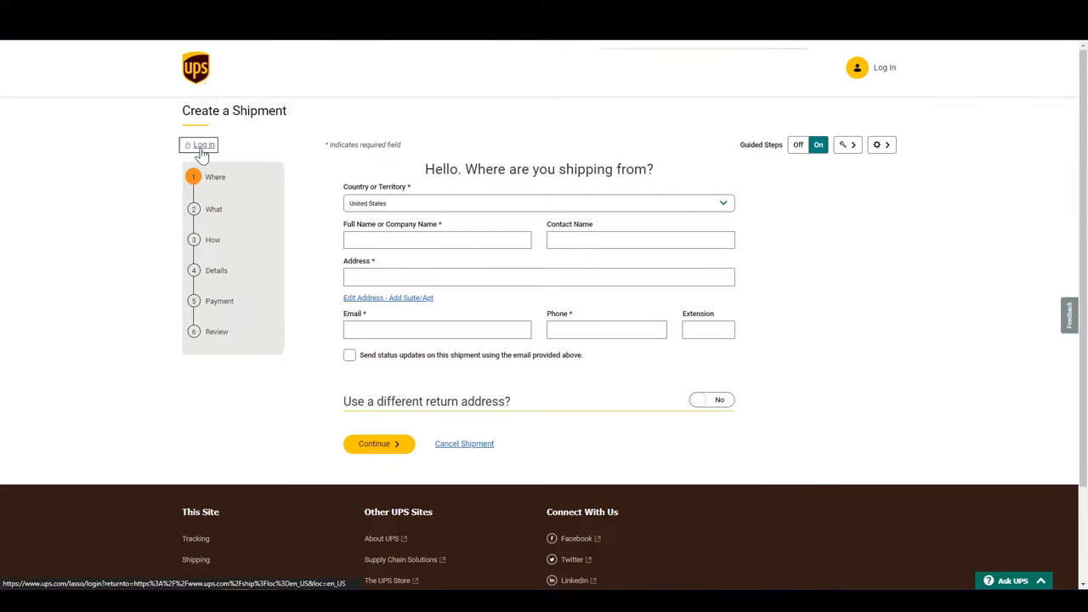
# Log in to the UPS account to load the saved US ship-from address.
pyautogui.click(203, 144)
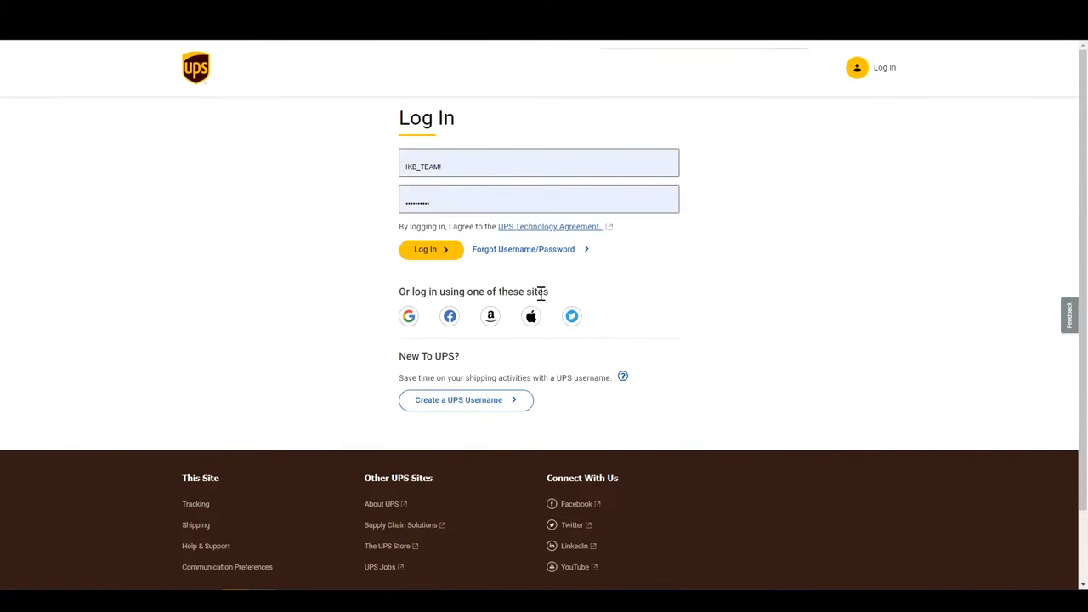
pyautogui.click(426, 249)
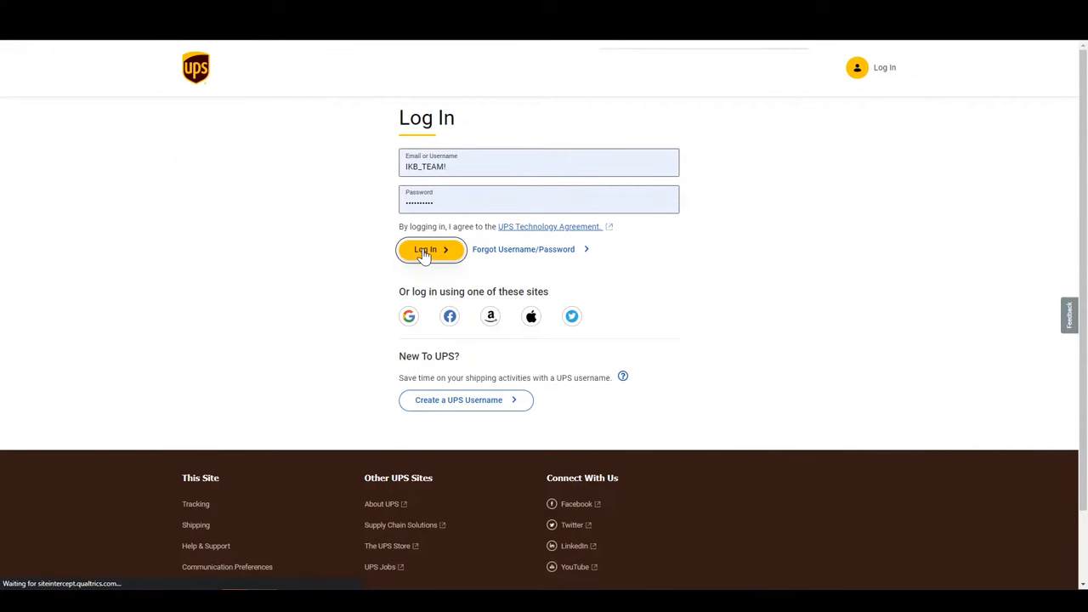
pyautogui.click(424, 249)
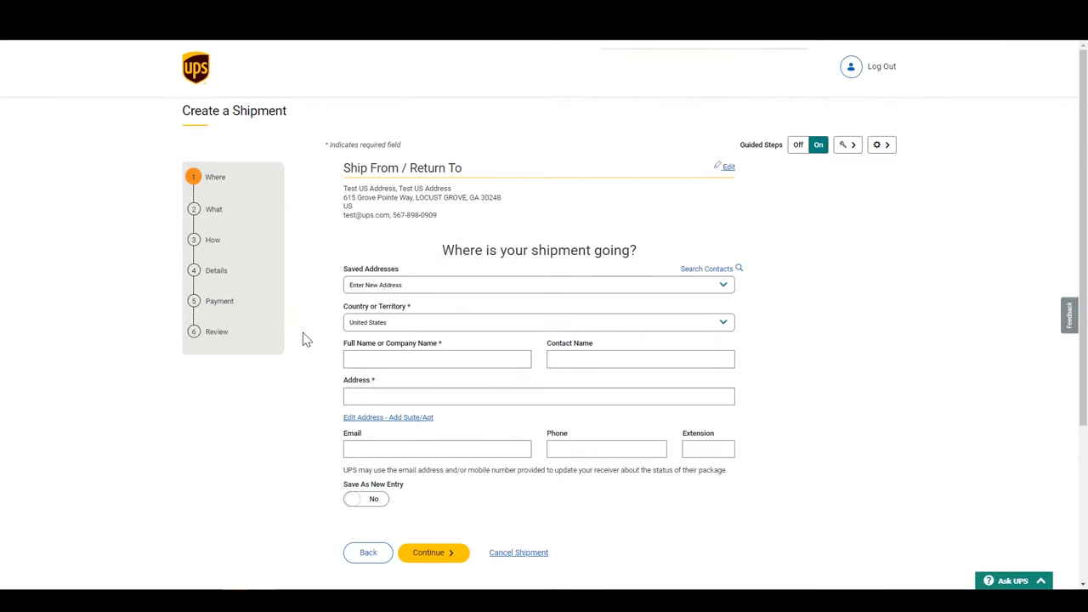
pyautogui.moveTo(418, 160)
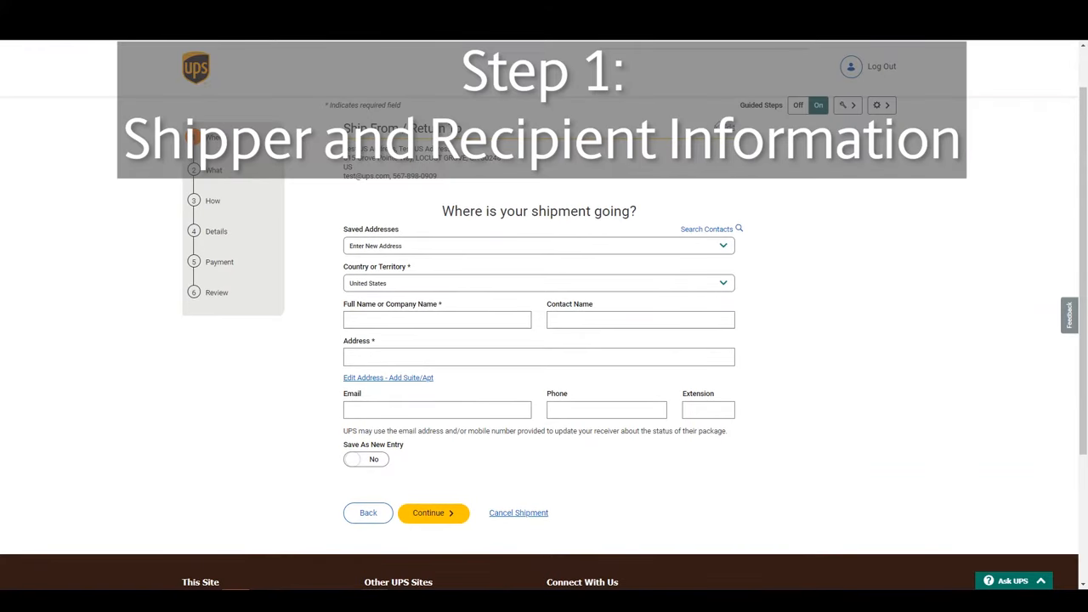
pyautogui.moveTo(489, 324)
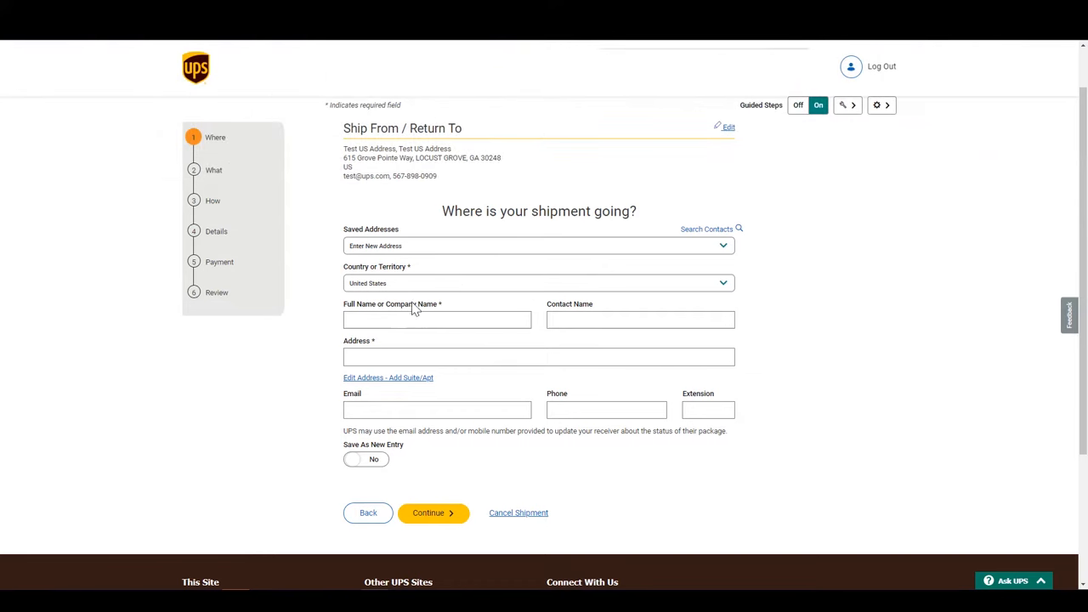
# Select Canada Address from the Saved Addresses dropdown as the ship-to address.
pyautogui.click(537, 246)
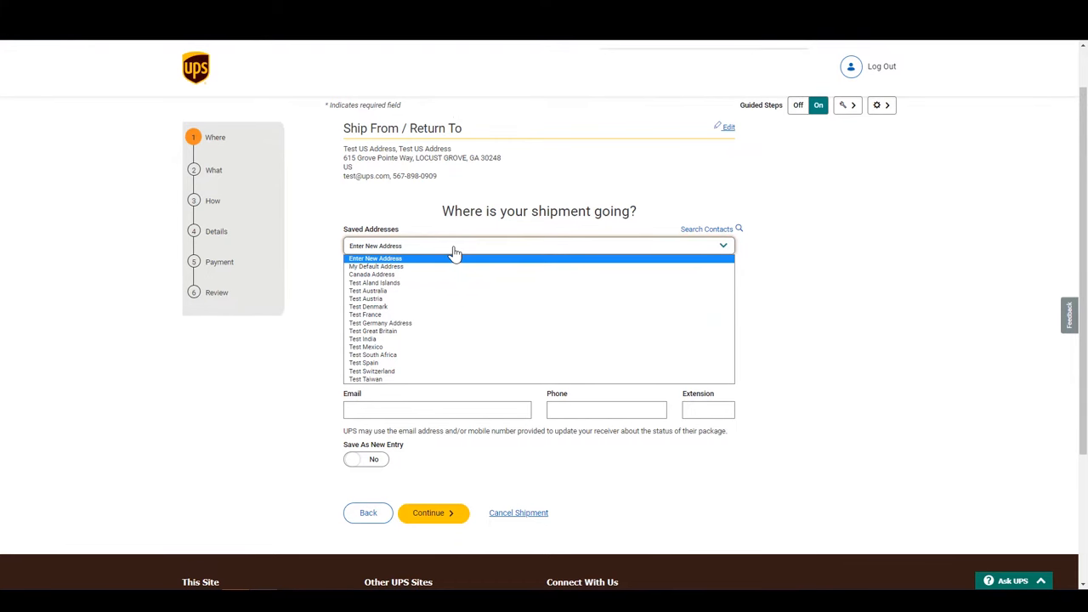
pyautogui.click(372, 275)
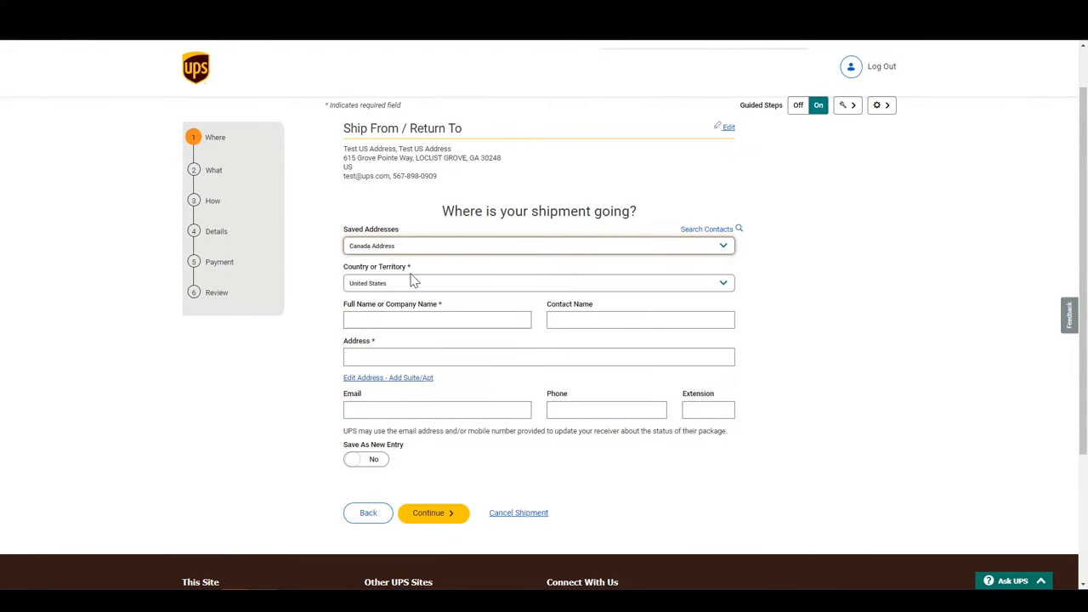
# Apply the saved Canada address and review the Toronto recipient's name, address, email and phone.
pyautogui.click(537, 246)
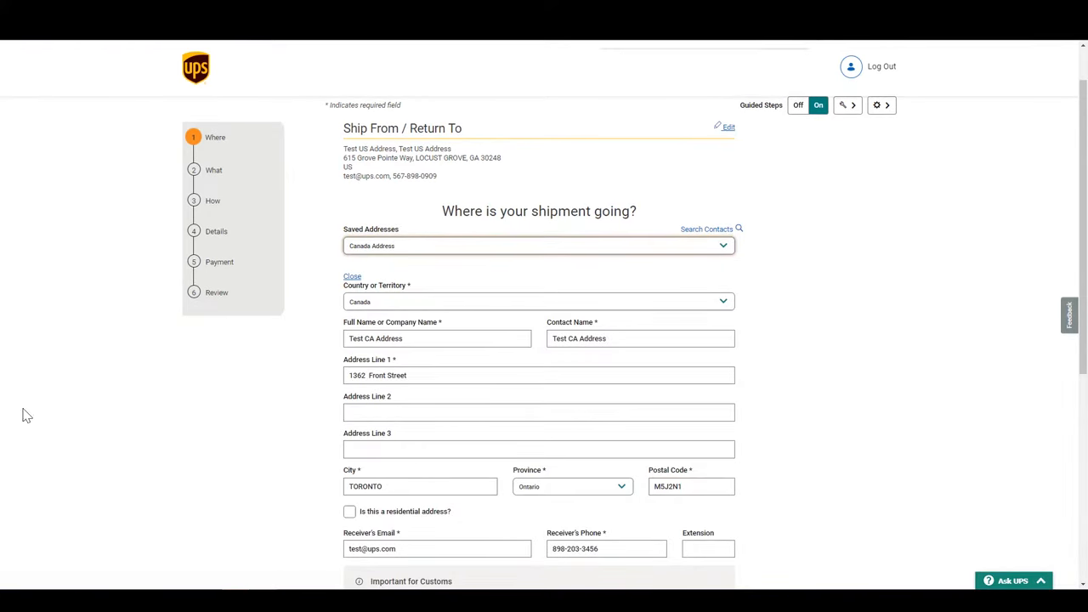
pyautogui.scroll(-3)
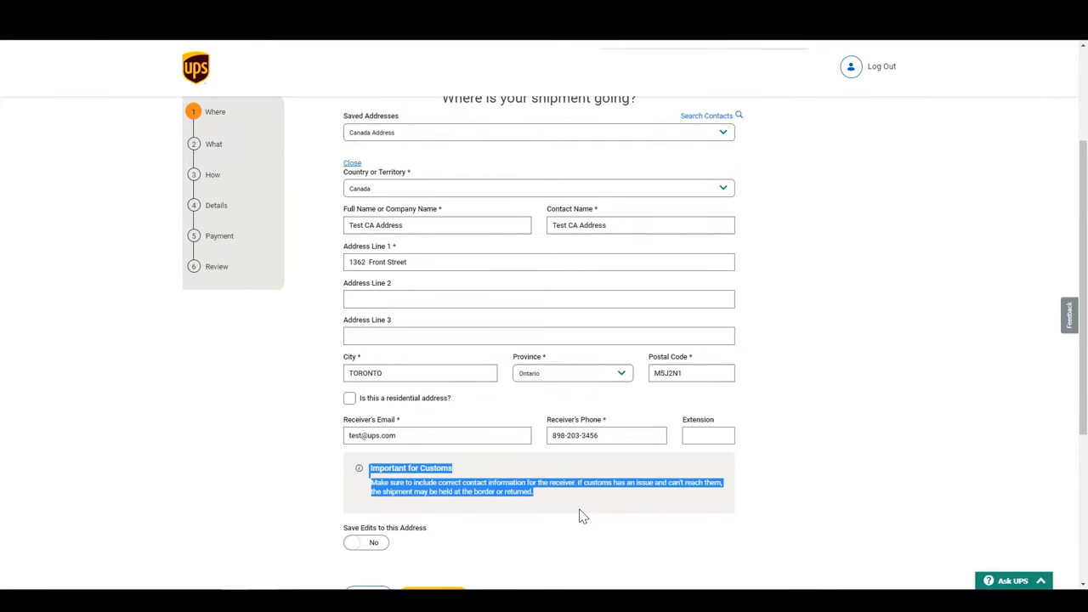
pyautogui.click(437, 435)
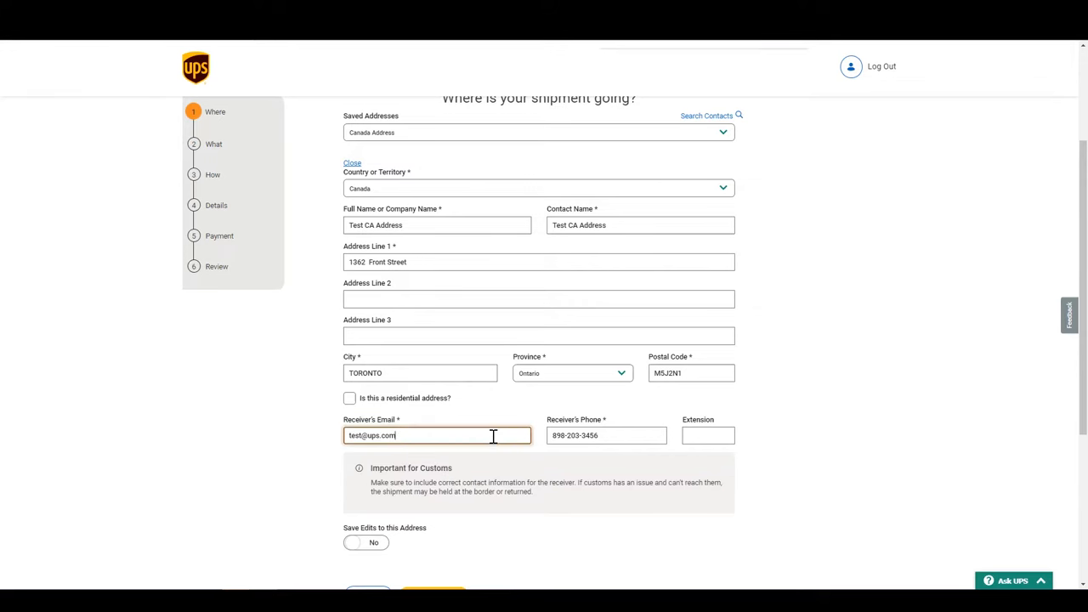
pyautogui.click(606, 435)
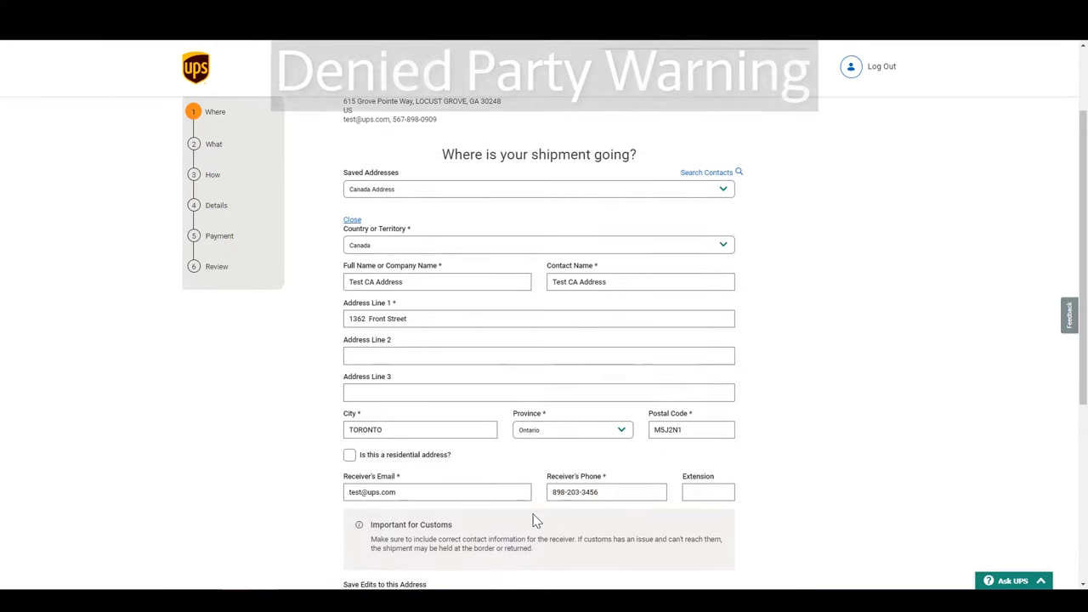
pyautogui.click(539, 319)
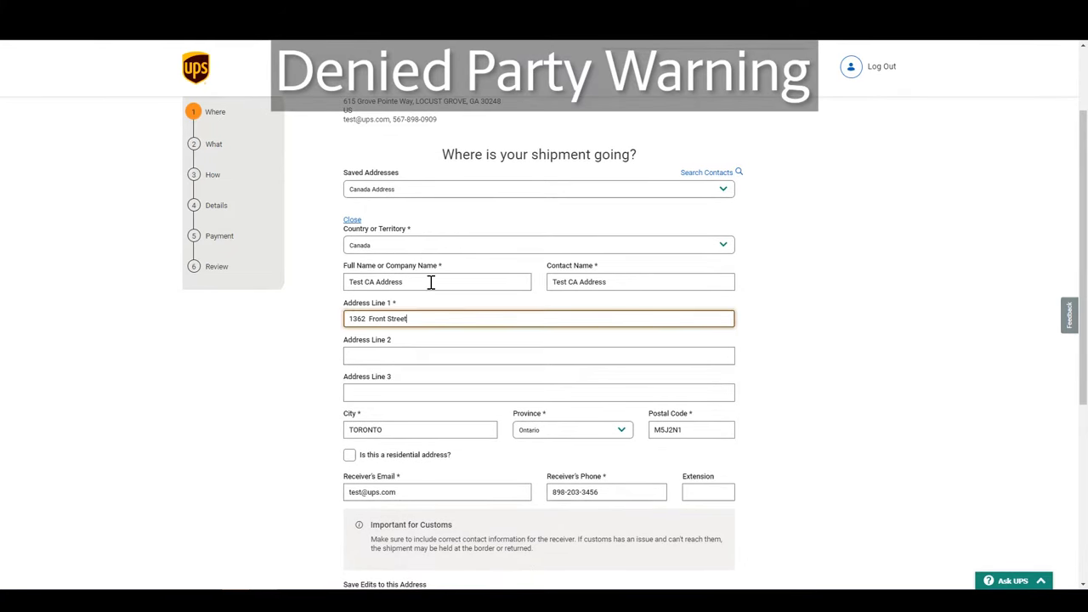
pyautogui.click(430, 281)
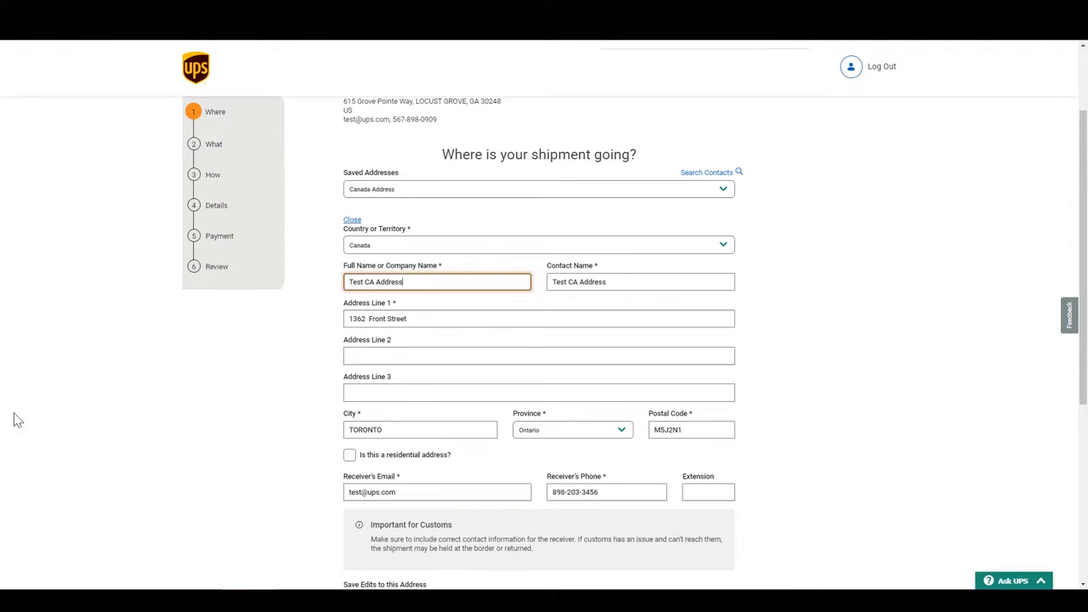
pyautogui.scroll(-3)
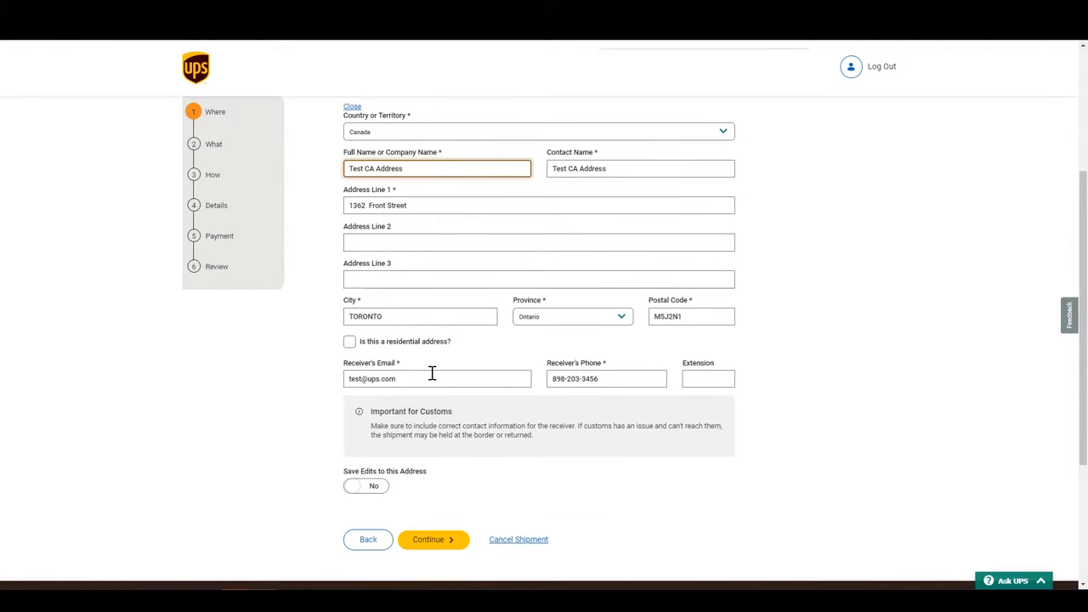
pyautogui.click(436, 168)
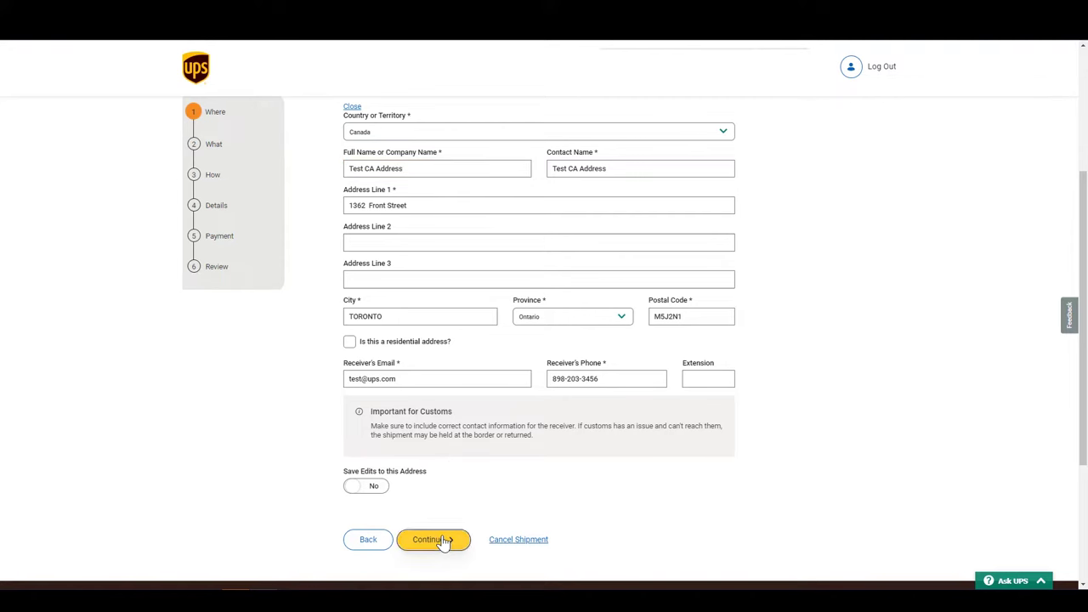
# Continue to package details and enter a Package 1 weight of 3 lbs.
pyautogui.click(433, 540)
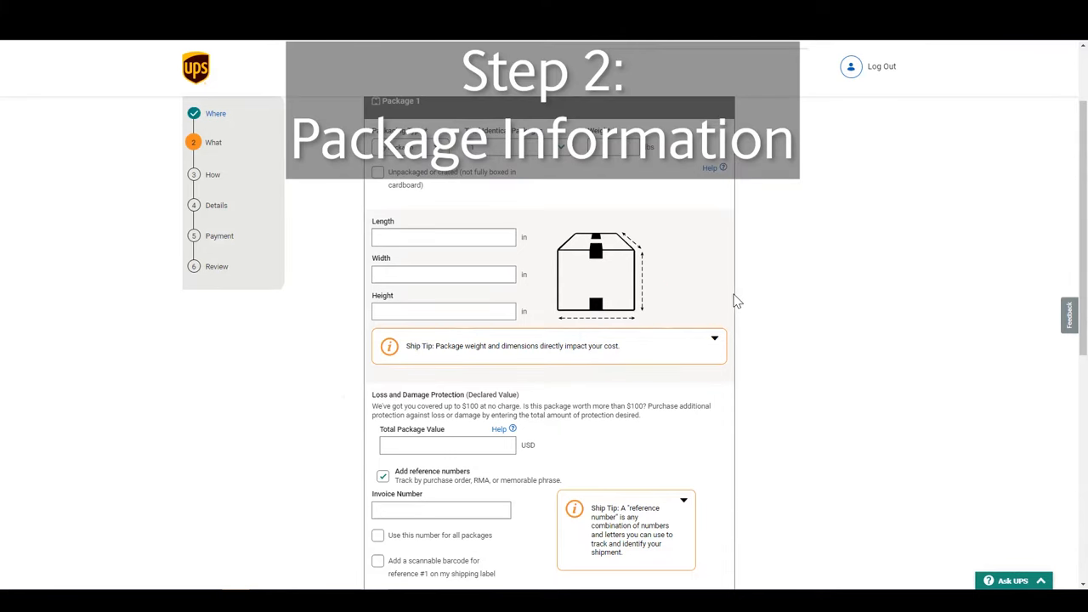
pyautogui.scroll(-3)
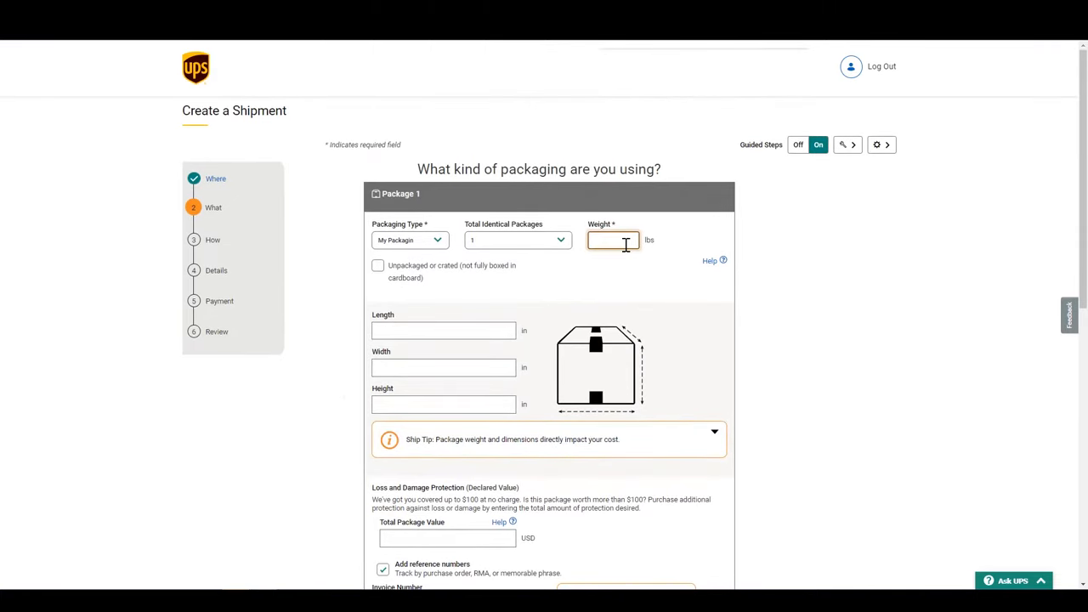
pyautogui.write('3')
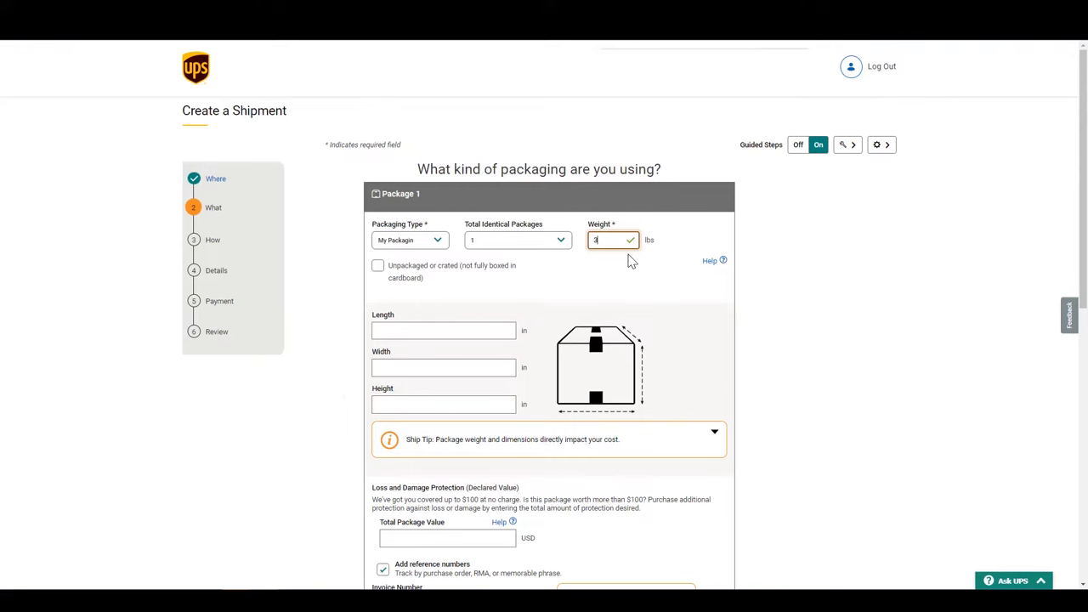
pyautogui.scroll(-3)
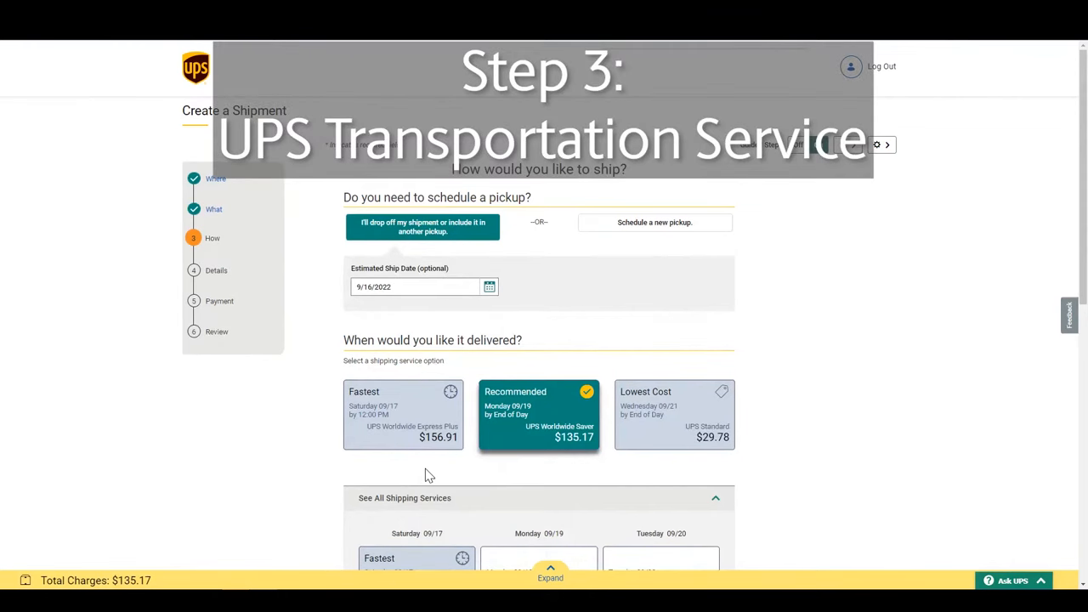
pyautogui.moveTo(424, 472)
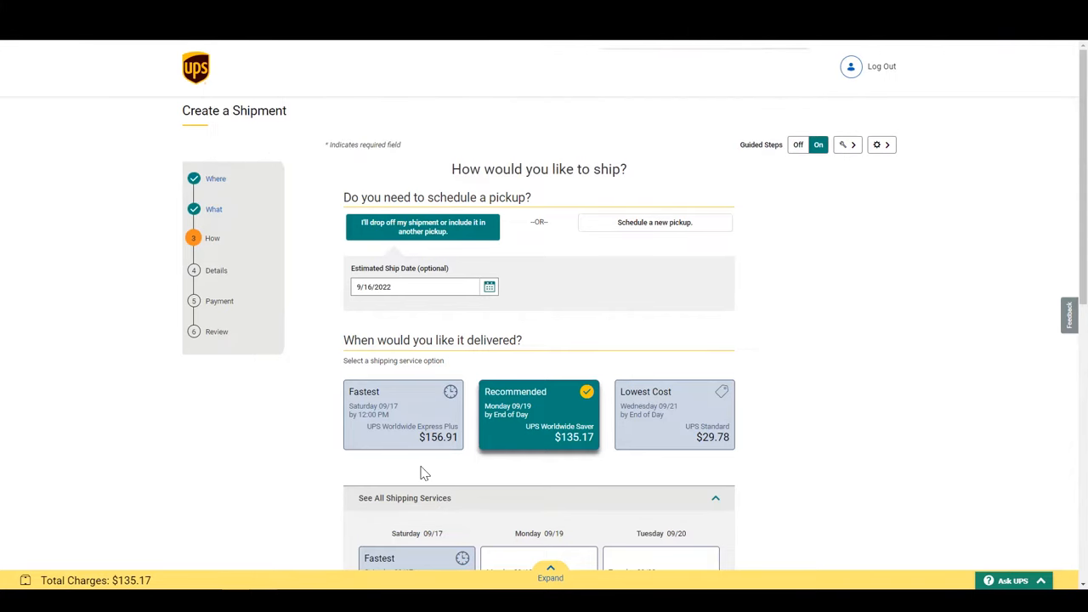
# Select the lowest-cost UPS Standard service at $29.78 and continue to customs details.
pyautogui.scroll(-3)
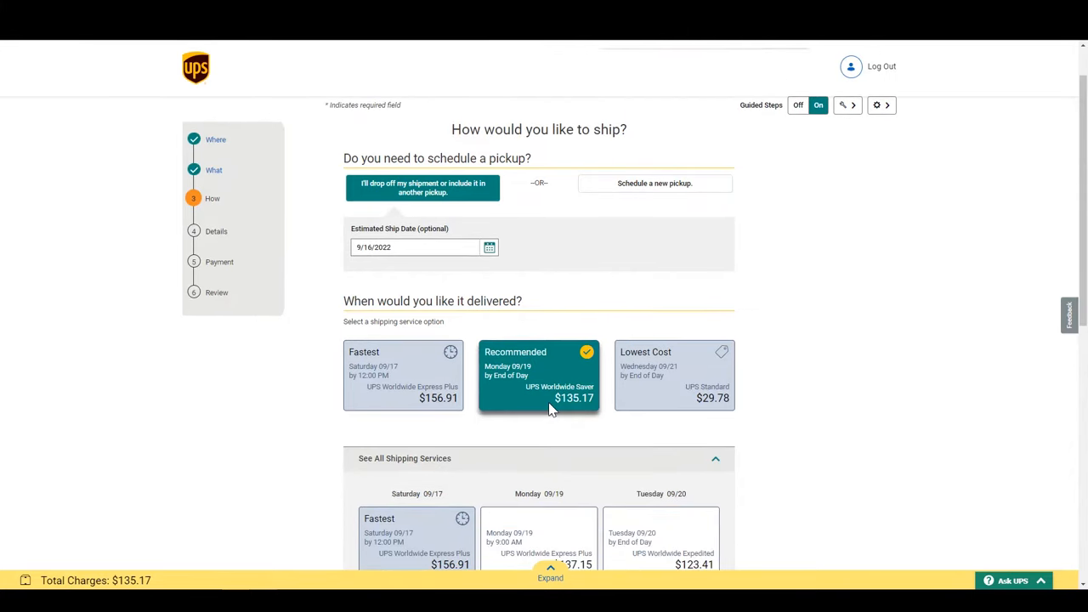
pyautogui.scroll(-3)
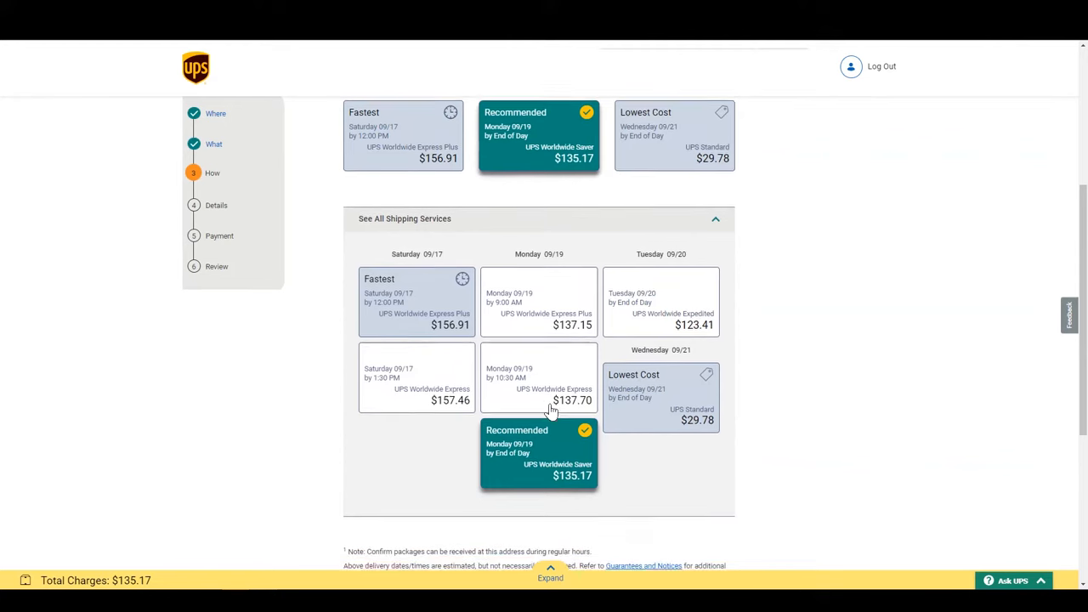
pyautogui.scroll(-3)
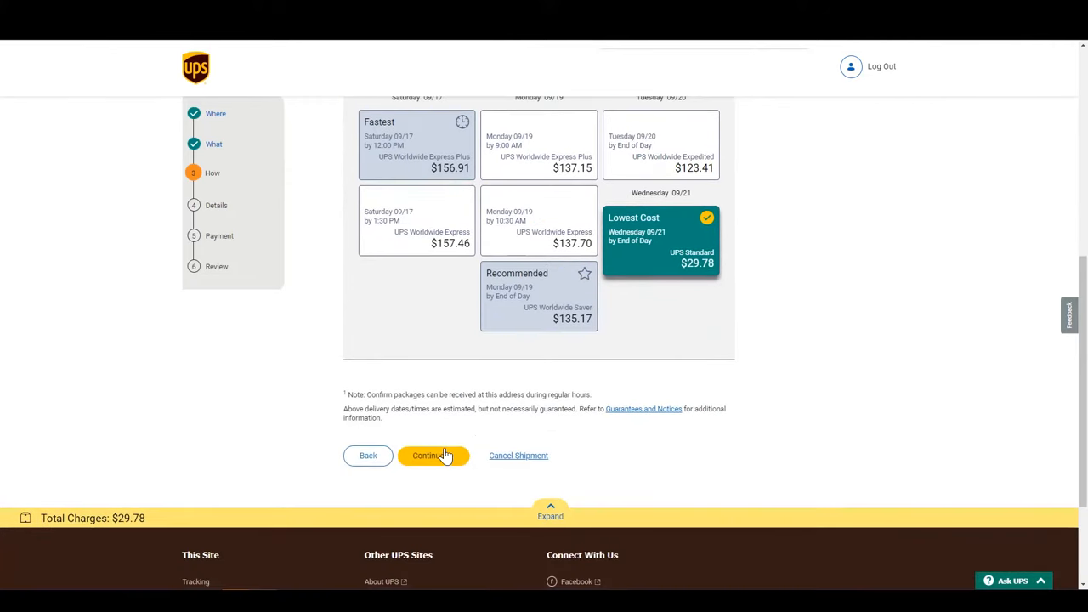
pyautogui.click(432, 455)
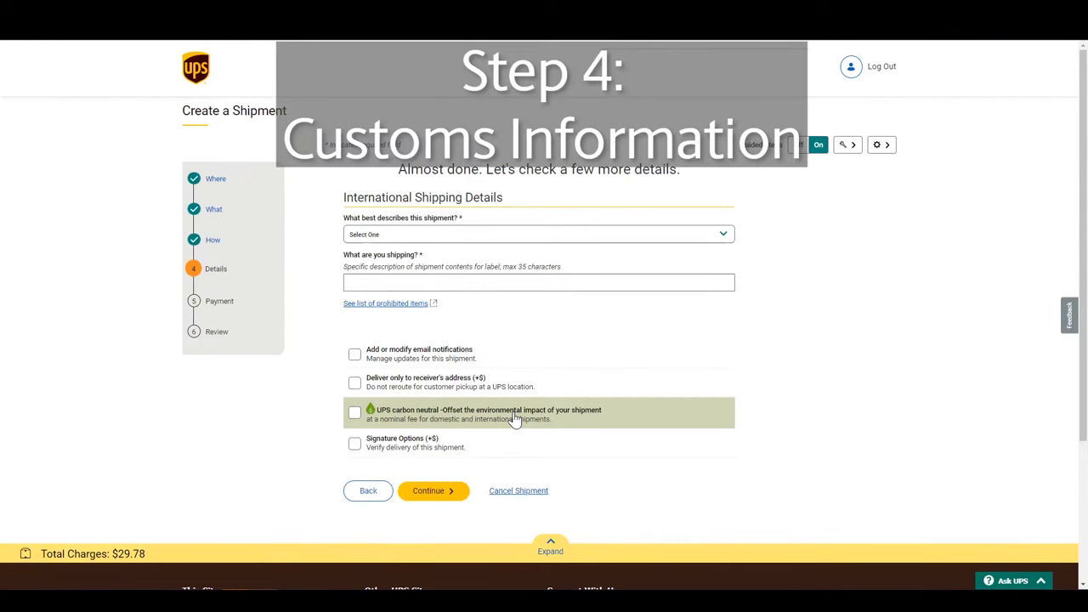
pyautogui.moveTo(521, 414)
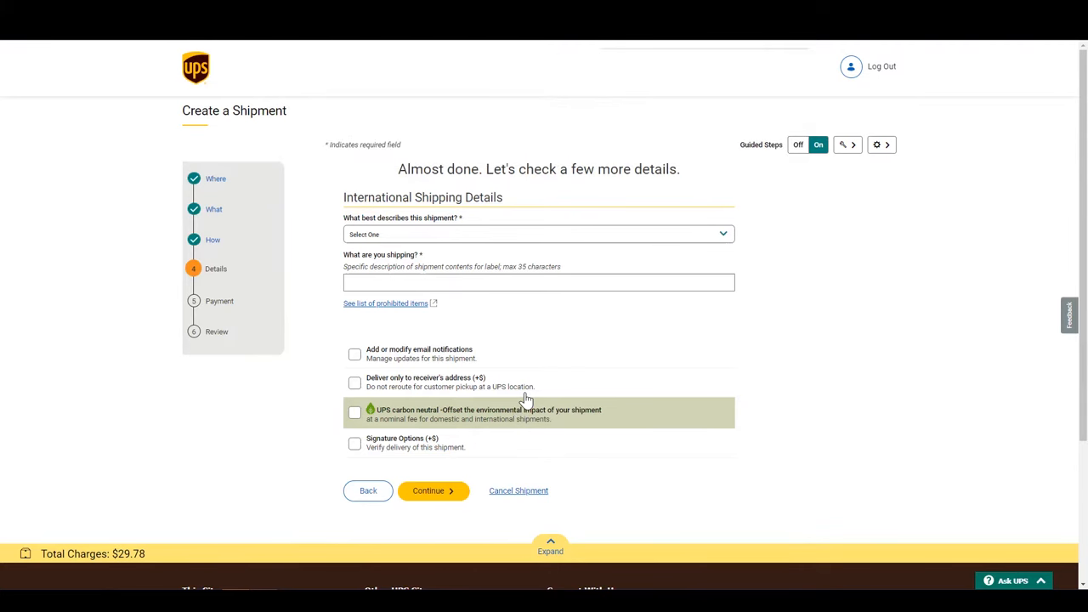
pyautogui.moveTo(543, 393)
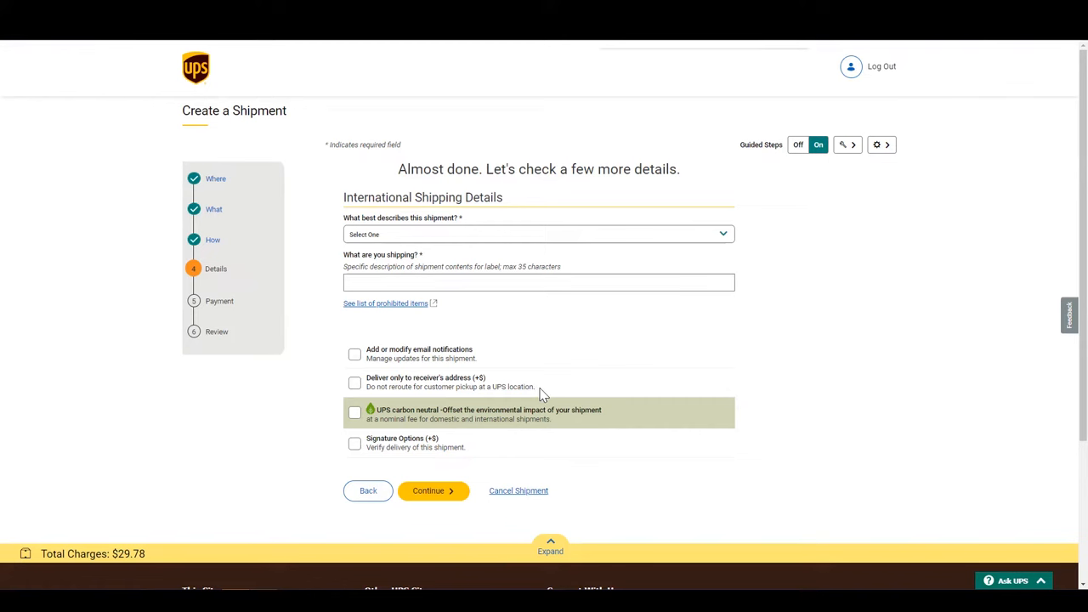
pyautogui.moveTo(508, 241)
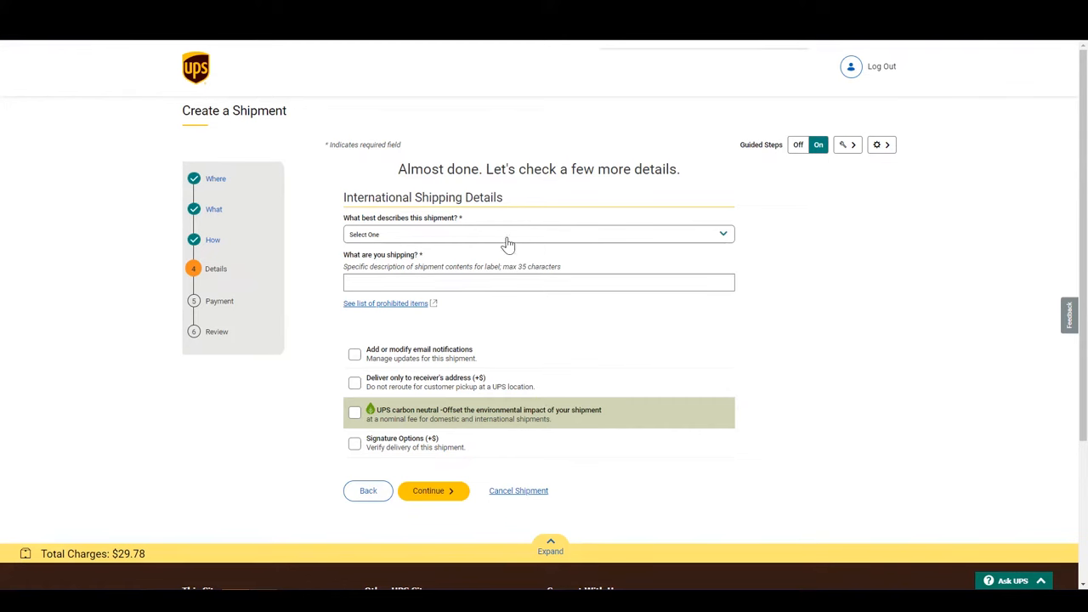
# Mark the shipment as 'I am selling these items' and describe it as Children educational books.
pyautogui.click(538, 233)
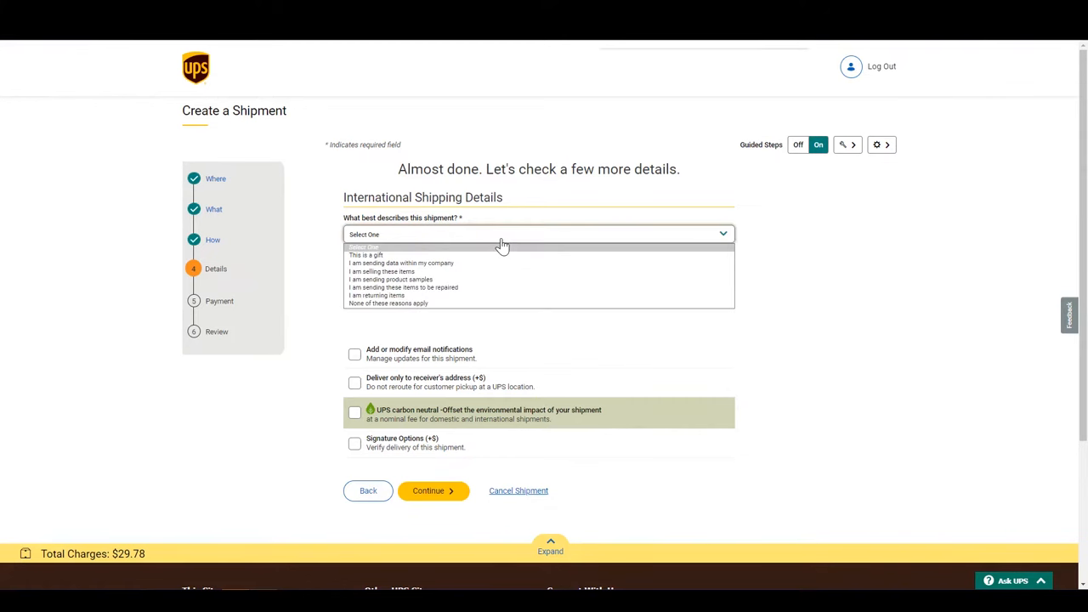
pyautogui.click(379, 271)
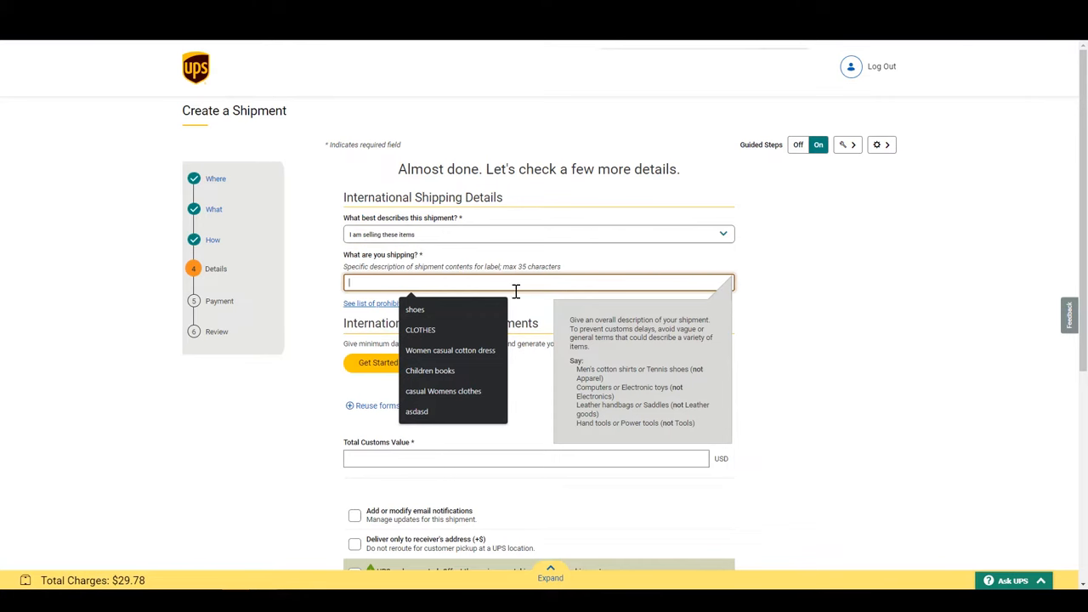
pyautogui.moveTo(512, 286)
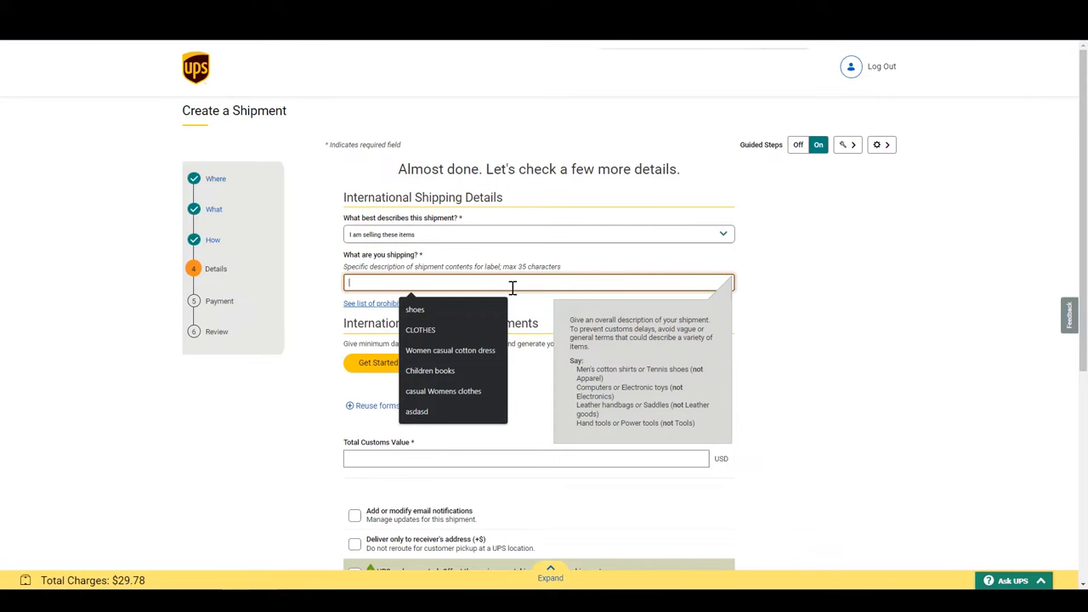
pyautogui.write('Children educational books')
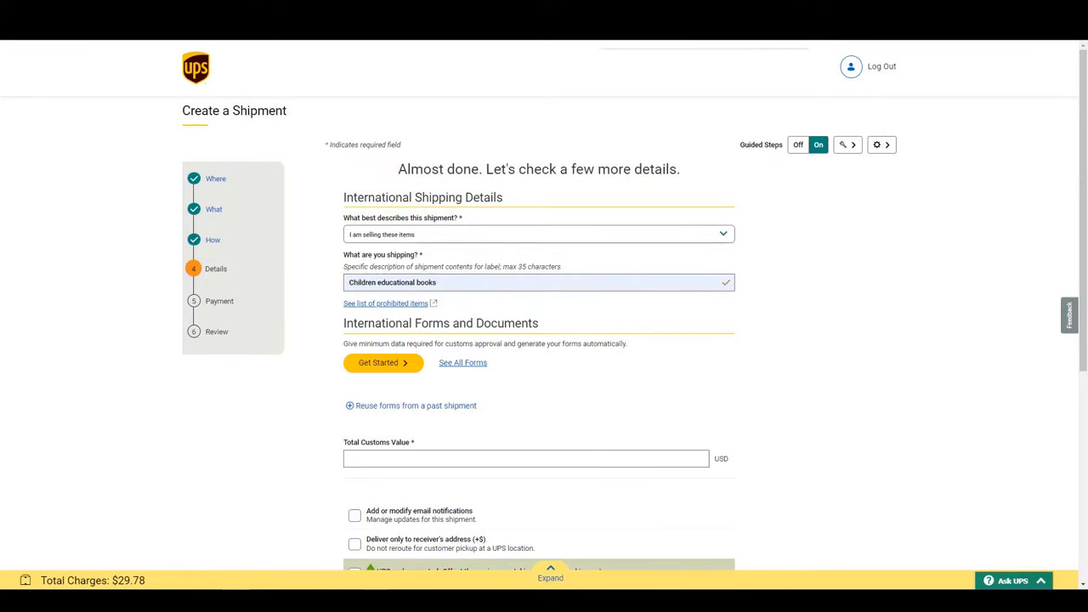
# Add the saved Books product, quantity 1 at 10.00 USD, and proceed to Review Products.
pyautogui.click(382, 363)
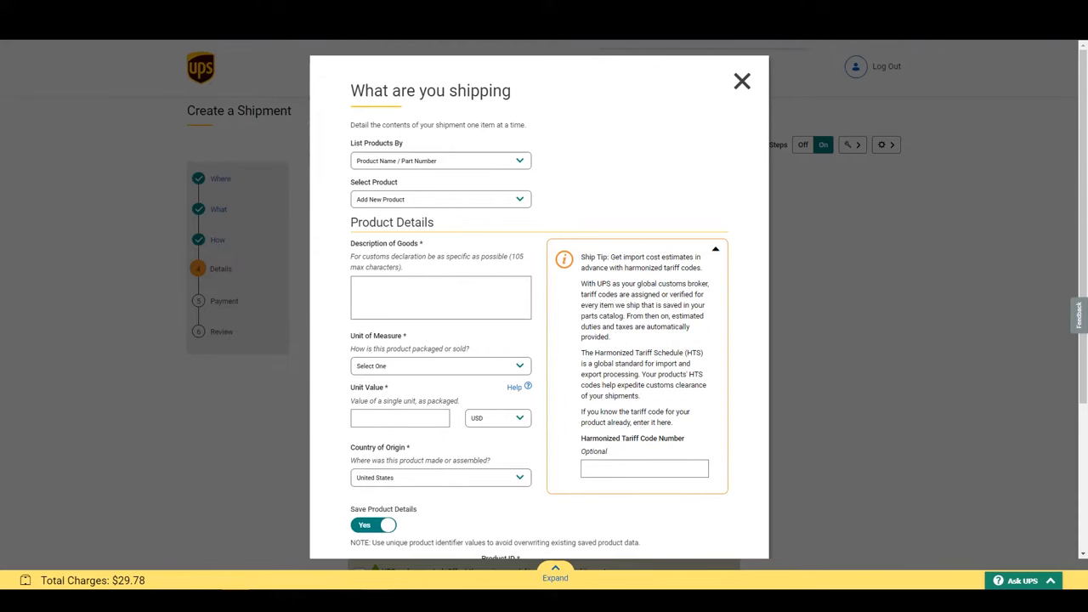
pyautogui.moveTo(332, 238)
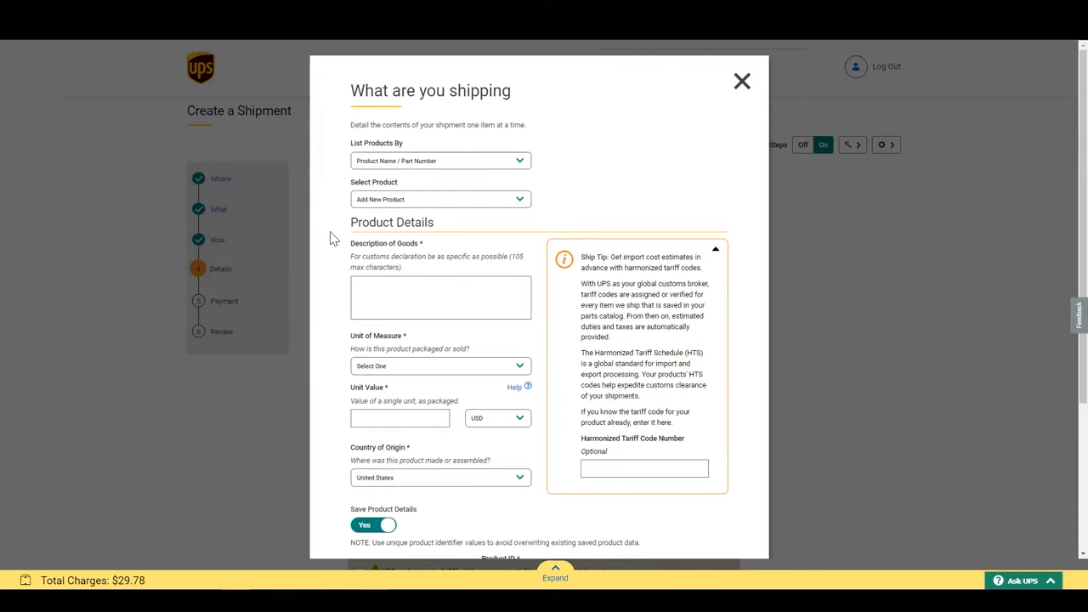
pyautogui.click(439, 198)
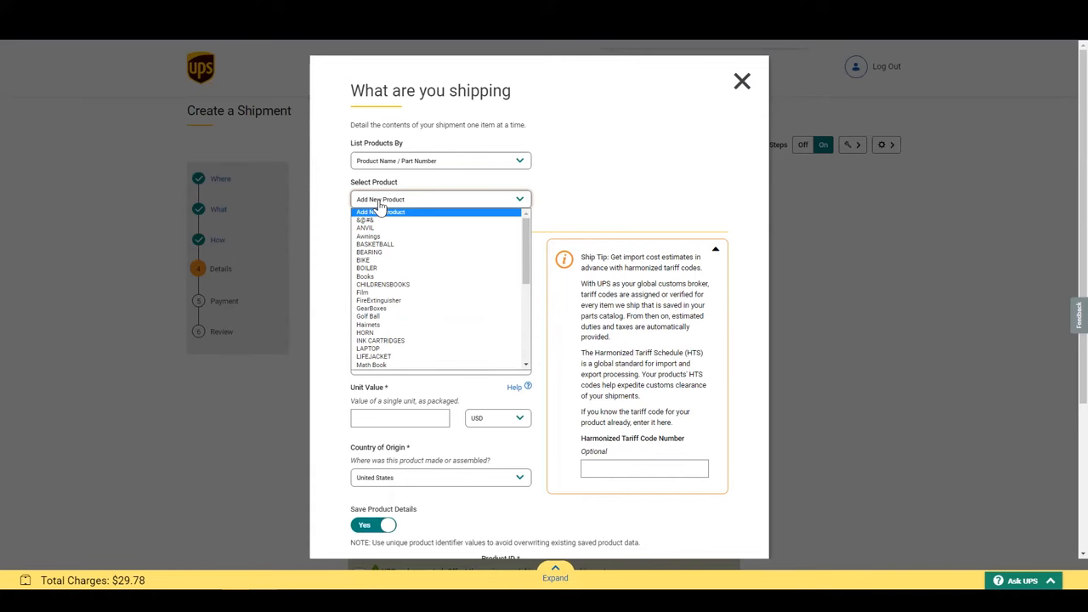
pyautogui.moveTo(366, 276)
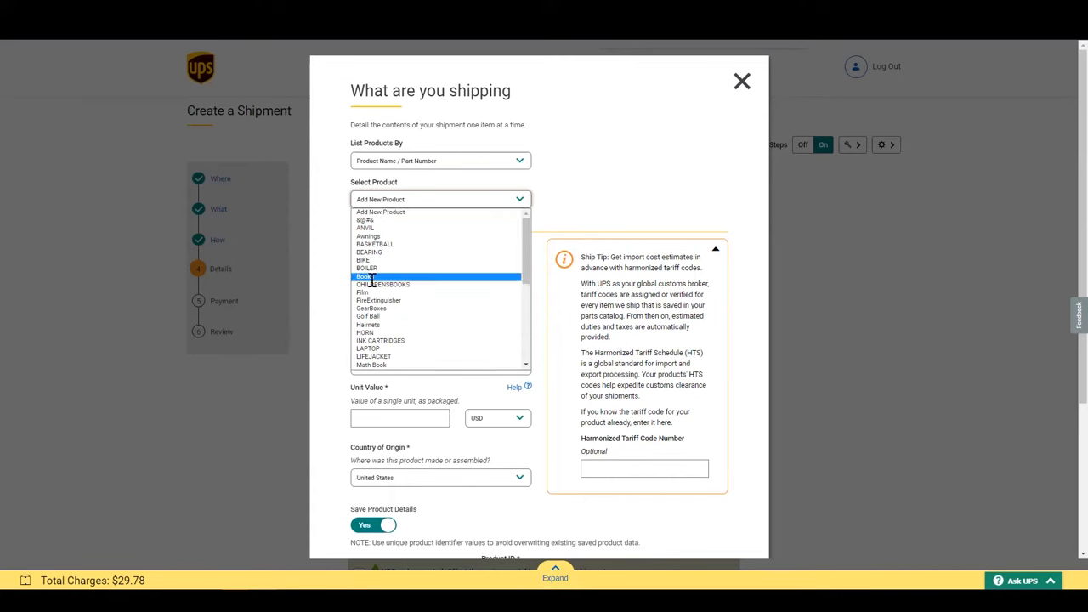
pyautogui.click(365, 275)
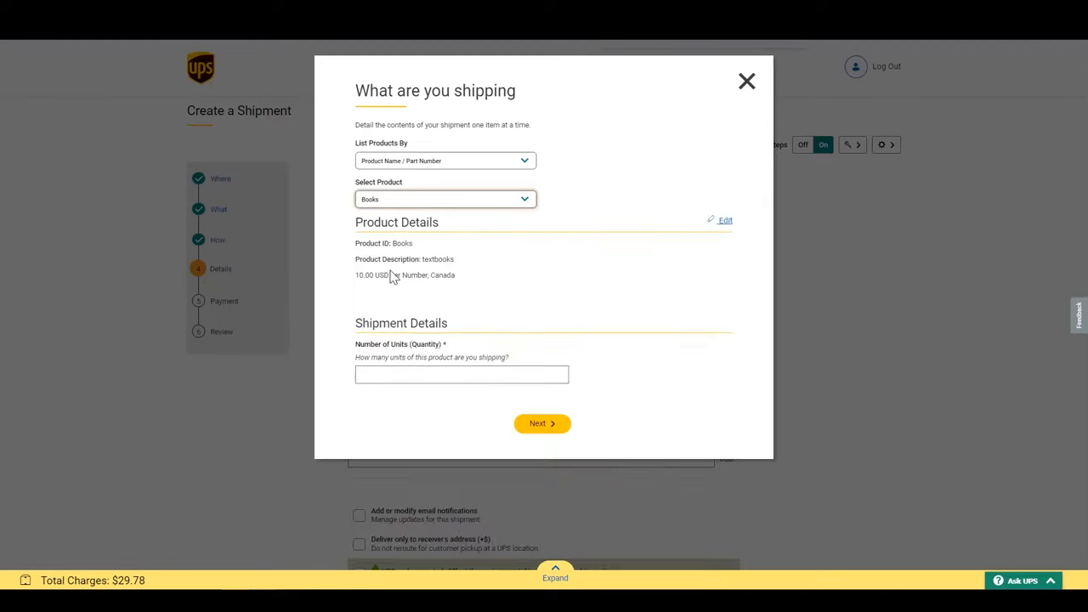
pyautogui.moveTo(469, 404)
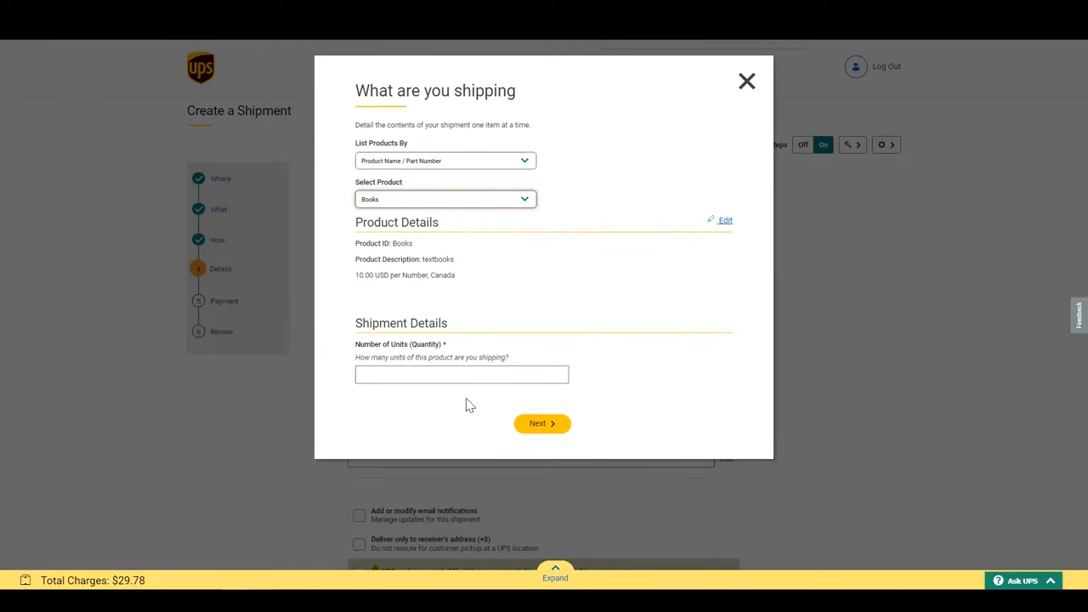
pyautogui.click(462, 375)
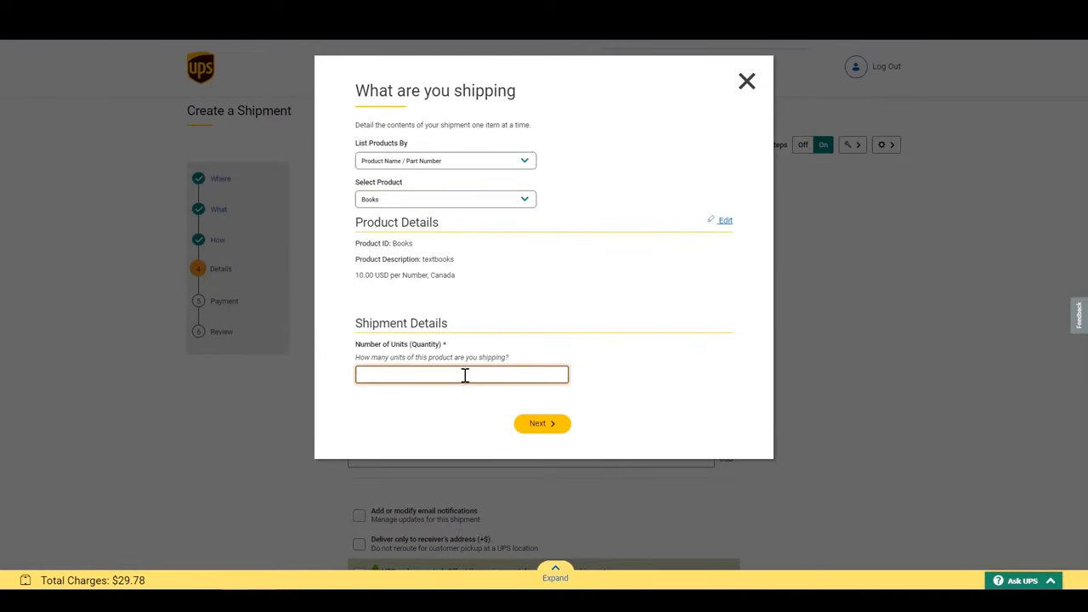
pyautogui.write('1')
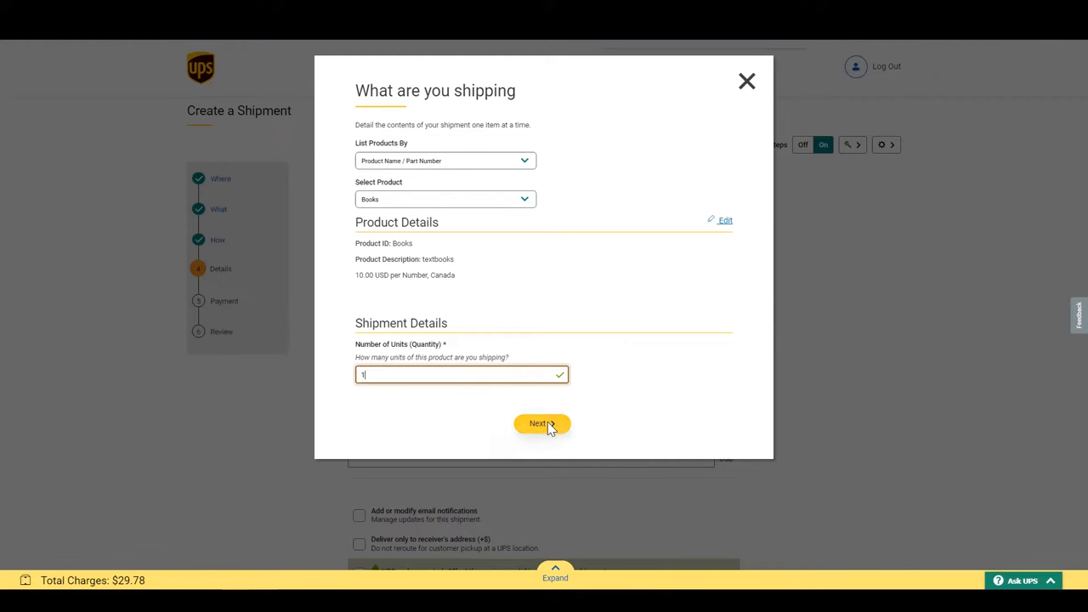
pyautogui.click(541, 423)
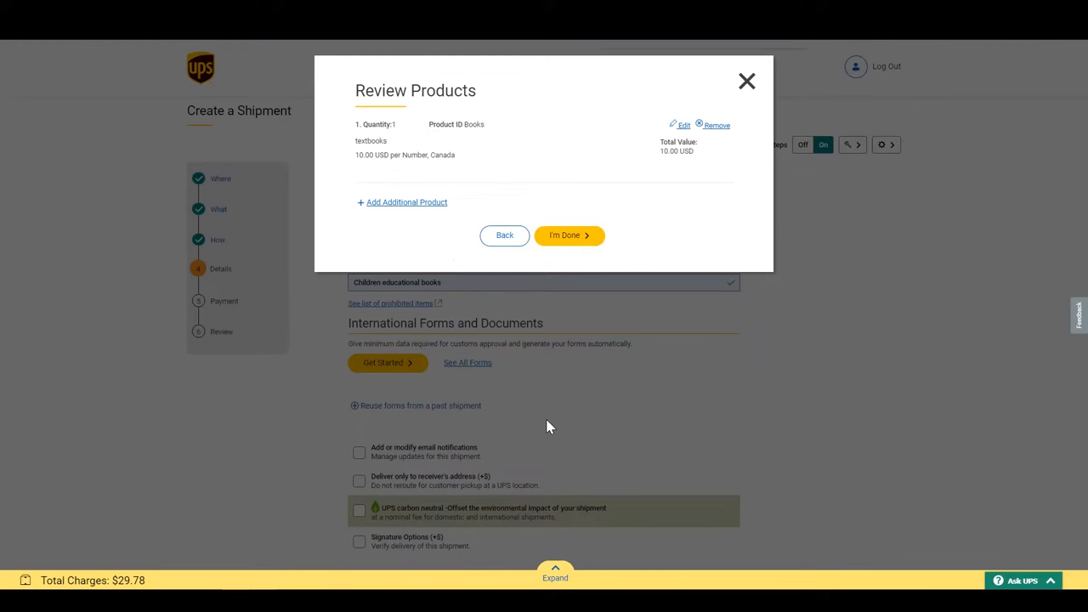
pyautogui.moveTo(457, 340)
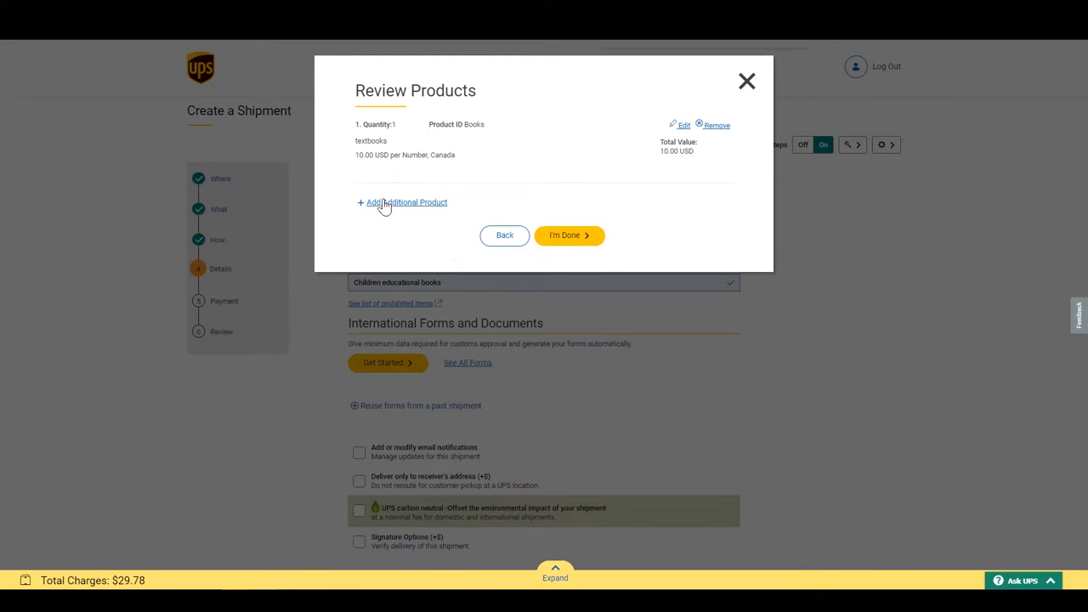
# Choose Add Additional Product in Review Products to open a blank second product form.
pyautogui.click(403, 202)
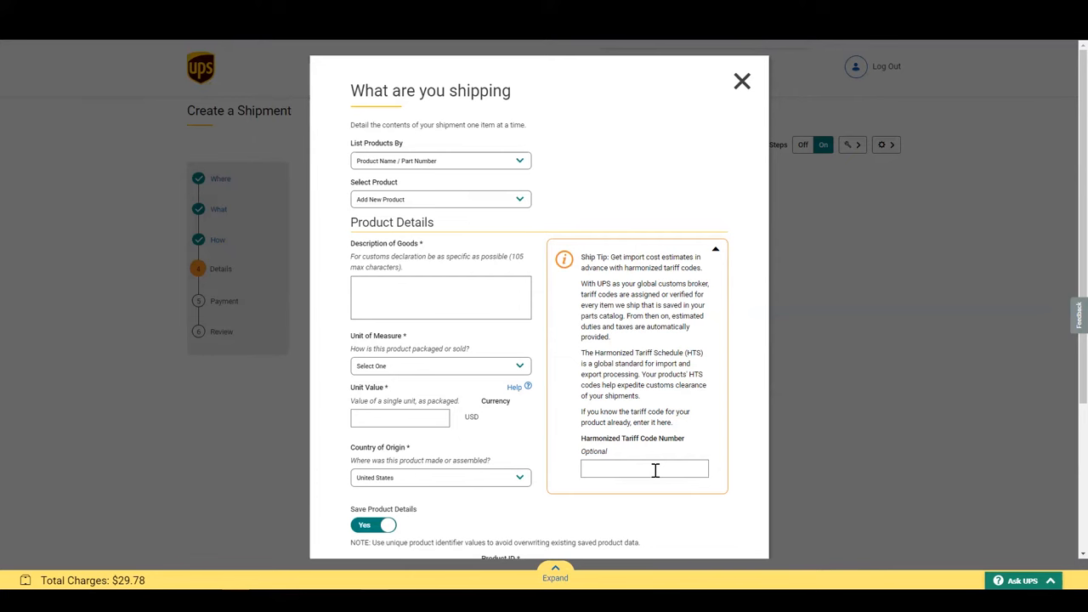
pyautogui.click(644, 468)
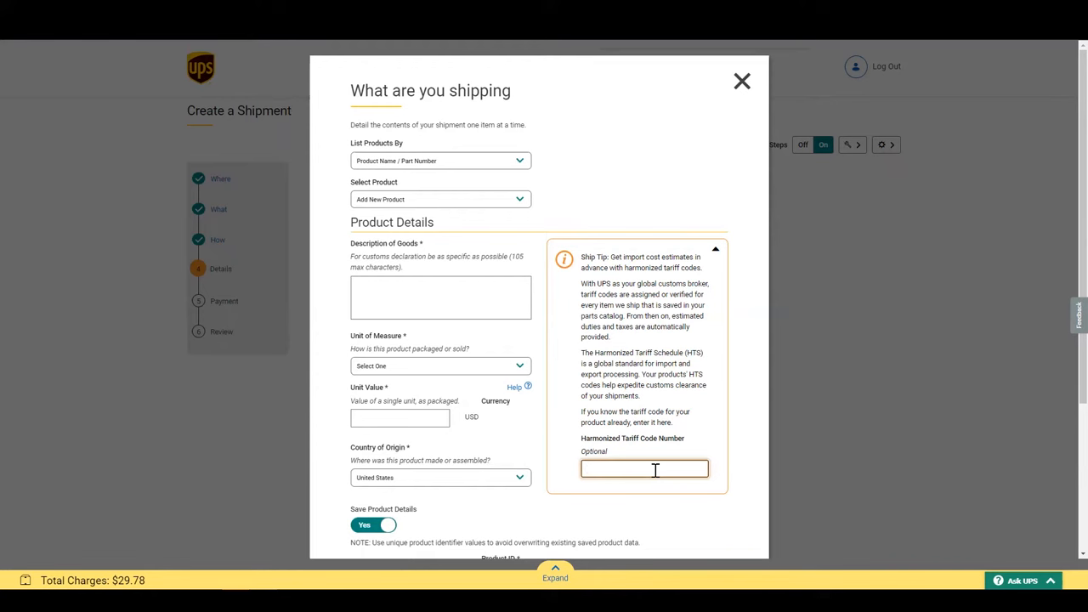
pyautogui.click(645, 469)
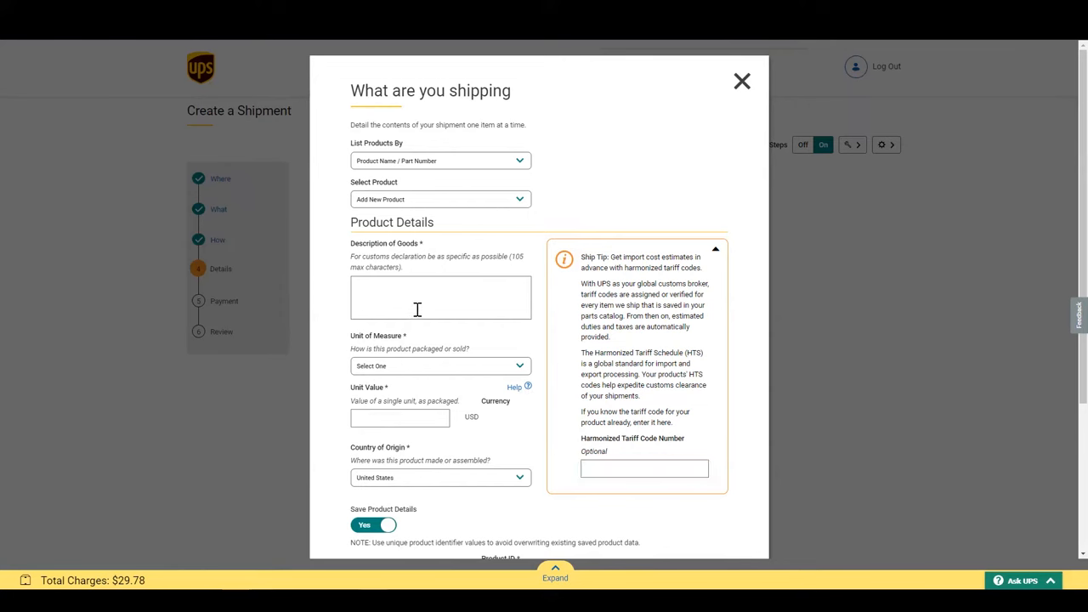
# Enter 'Children math book' as description, Box as unit of measure, and 10 USD unit value.
pyautogui.click(441, 298)
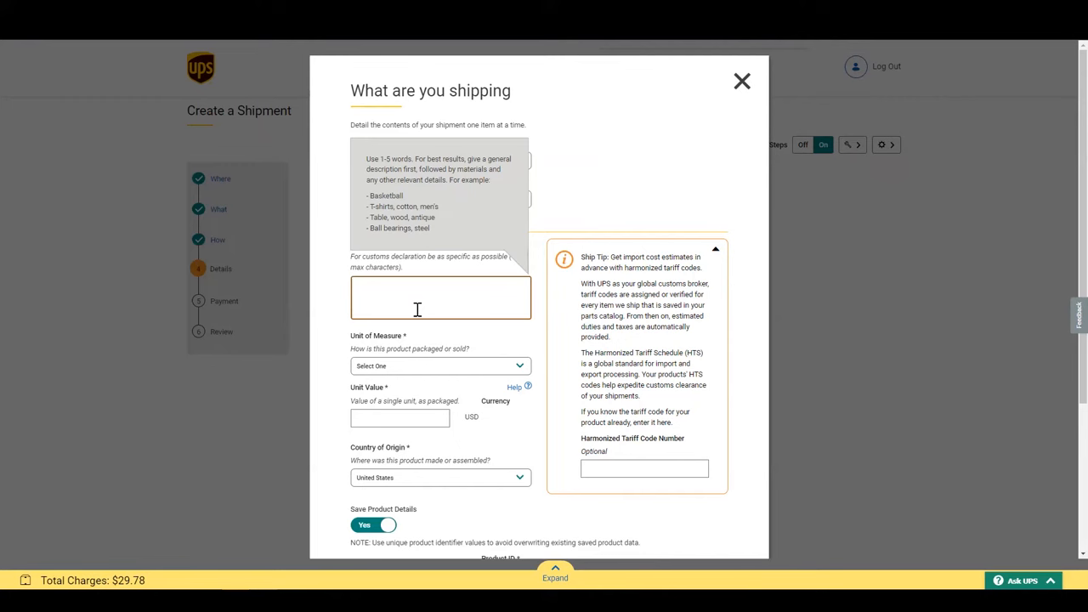
pyautogui.write('Chi')
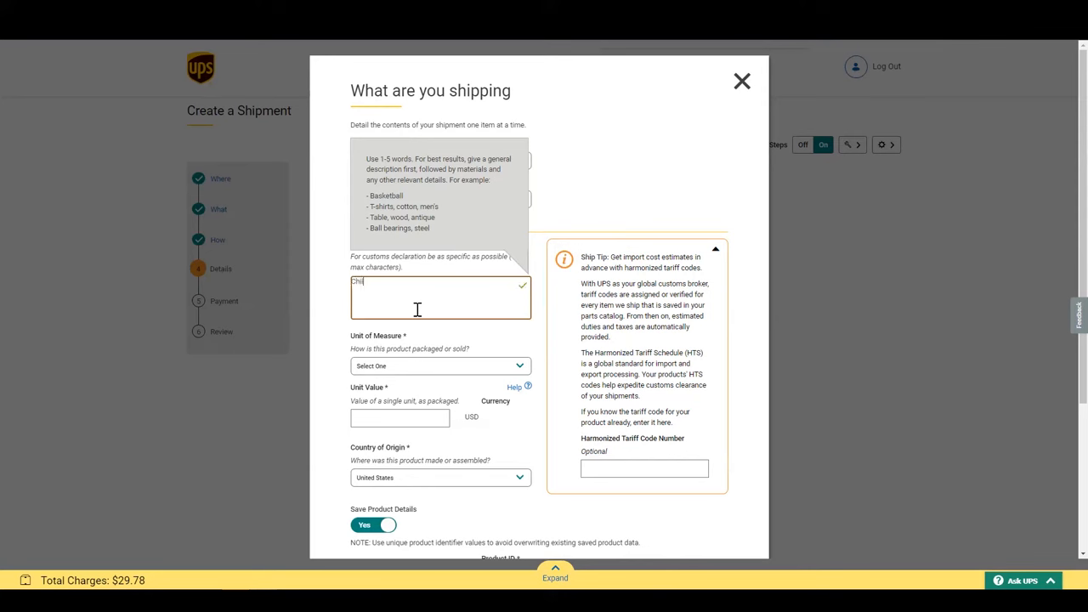
pyautogui.write('Children math')
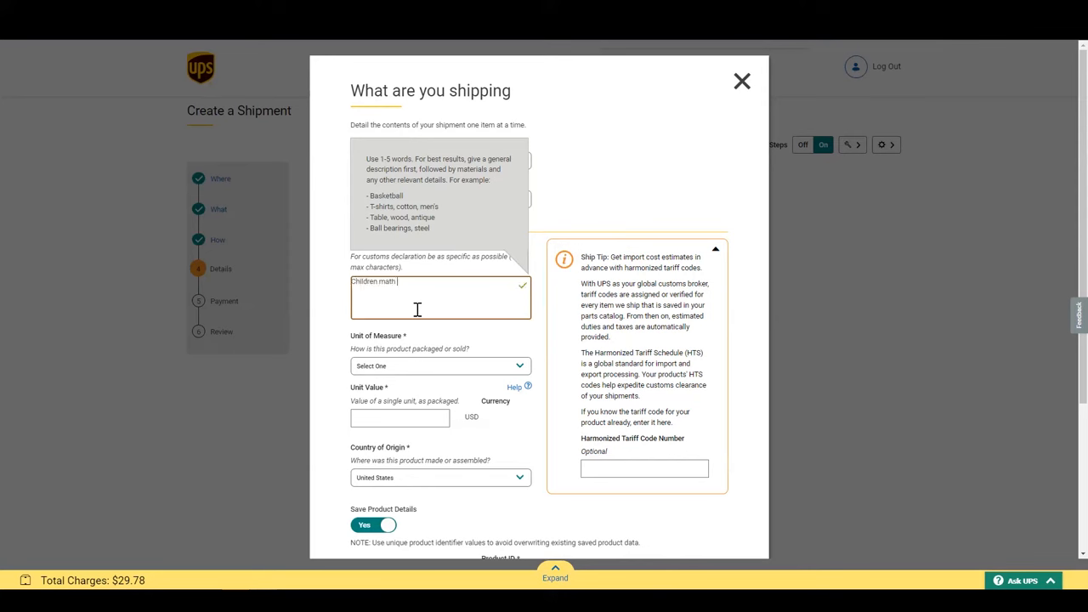
pyautogui.write('book')
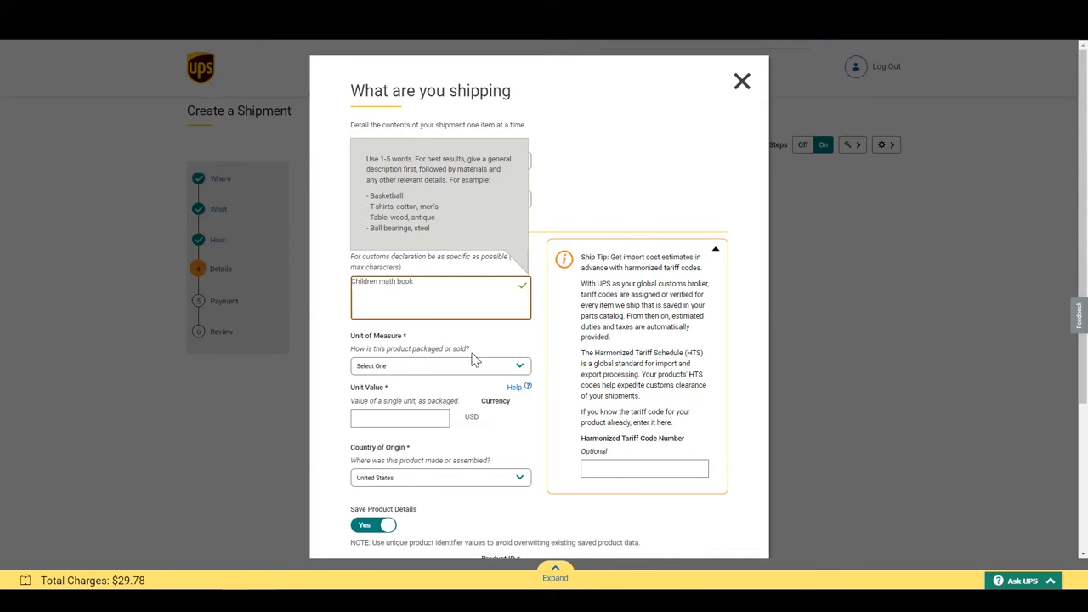
pyautogui.click(440, 365)
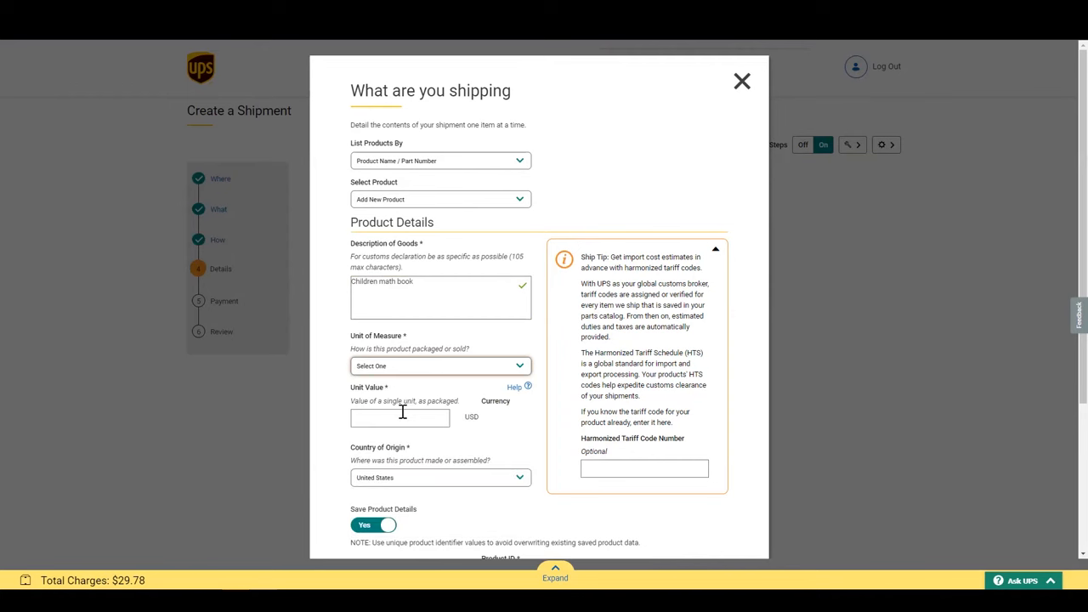
pyautogui.click(439, 366)
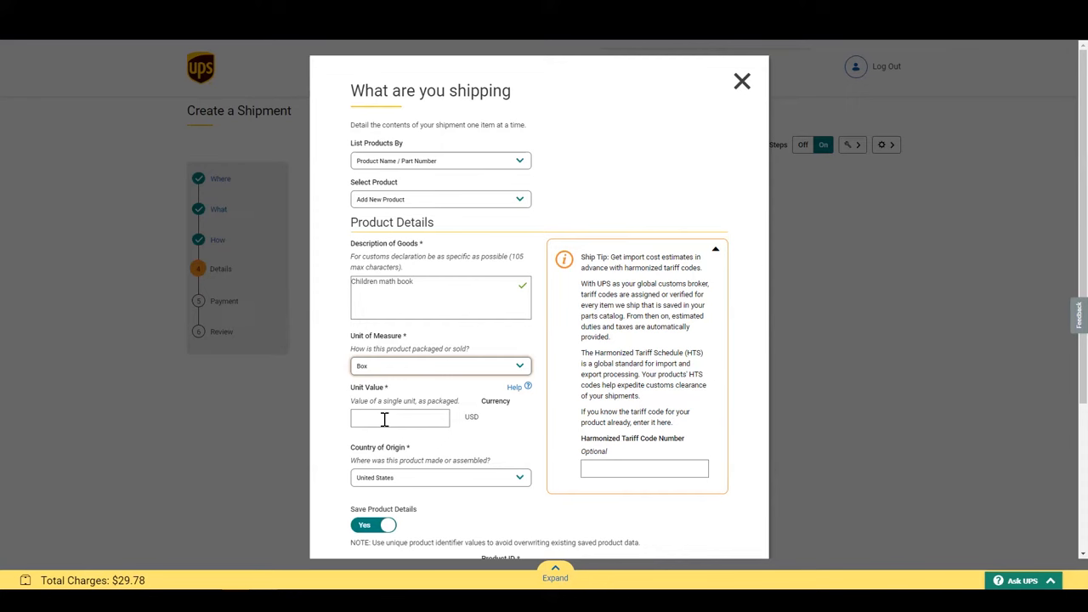
pyautogui.click(399, 418)
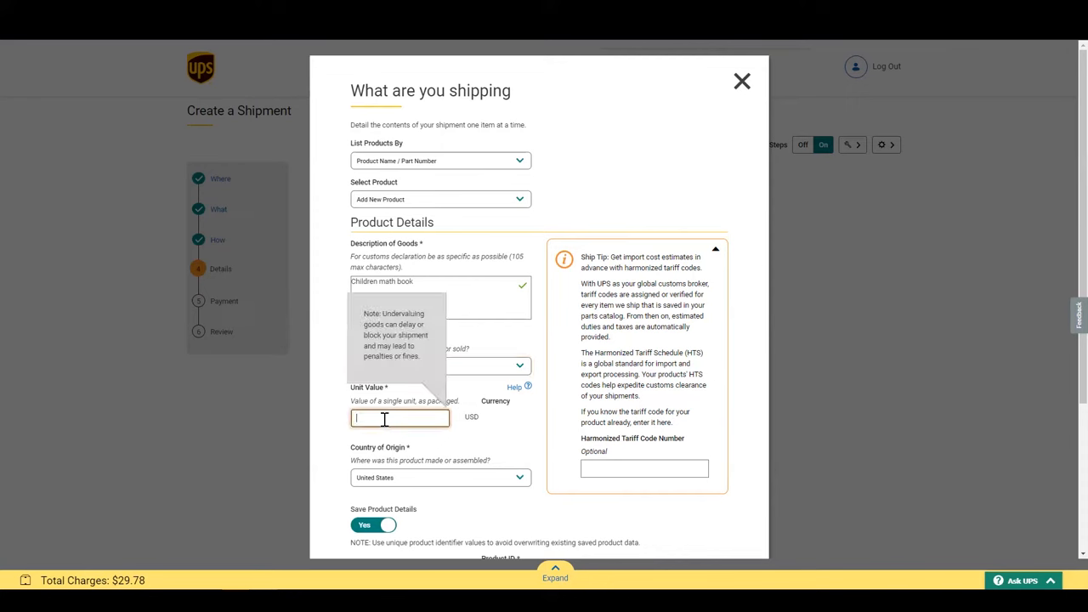
pyautogui.write('10')
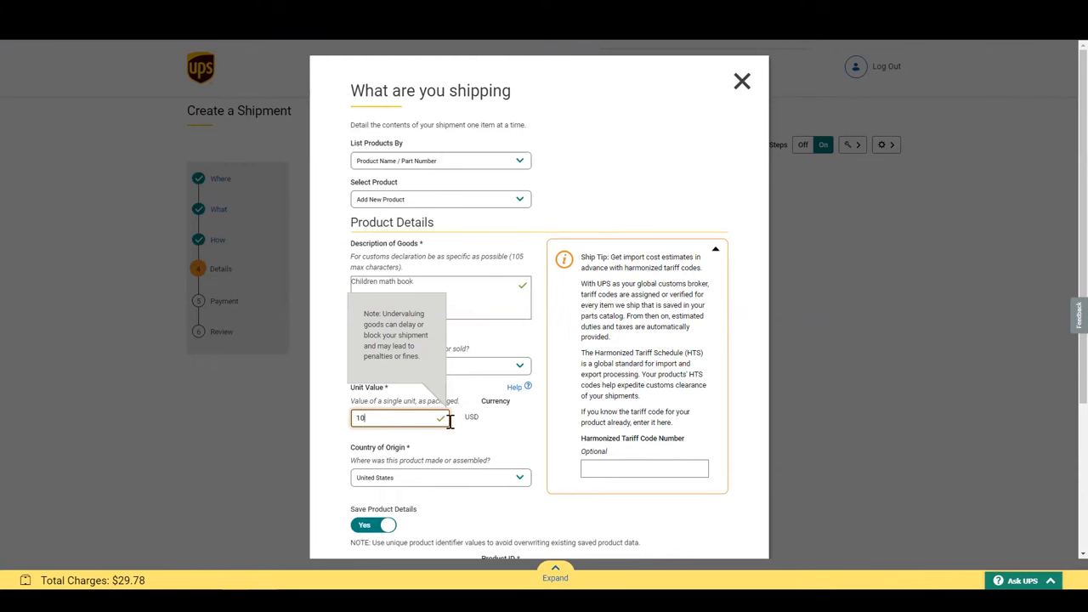
pyautogui.moveTo(447, 431)
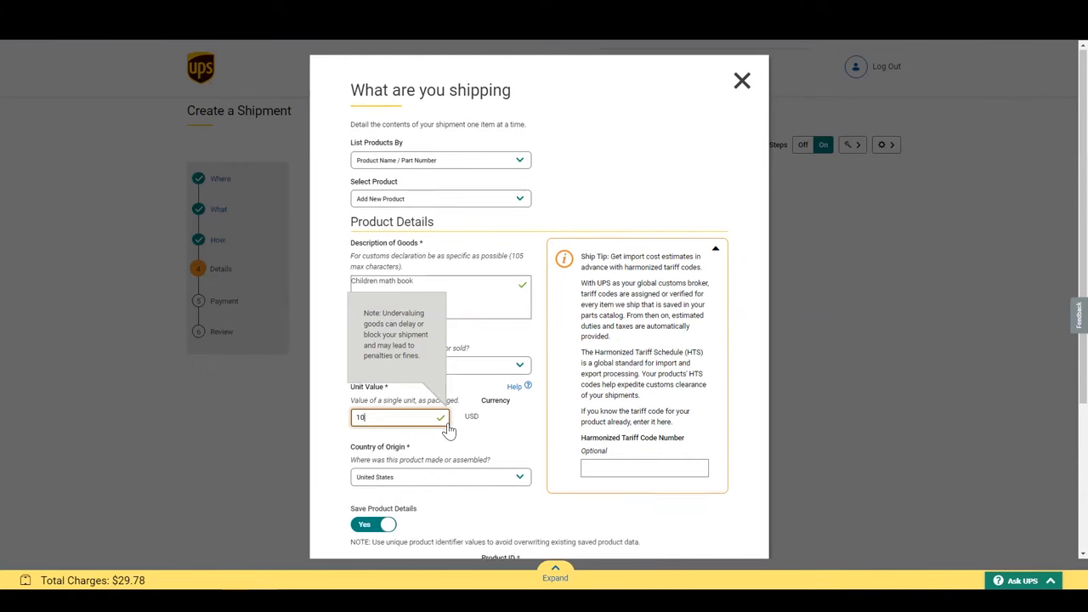
# Set France as the country of origin for the Children math book.
pyautogui.scroll(-3)
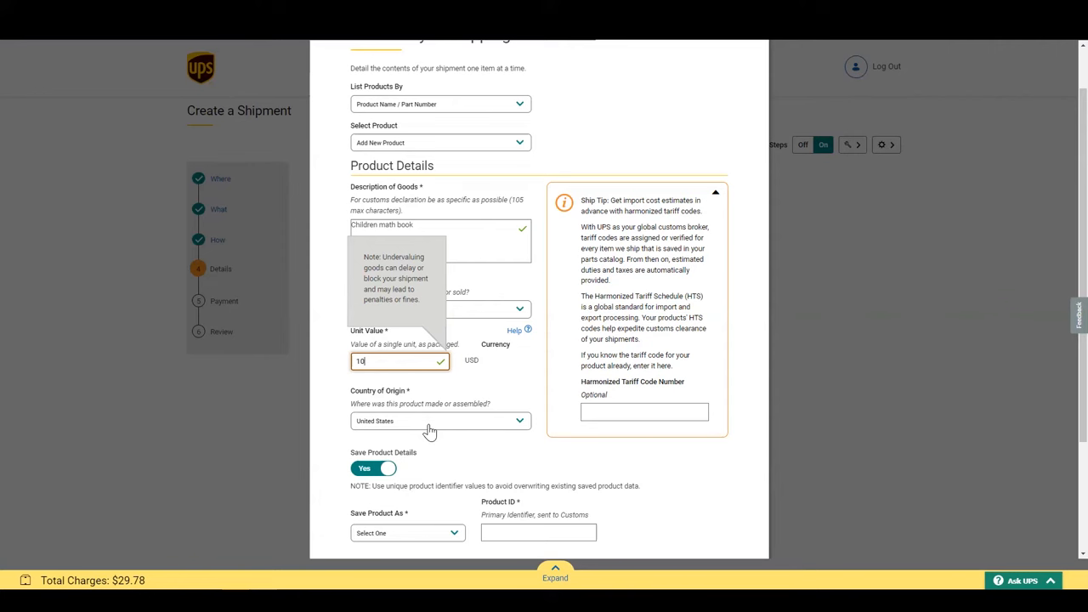
pyautogui.moveTo(459, 406)
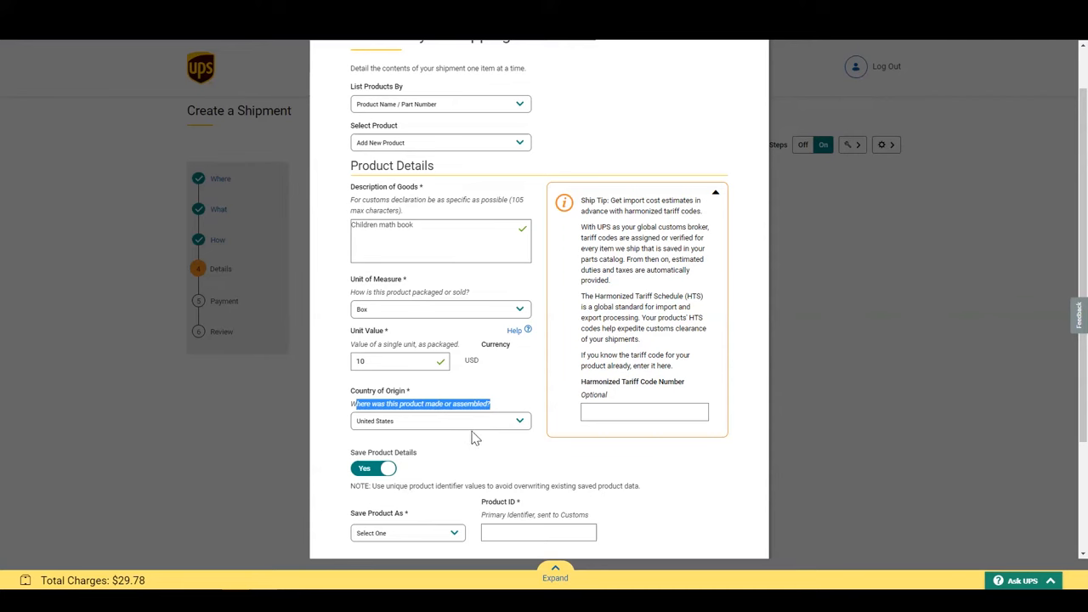
pyautogui.moveTo(449, 442)
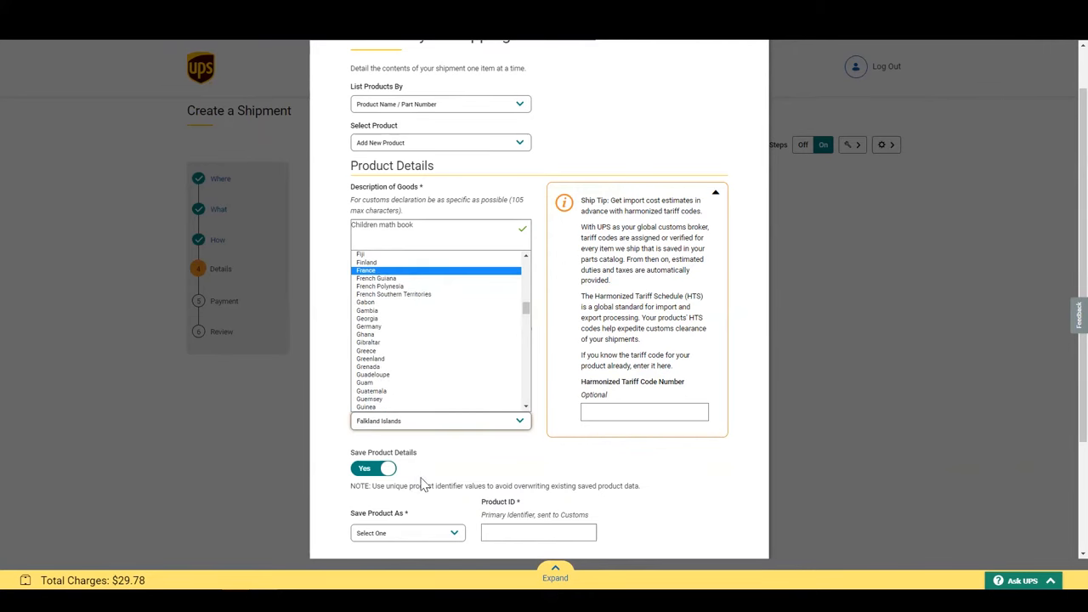
pyautogui.click(365, 270)
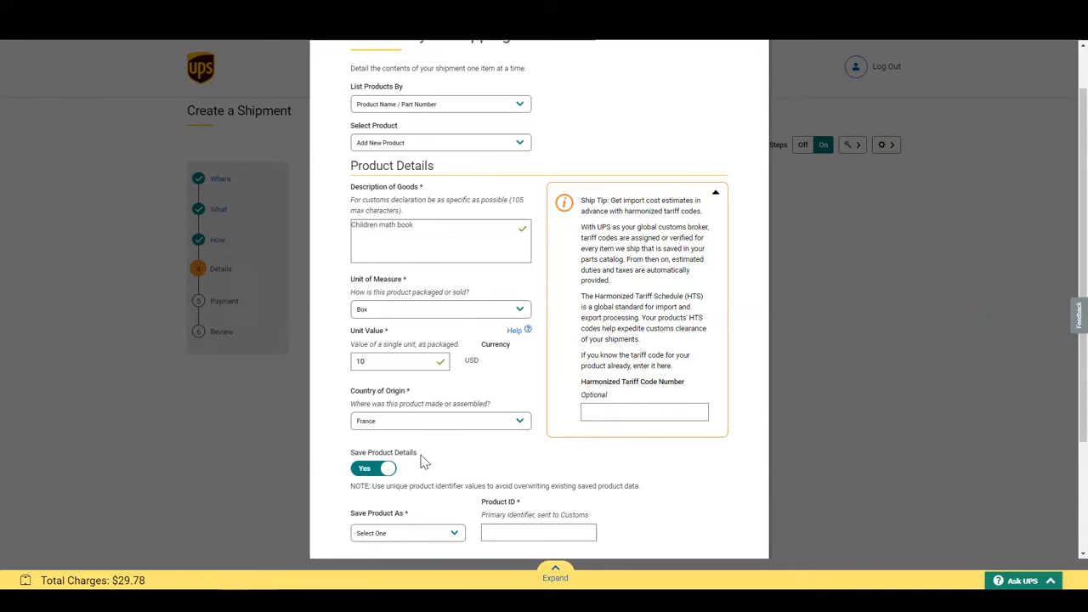
# Keep product saving on, saved as Product Name / Part Number with ID 'math book'.
pyautogui.scroll(-3)
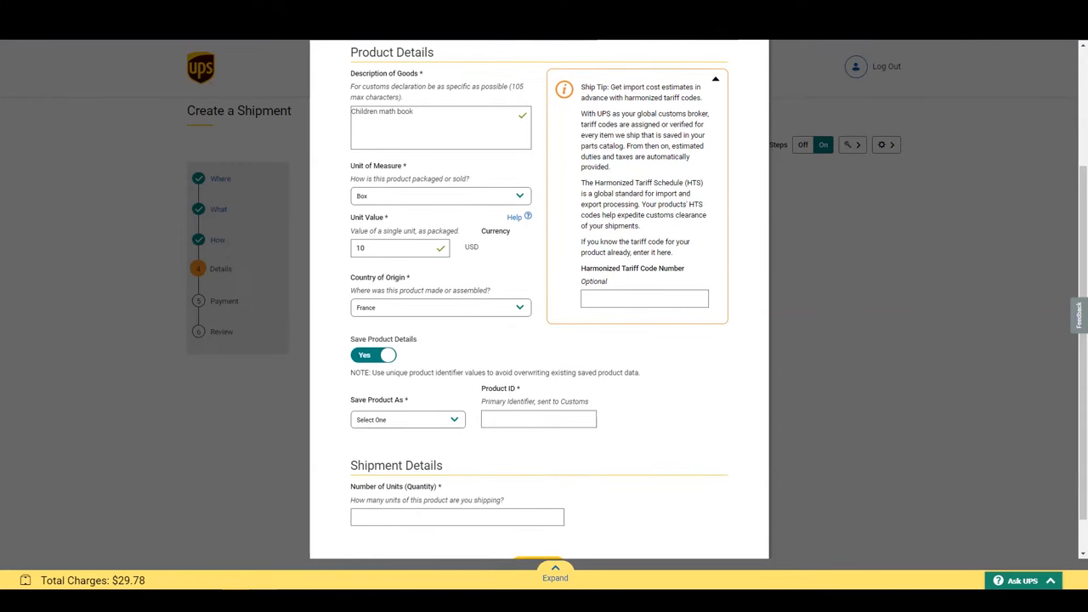
pyautogui.moveTo(342, 411)
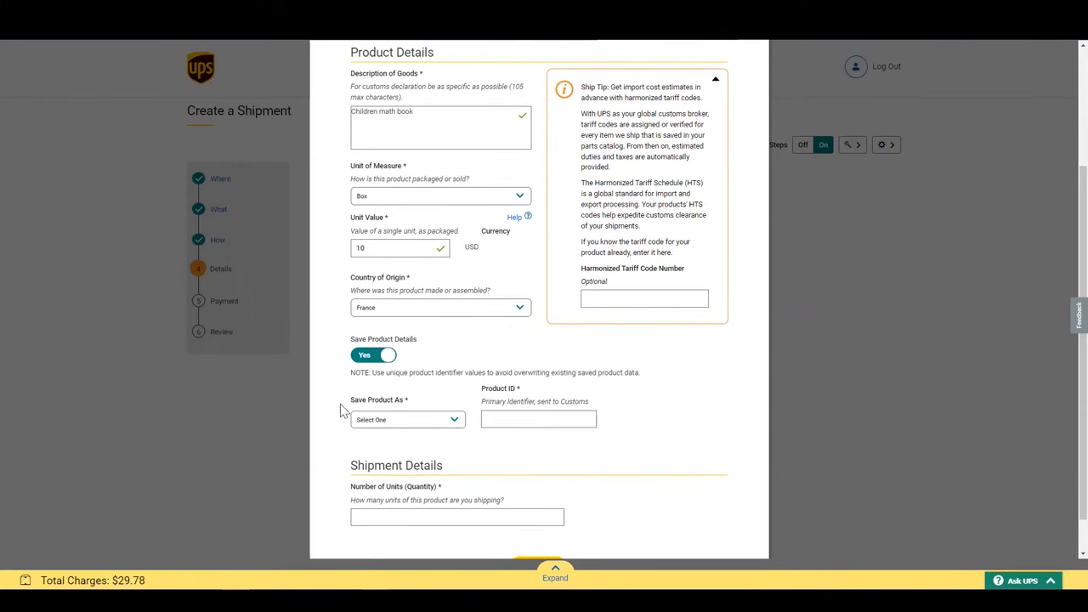
pyautogui.click(373, 354)
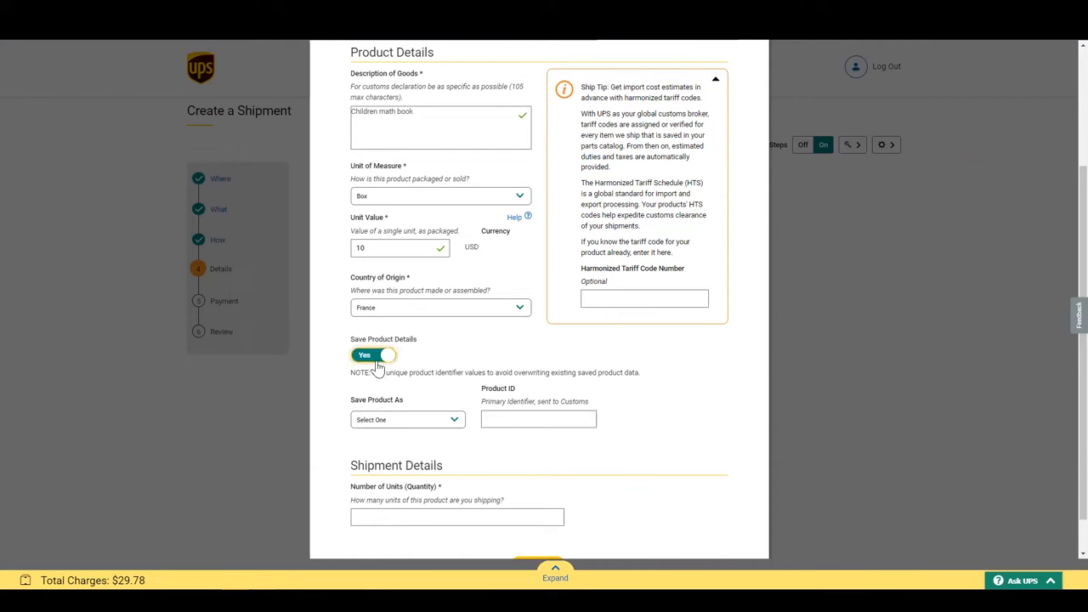
pyautogui.click(373, 355)
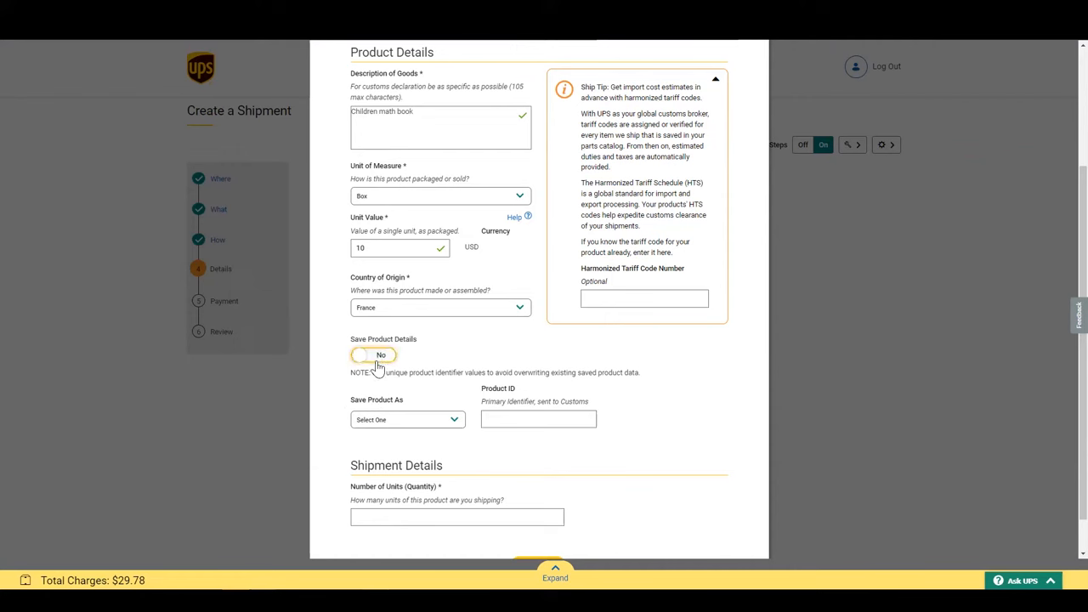
pyautogui.click(373, 355)
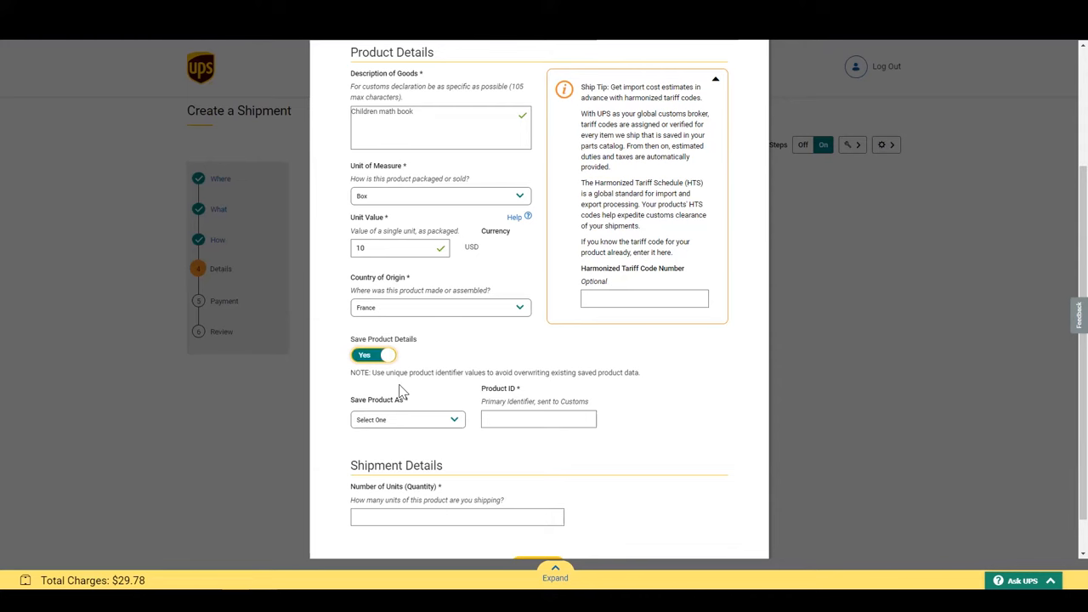
pyautogui.moveTo(403, 432)
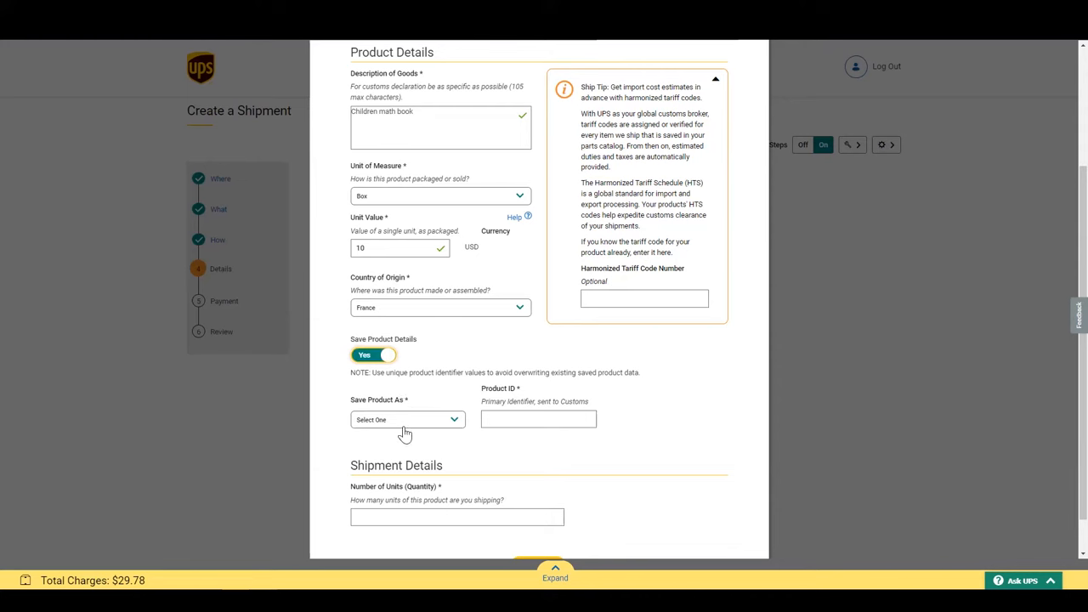
pyautogui.moveTo(423, 425)
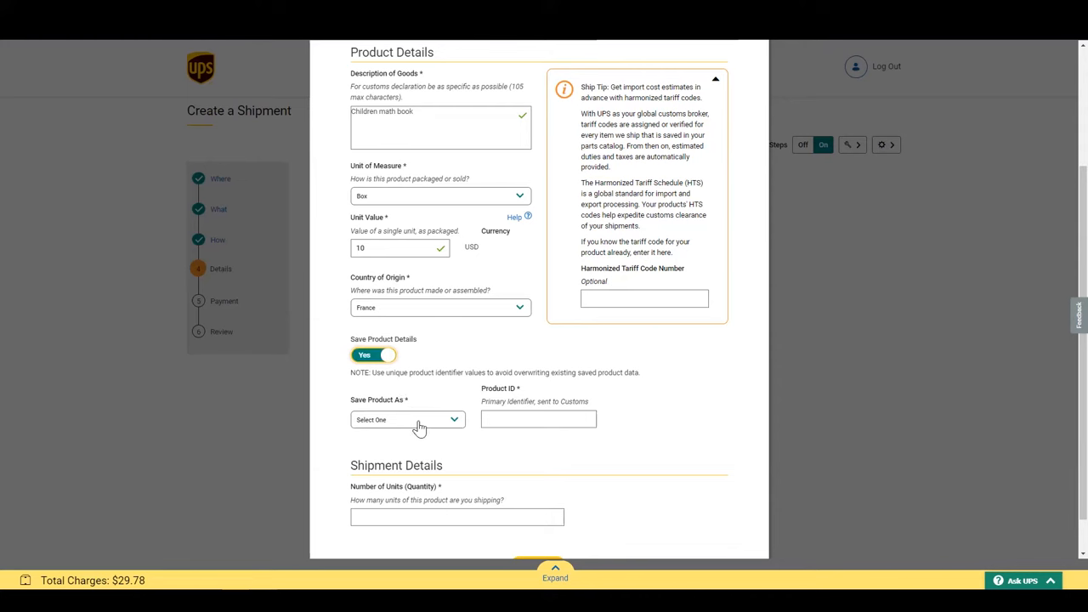
pyautogui.click(406, 419)
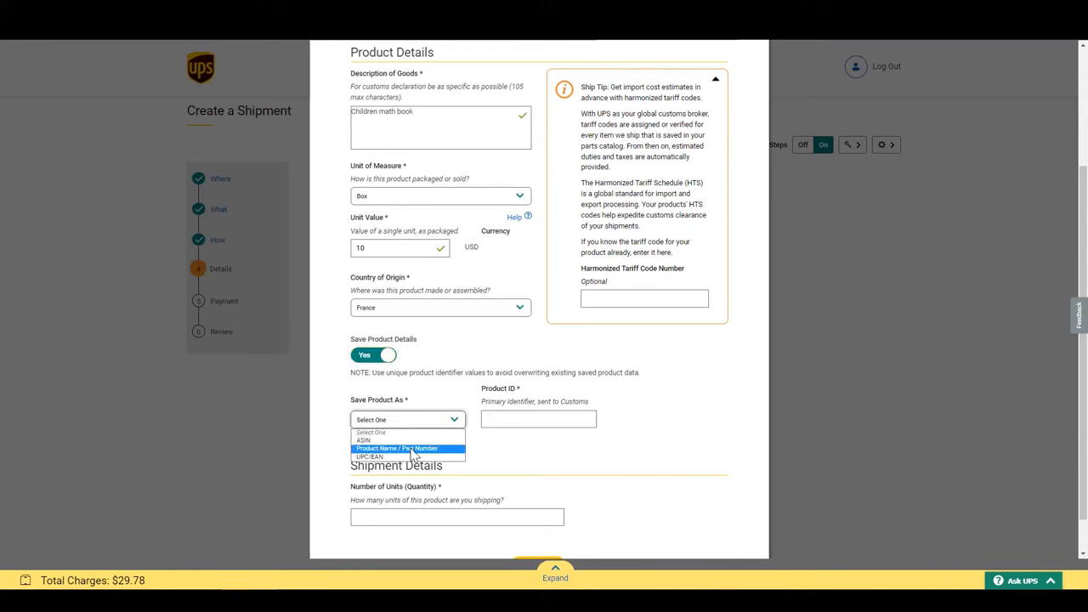
pyautogui.click(397, 448)
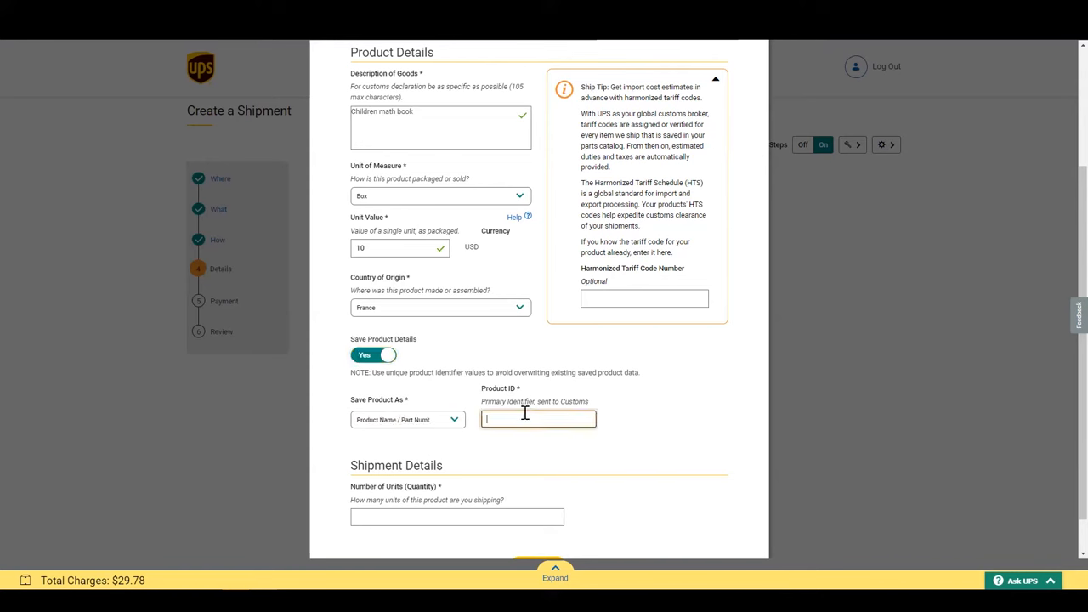
pyautogui.write('m')
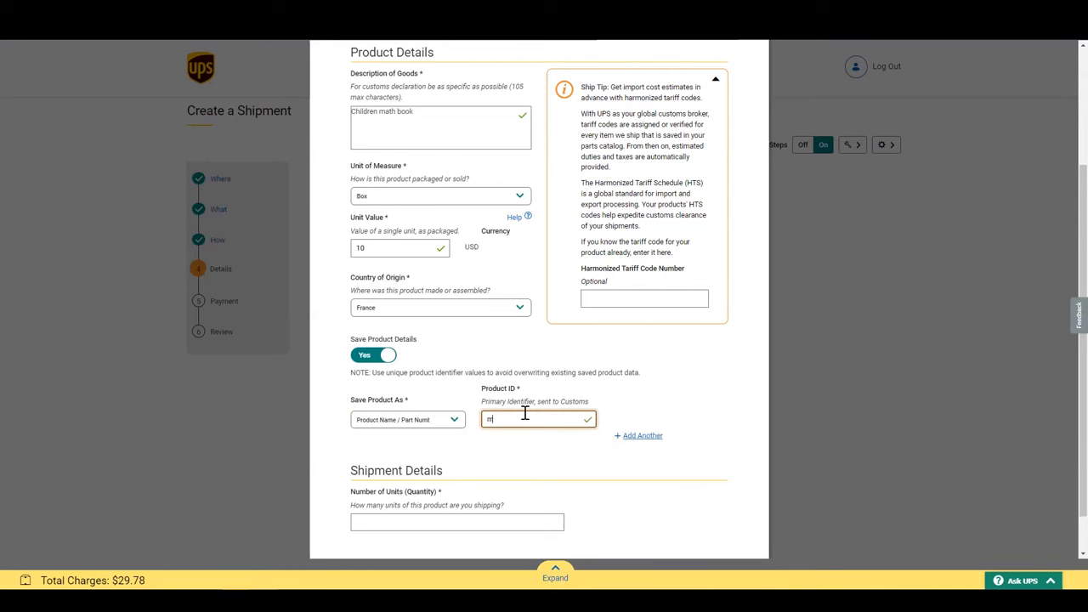
pyautogui.write('math book')
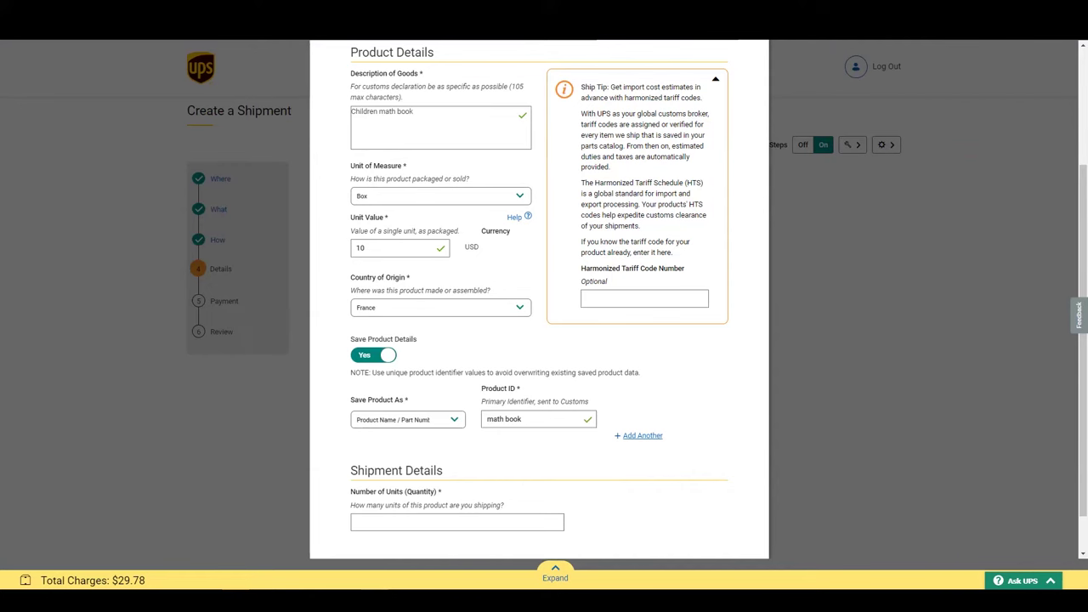
pyautogui.moveTo(833, 402)
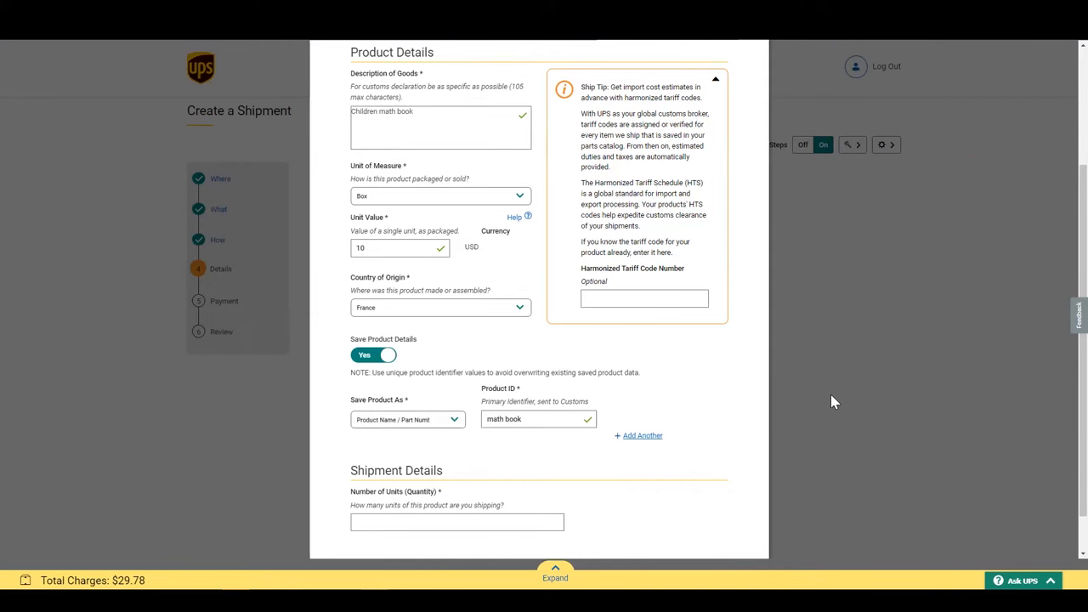
# Enter a quantity of 2 units for the math book and submit it.
pyautogui.scroll(-3)
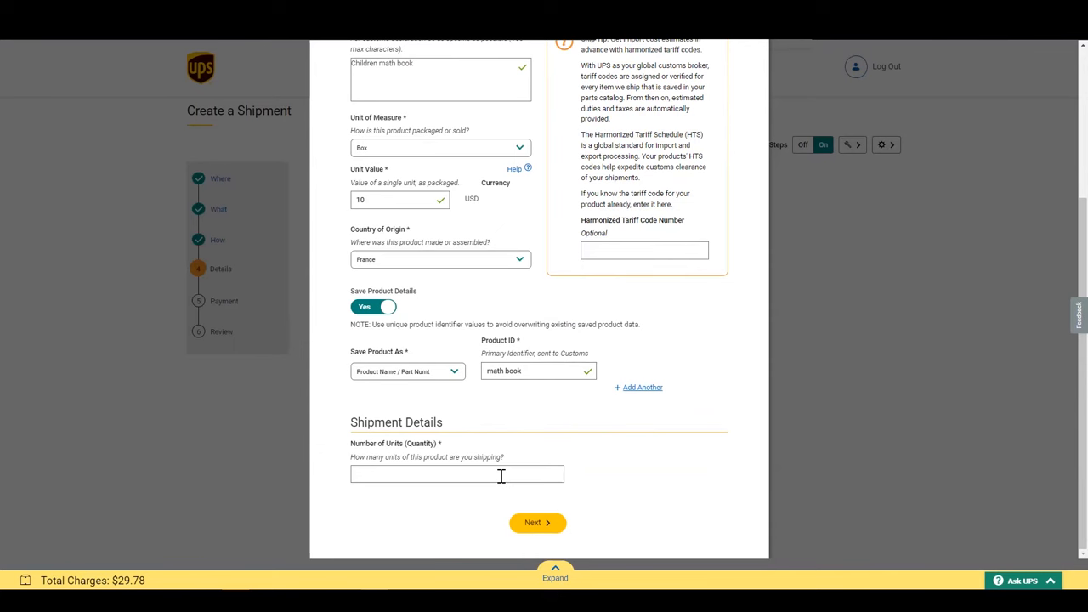
pyautogui.write('21')
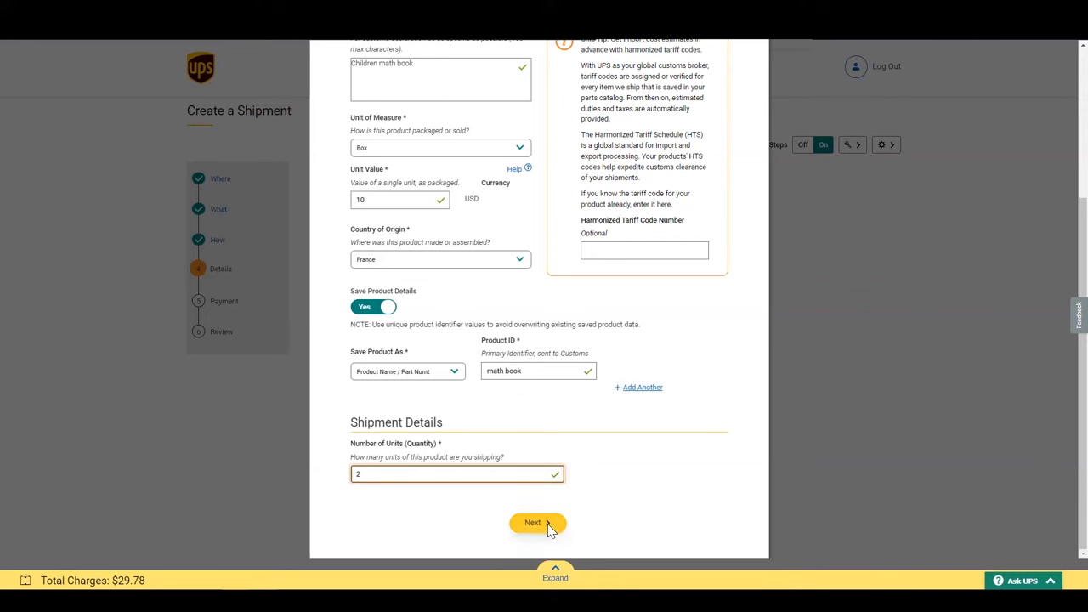
pyautogui.click(534, 523)
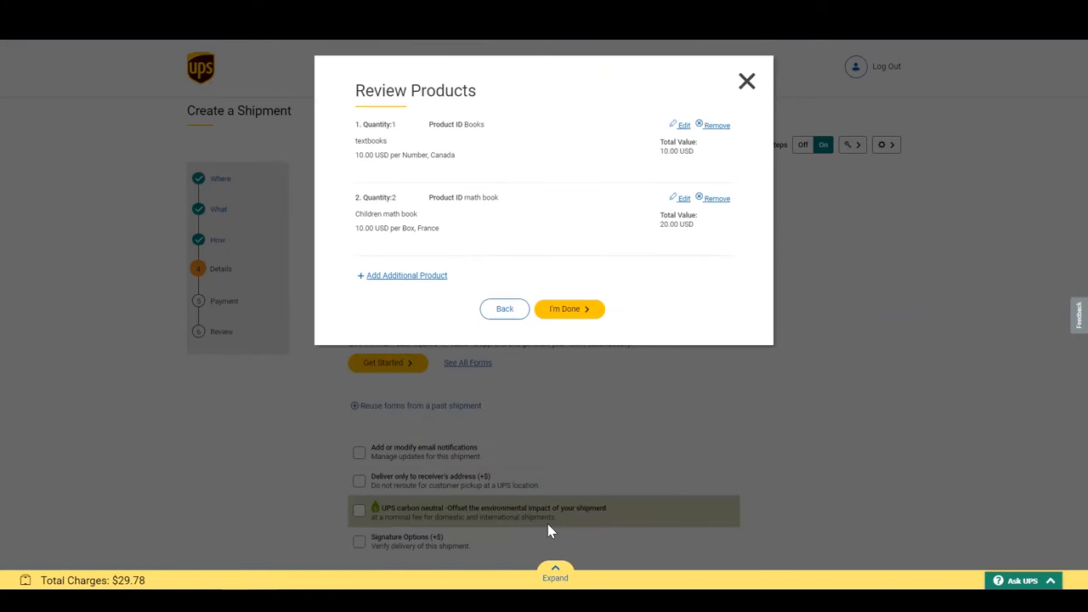
pyautogui.moveTo(544, 524)
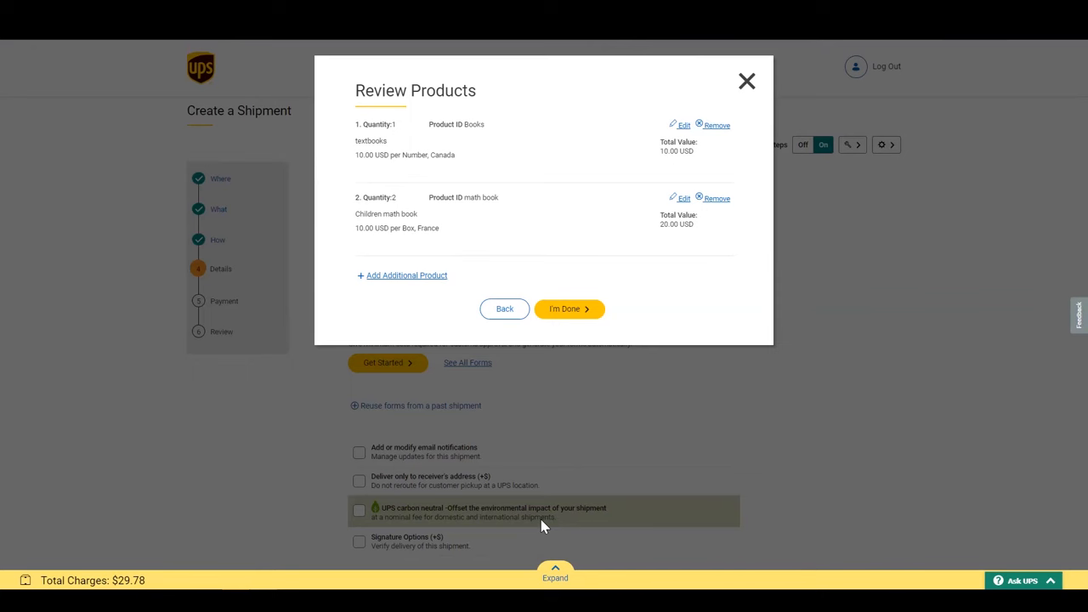
pyautogui.moveTo(548, 312)
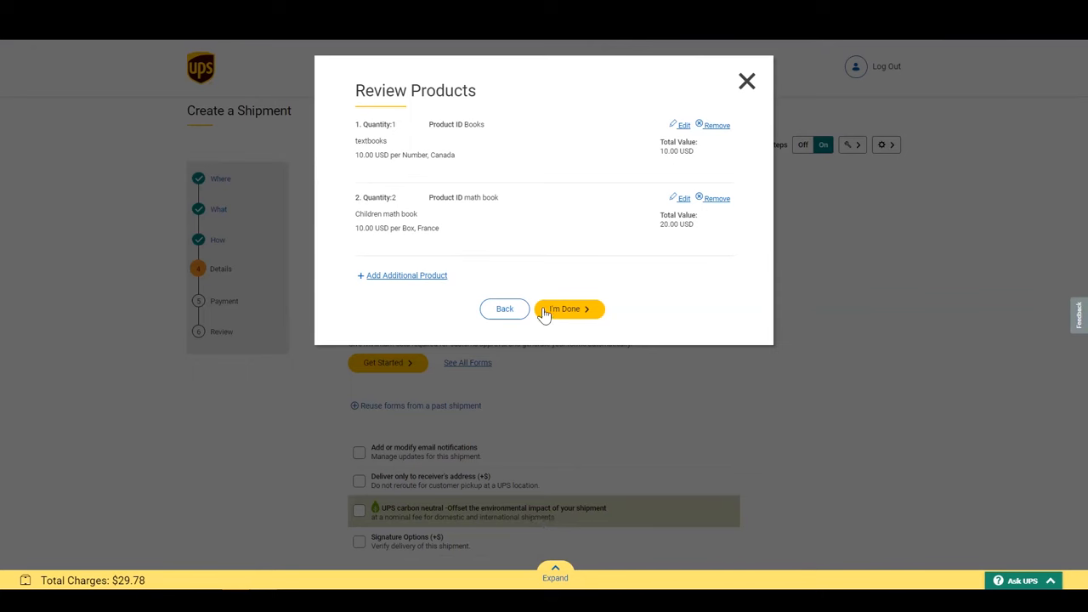
pyautogui.moveTo(546, 311)
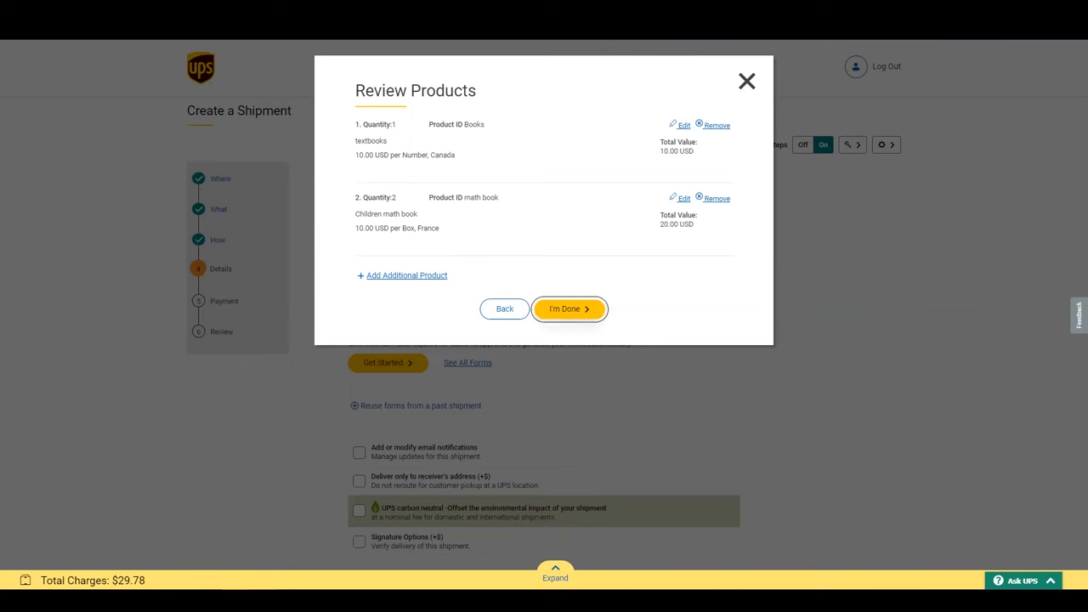
# Confirm Books and the Children math book in Review Products with I'm Done.
pyautogui.click(570, 309)
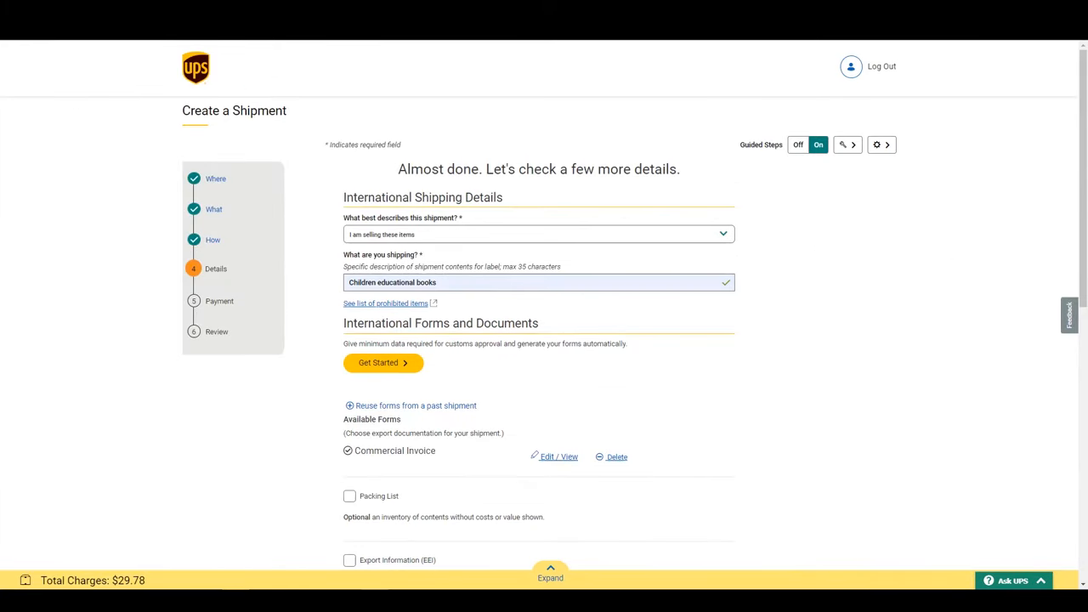
pyautogui.moveTo(477, 394)
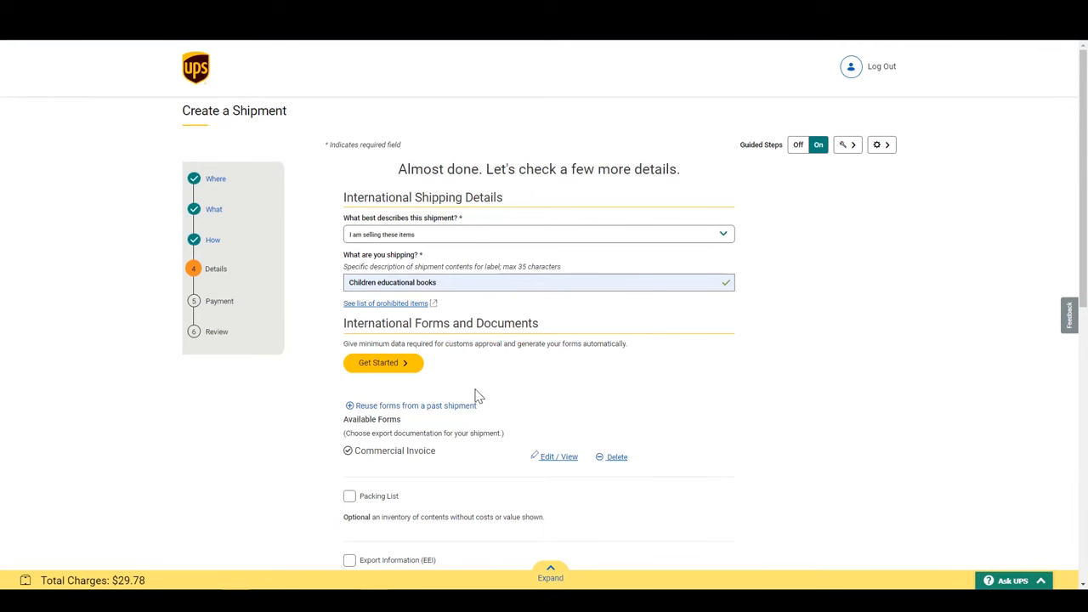
pyautogui.moveTo(558, 462)
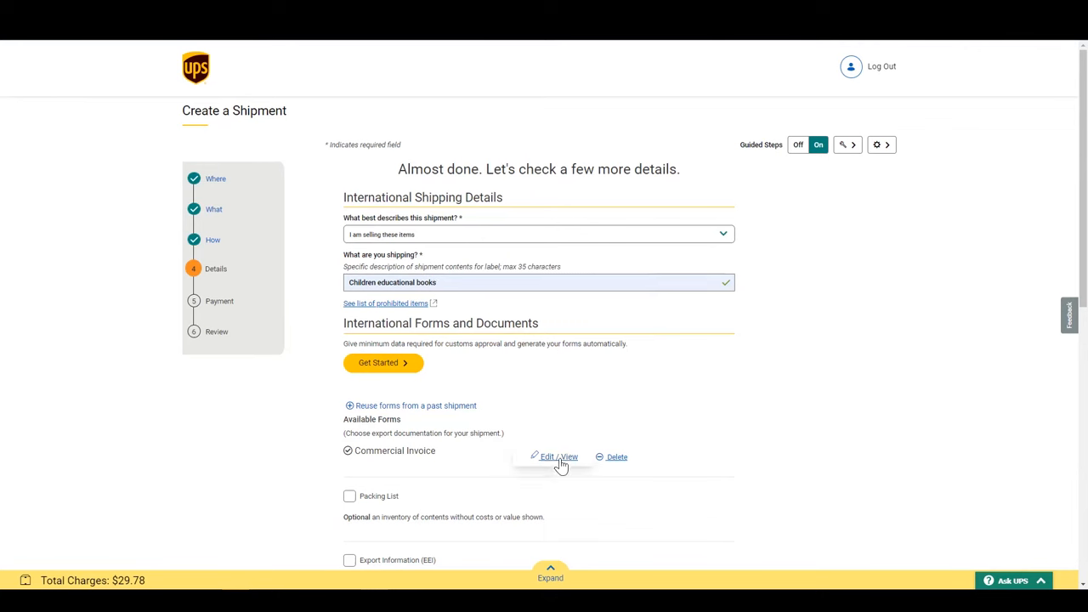
pyautogui.moveTo(561, 464)
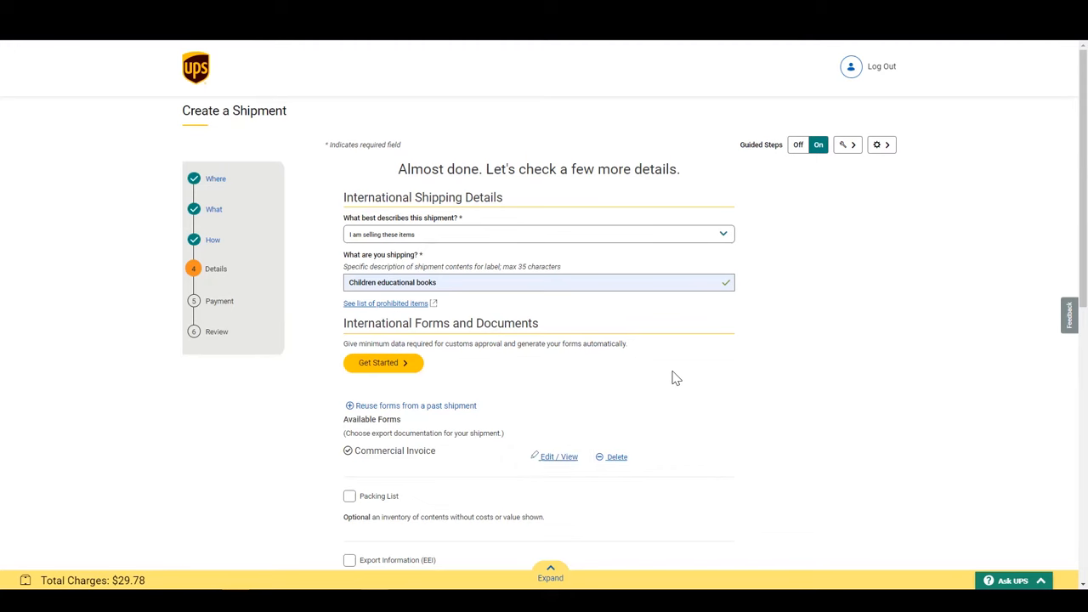
pyautogui.scroll(-3)
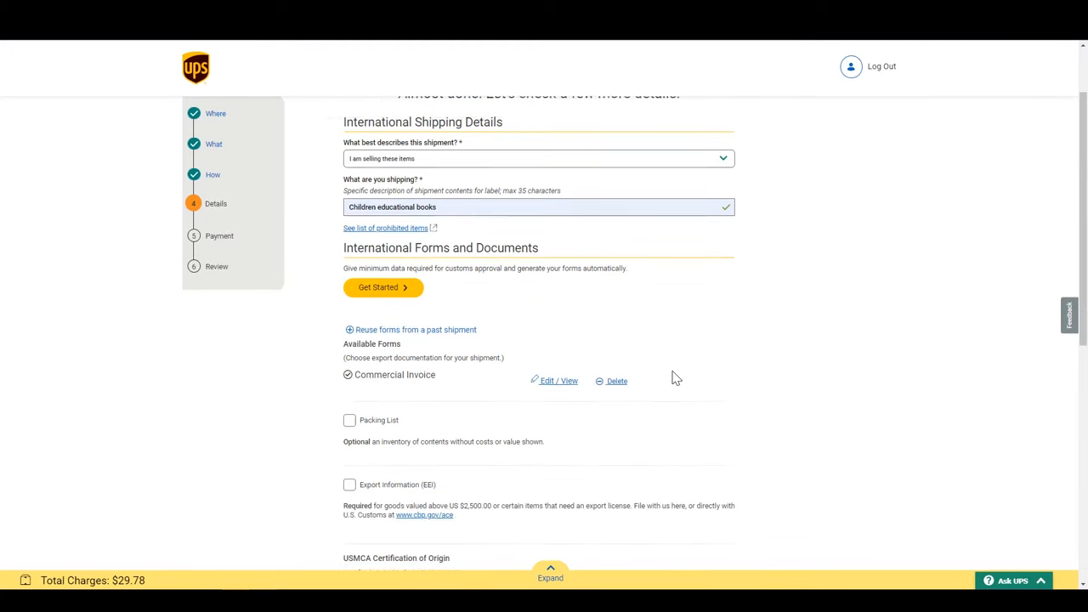
pyautogui.scroll(-3)
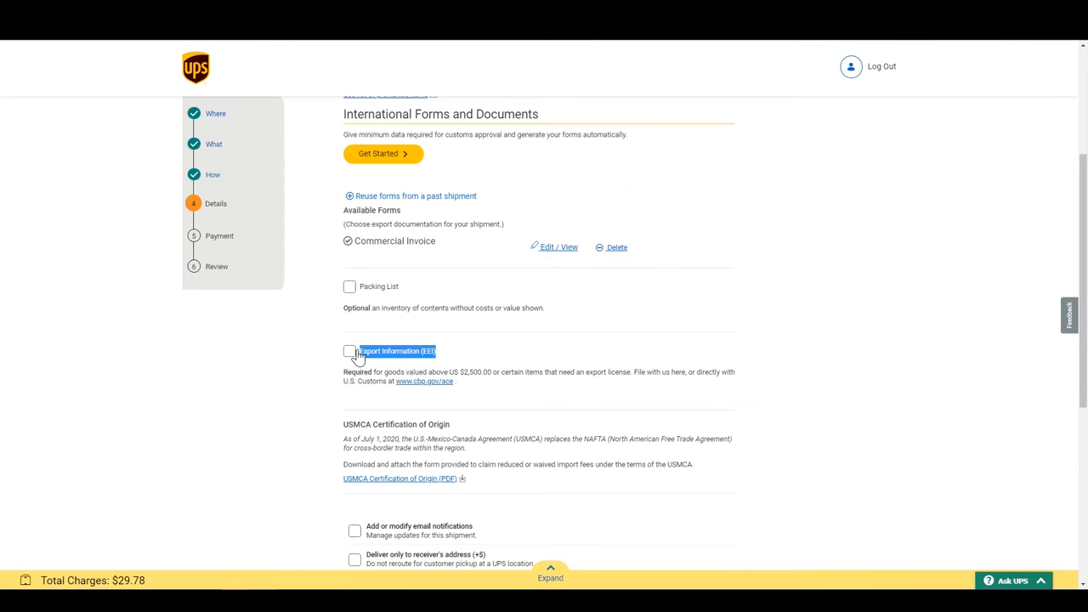
pyautogui.moveTo(425, 391)
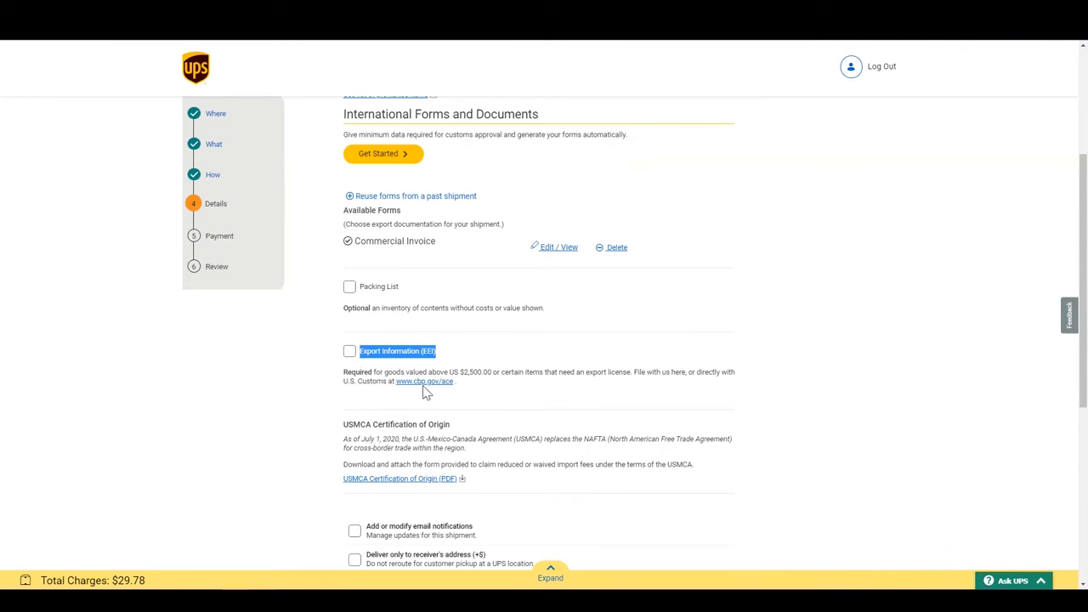
pyautogui.moveTo(561, 404)
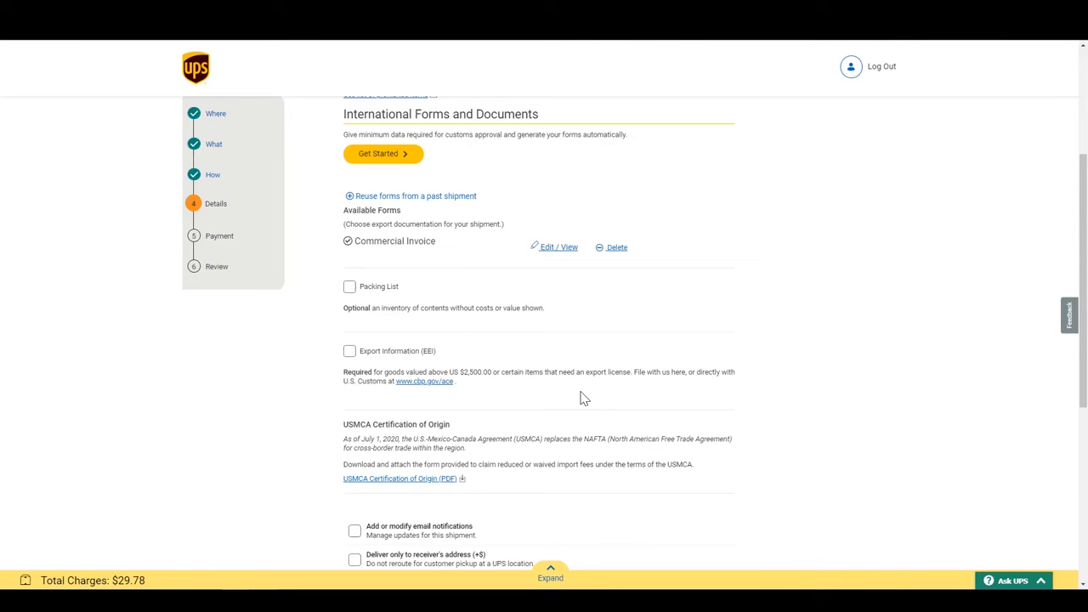
pyautogui.scroll(-3)
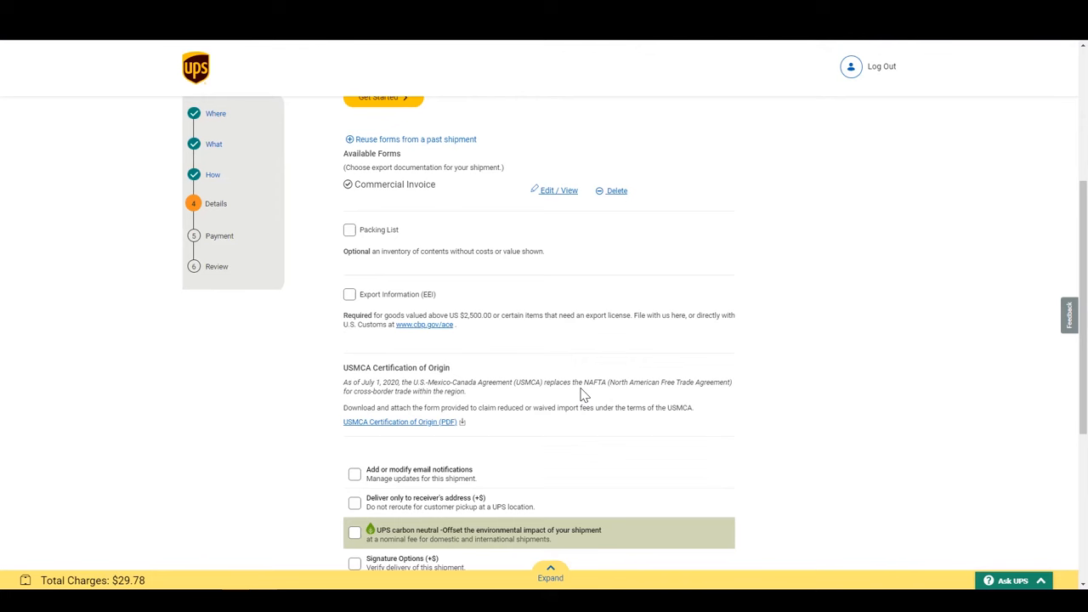
pyautogui.moveTo(571, 393)
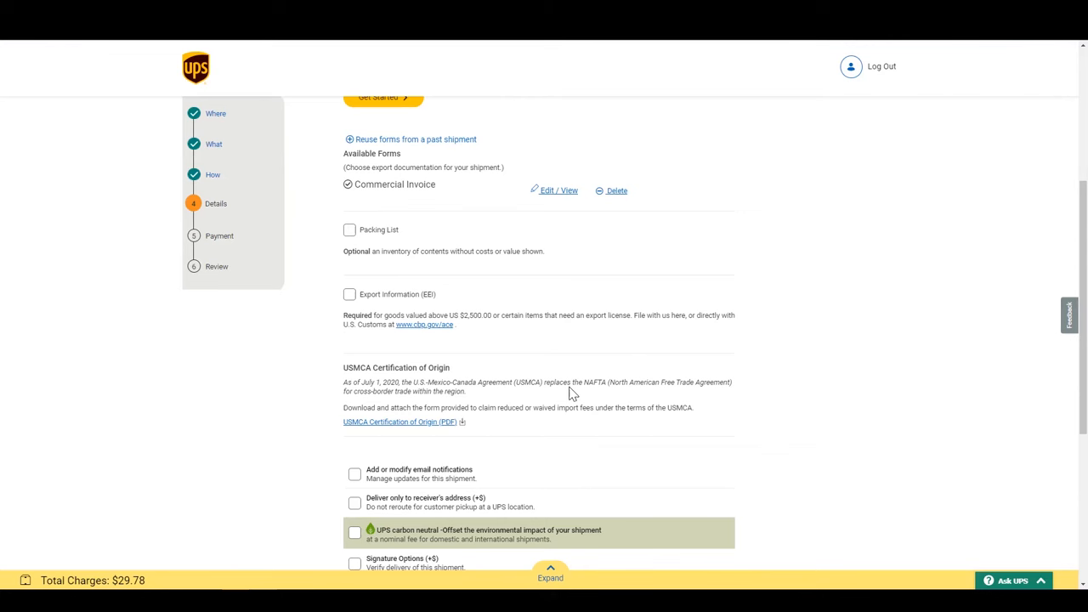
pyautogui.scroll(-3)
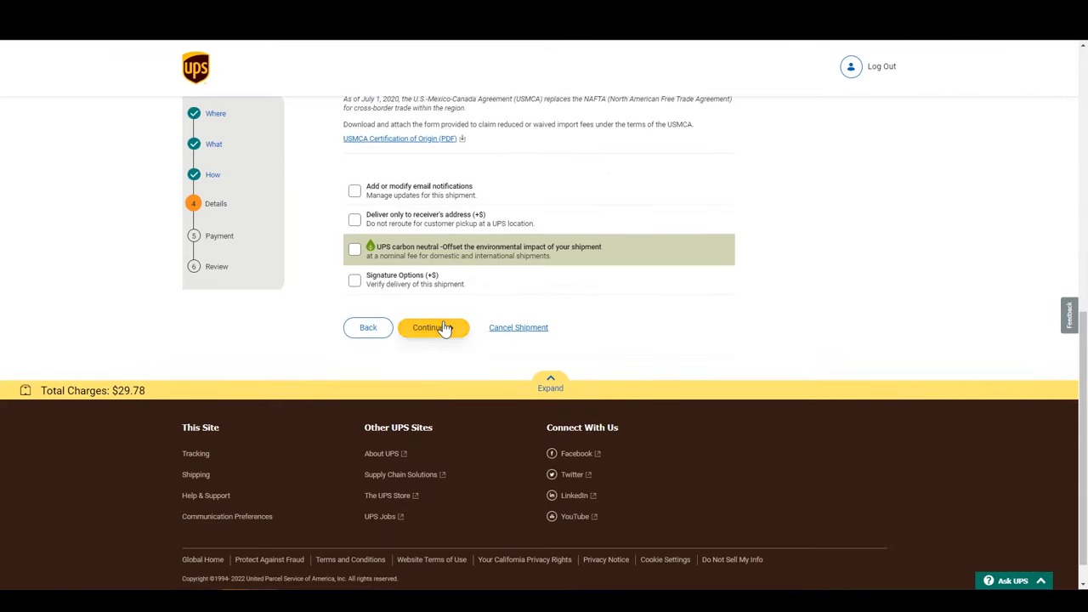
pyautogui.click(430, 328)
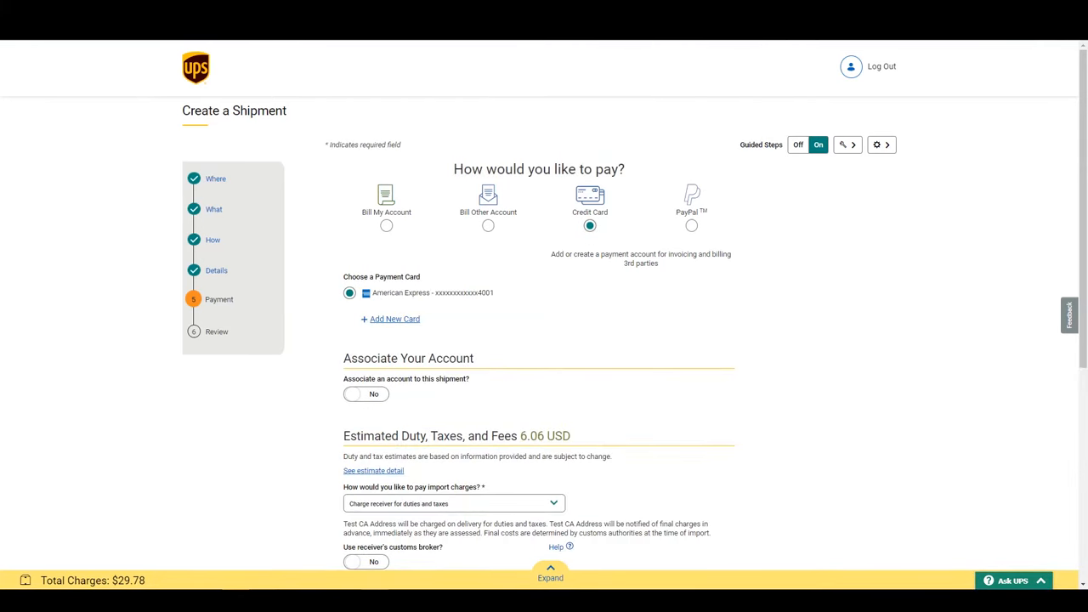
pyautogui.moveTo(440, 347)
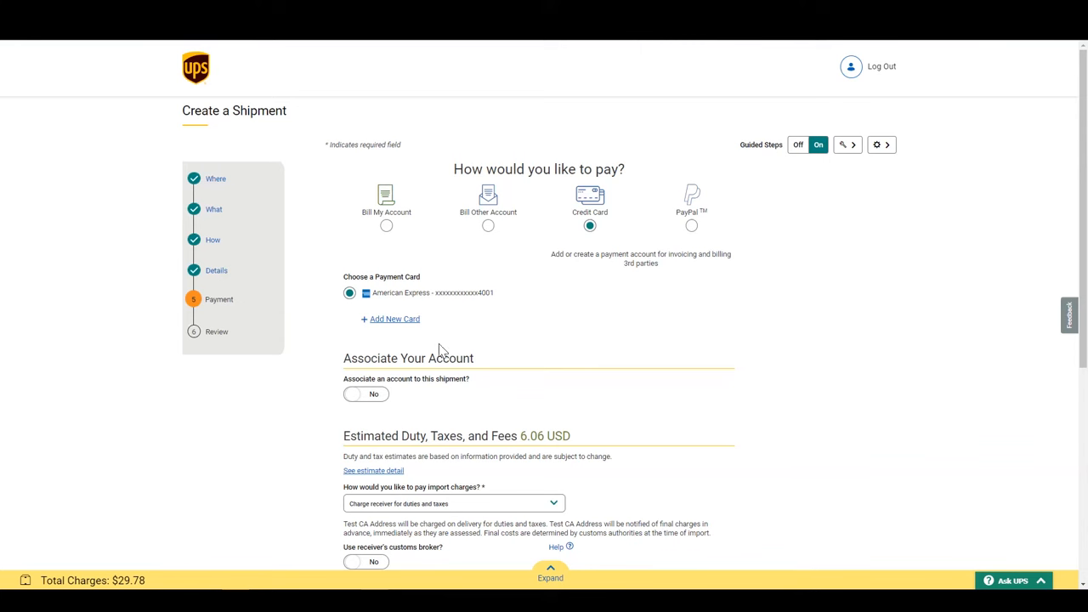
pyautogui.moveTo(355, 436); pyautogui.dragTo(572, 436)
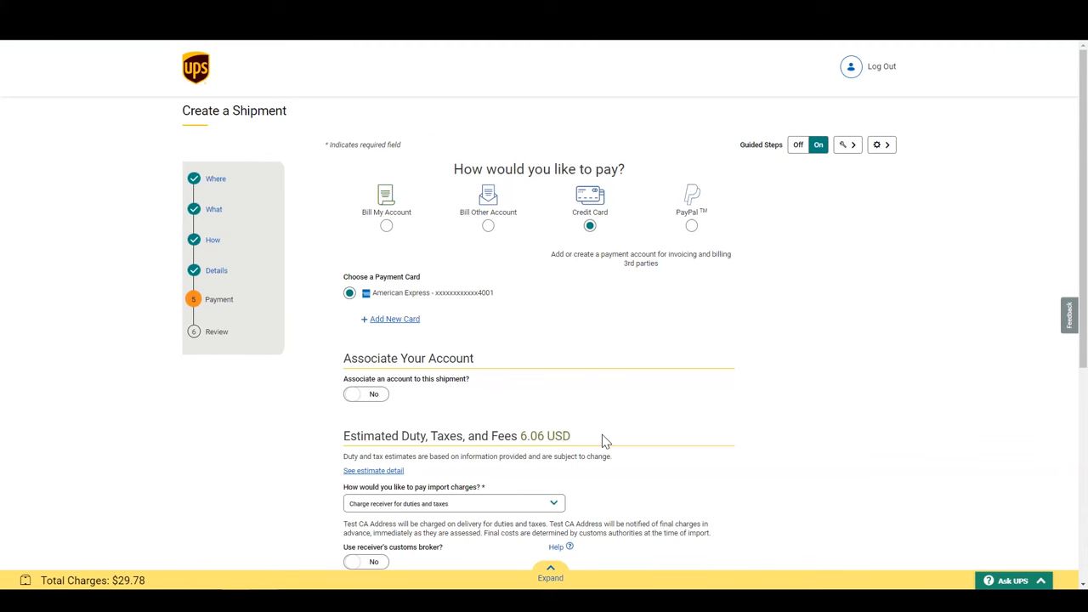
pyautogui.moveTo(615, 412)
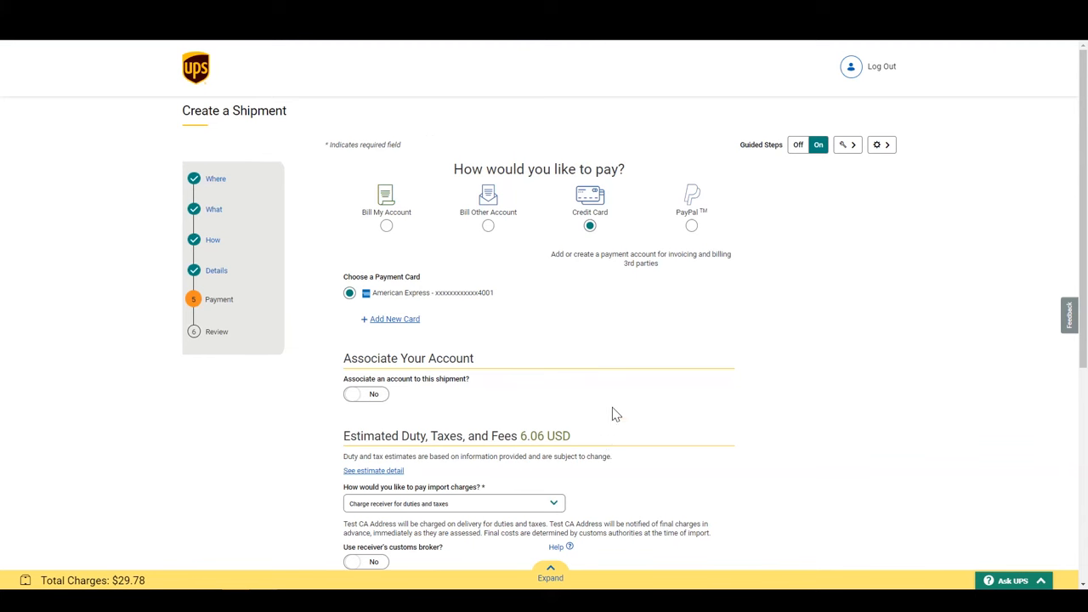
pyautogui.moveTo(619, 408)
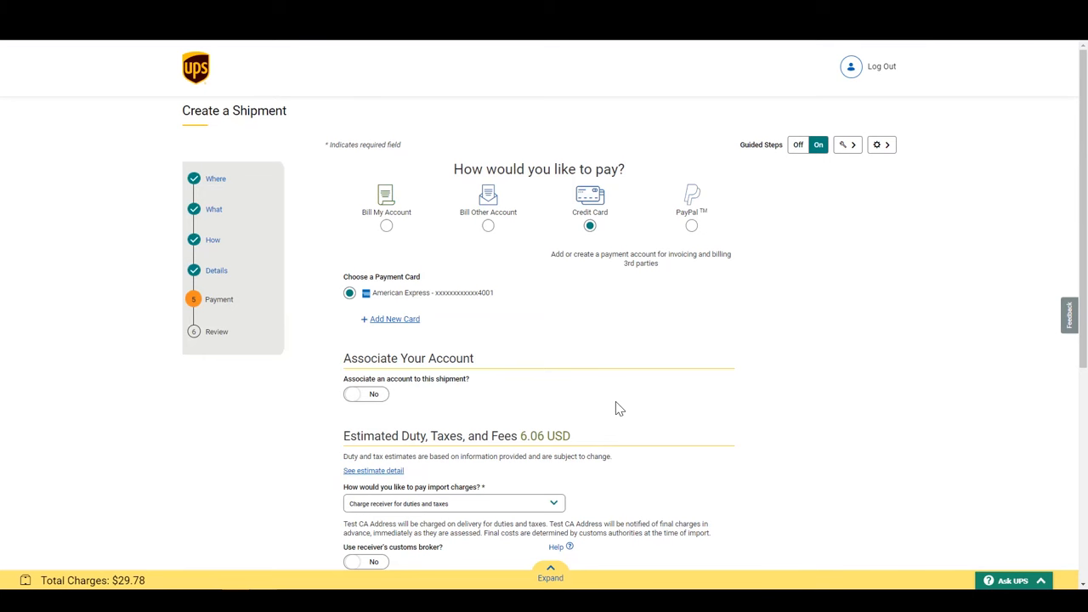
pyautogui.scroll(-3)
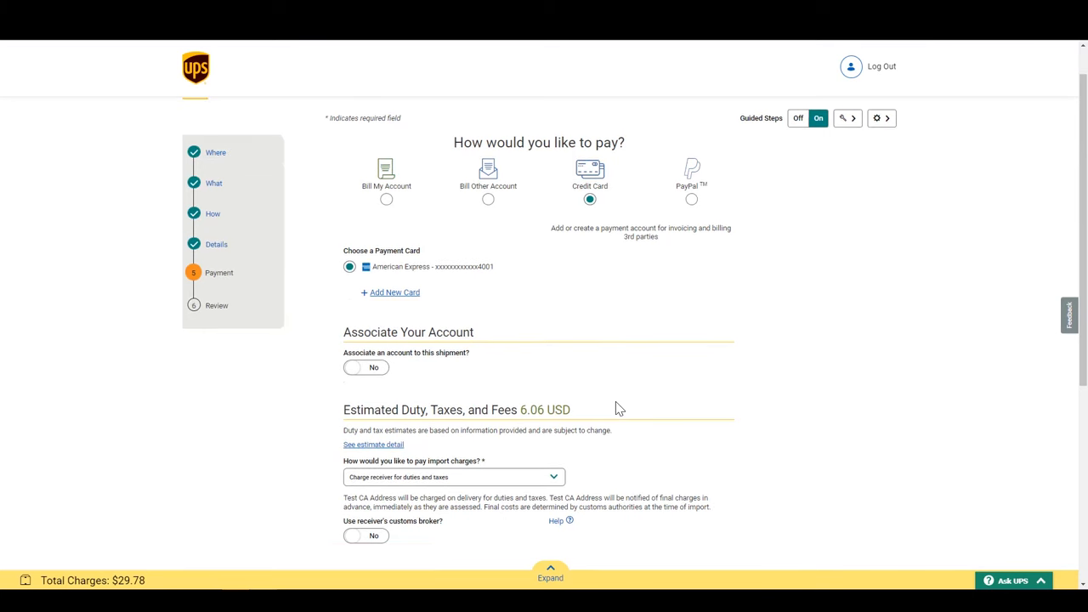
pyautogui.scroll(-3)
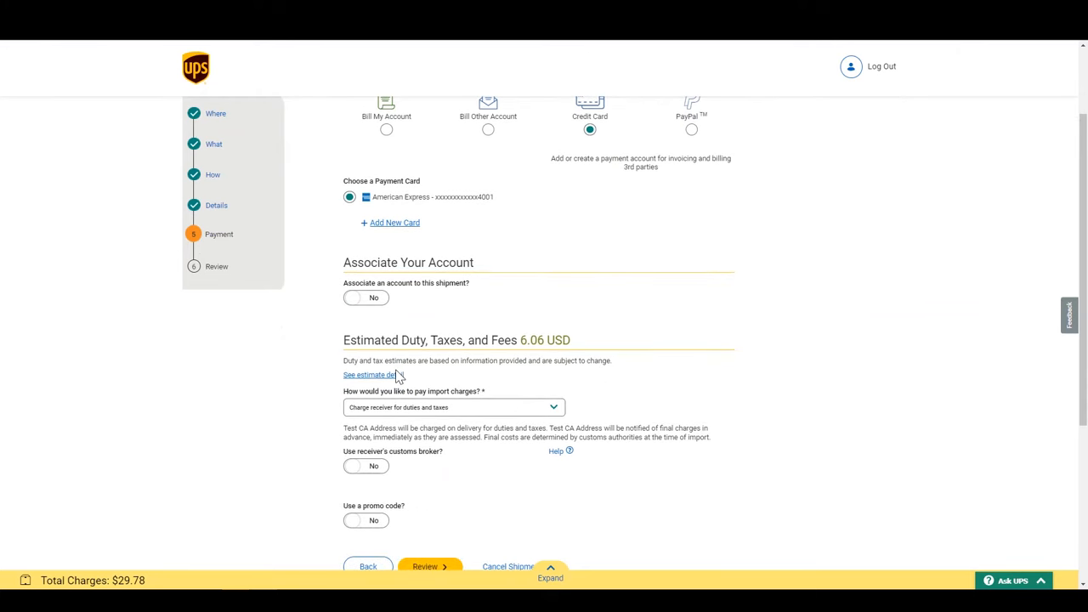
pyautogui.click(364, 375)
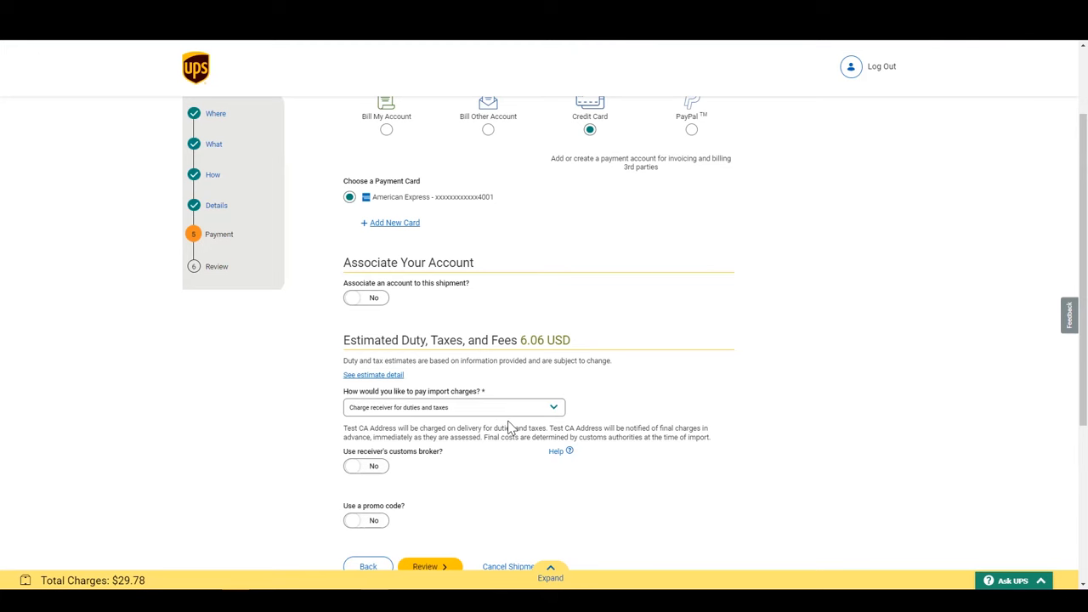
pyautogui.moveTo(412, 418)
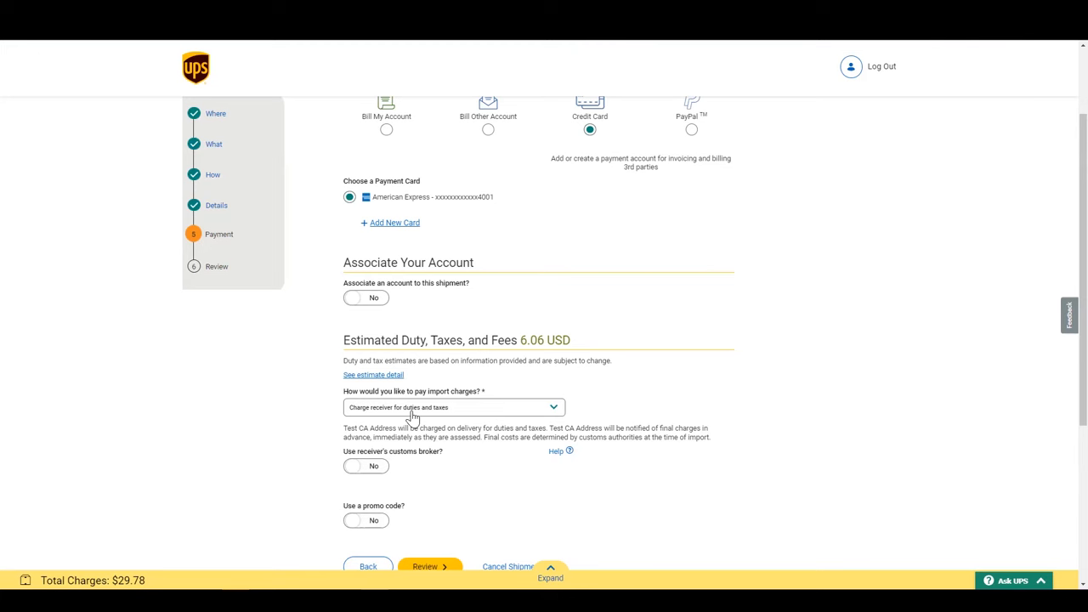
pyautogui.click(451, 407)
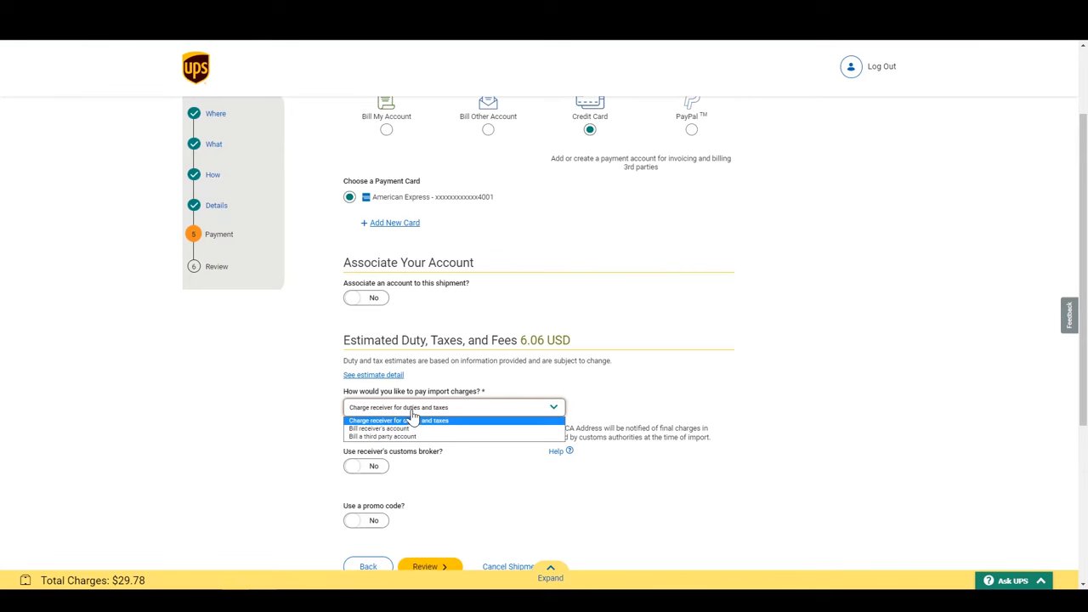
pyautogui.moveTo(308, 422)
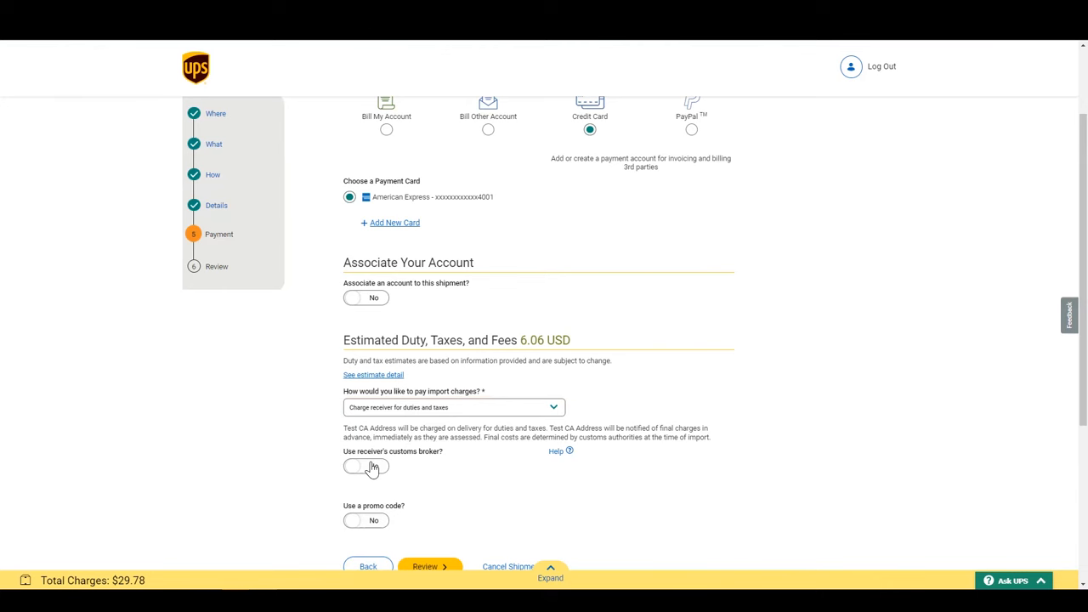
pyautogui.click(365, 466)
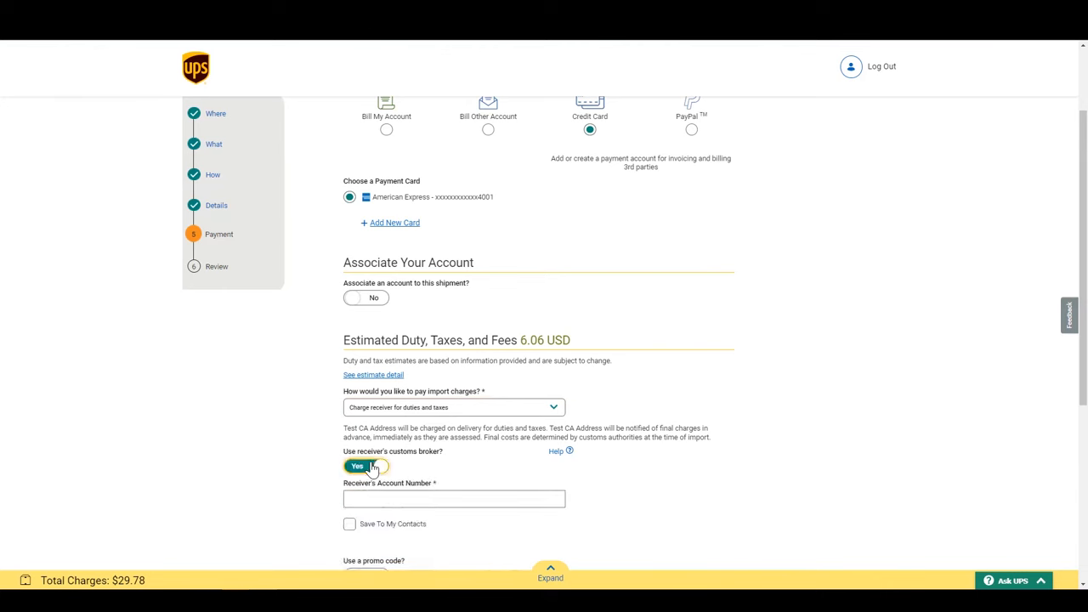
pyautogui.click(365, 466)
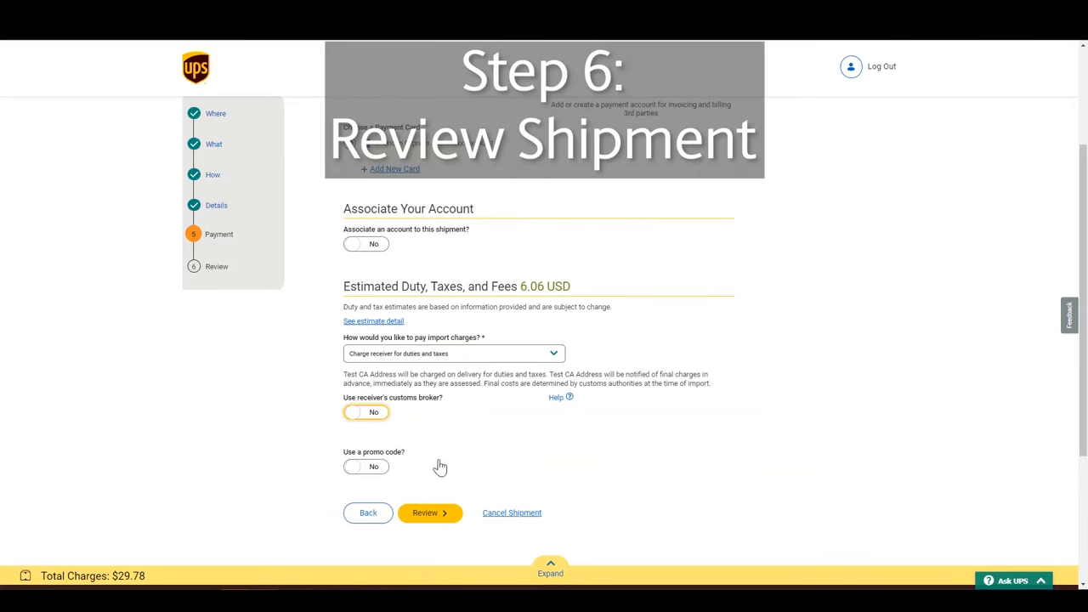
pyautogui.scroll(-3)
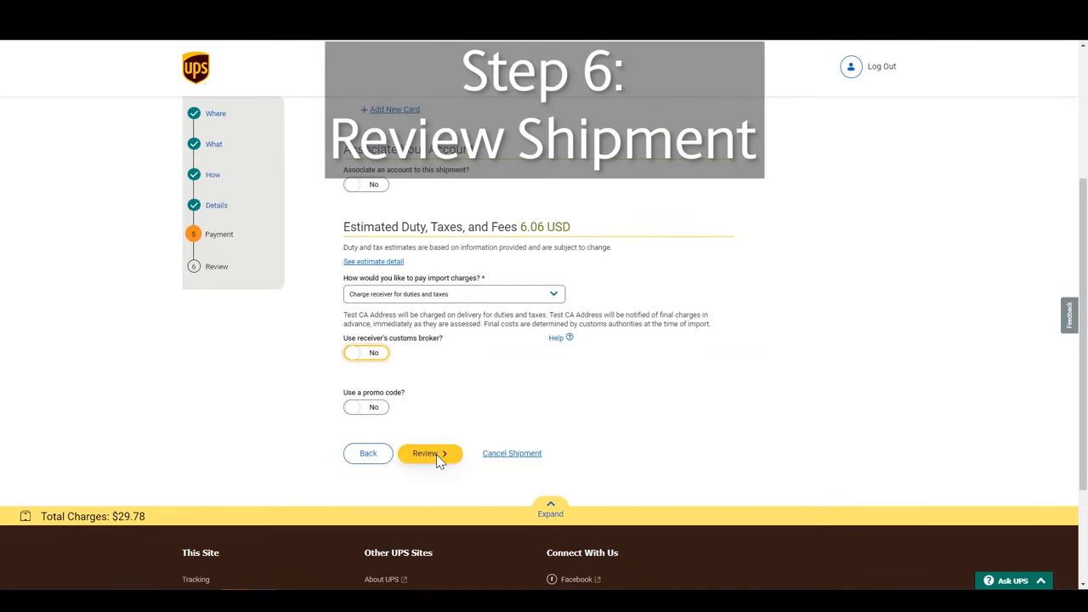
# Review the shipment, pay and get labels, then close the blob and label windows.
pyautogui.click(425, 453)
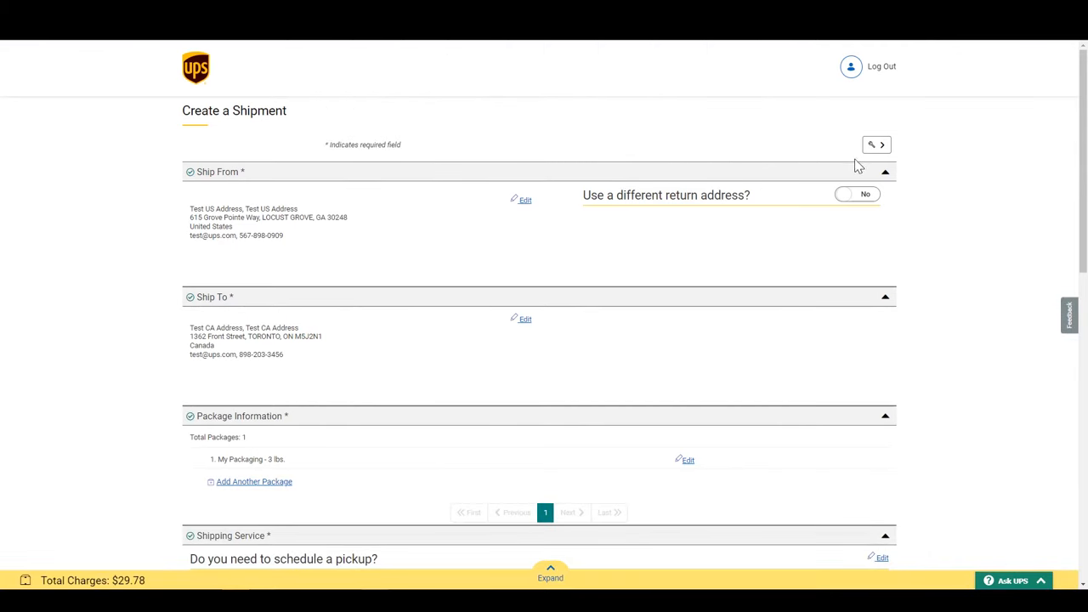
pyautogui.scroll(-3)
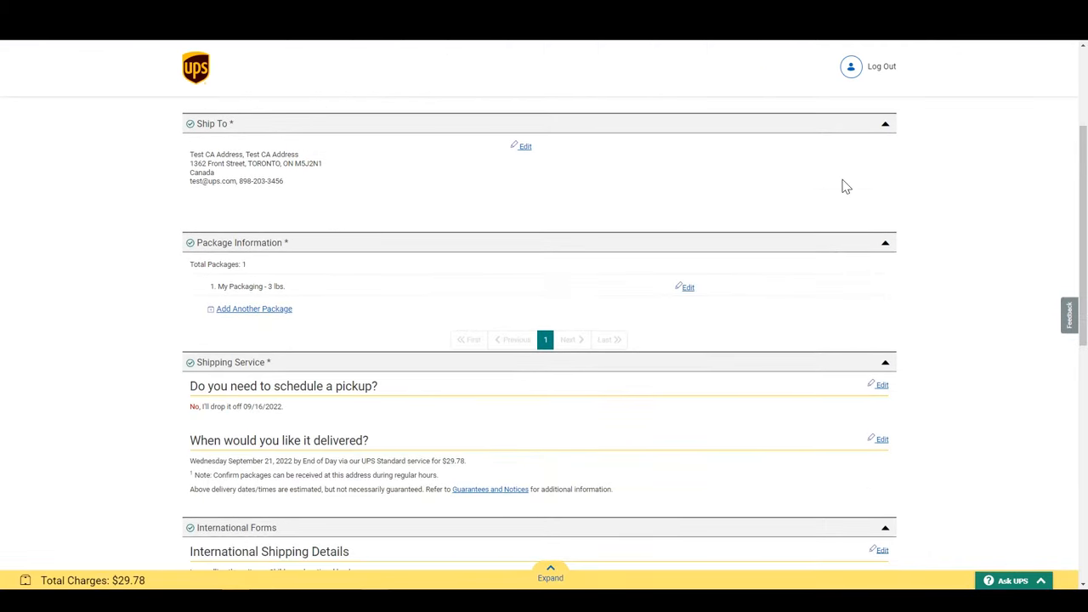
pyautogui.scroll(-3)
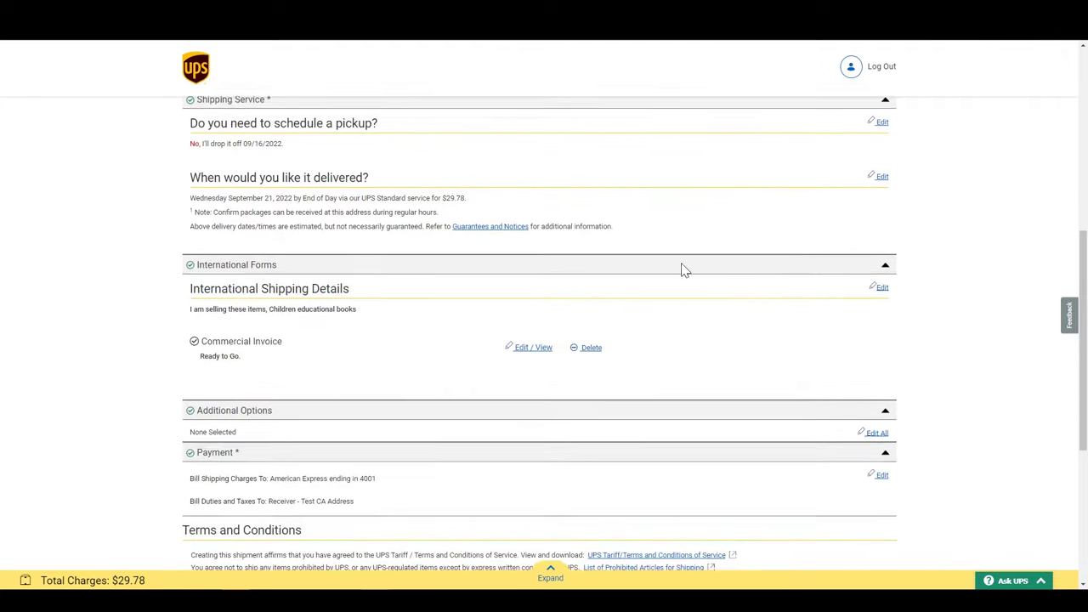
pyautogui.scroll(-3)
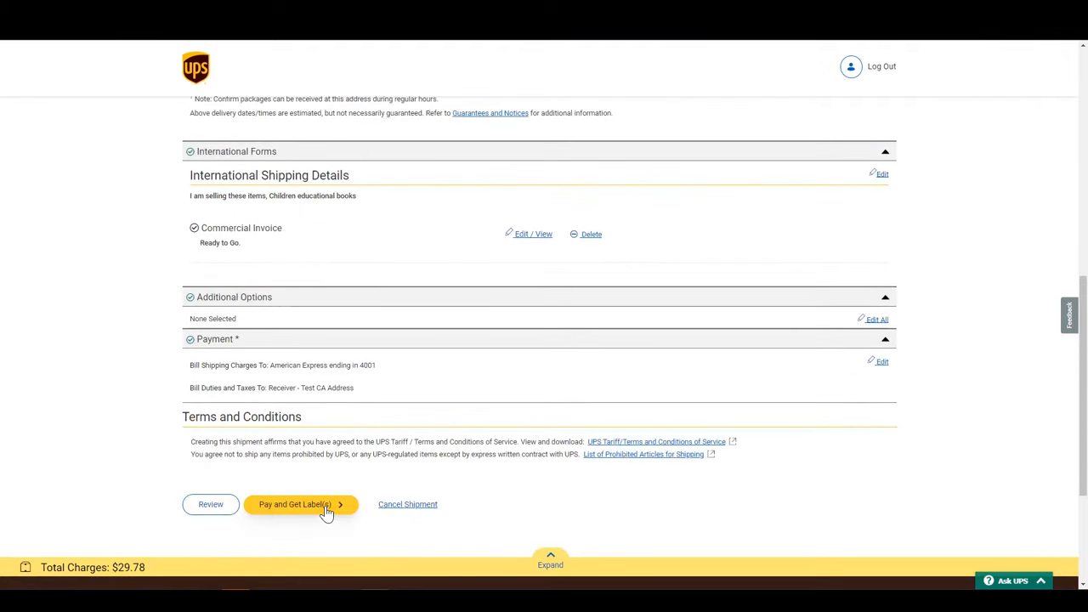
pyautogui.click(300, 504)
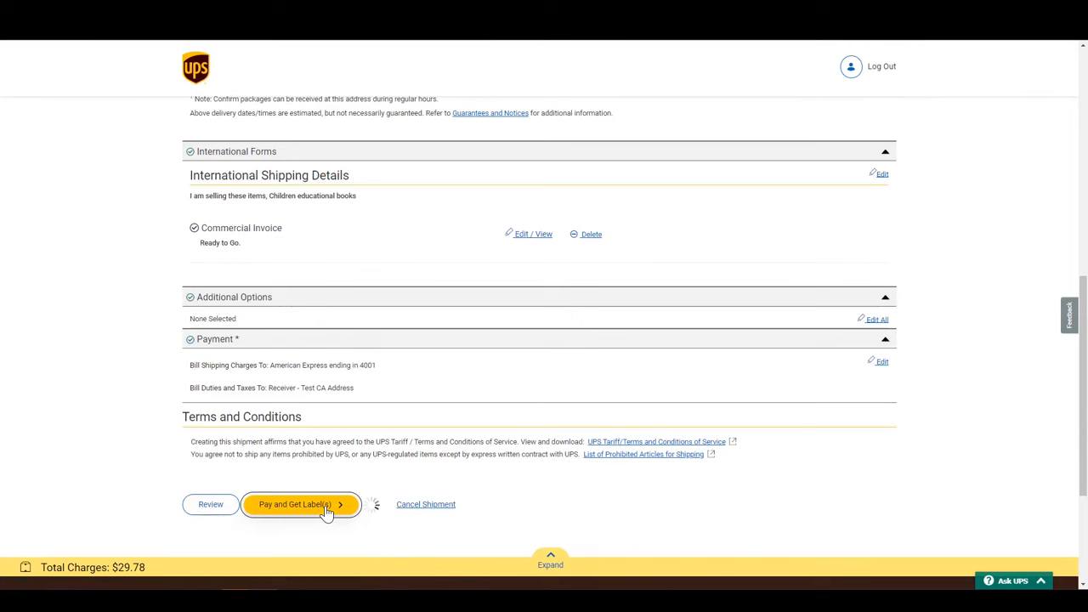
pyautogui.click(302, 504)
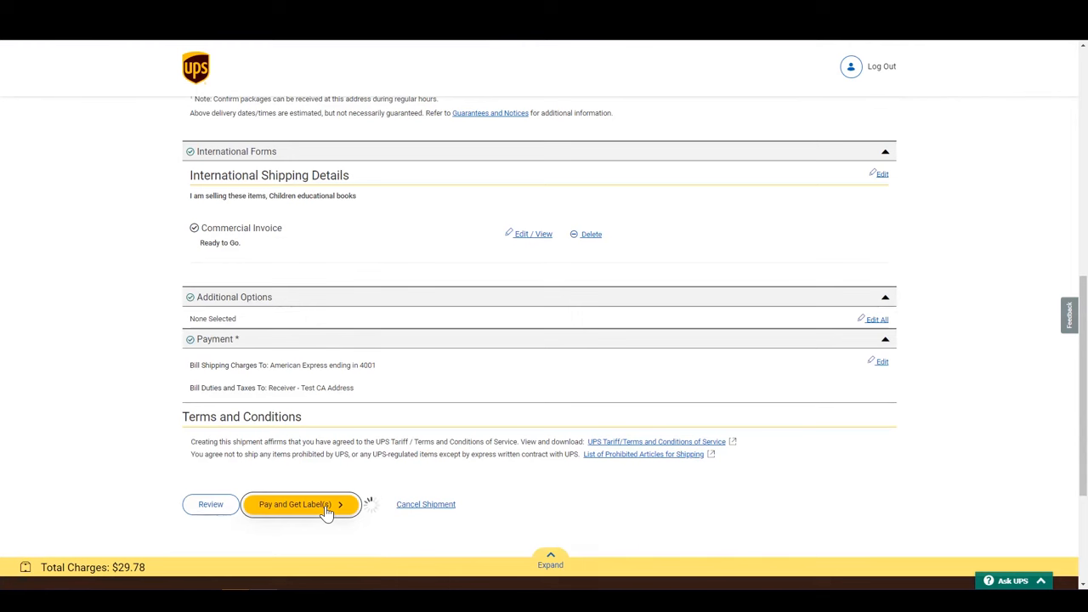
pyautogui.click(302, 504)
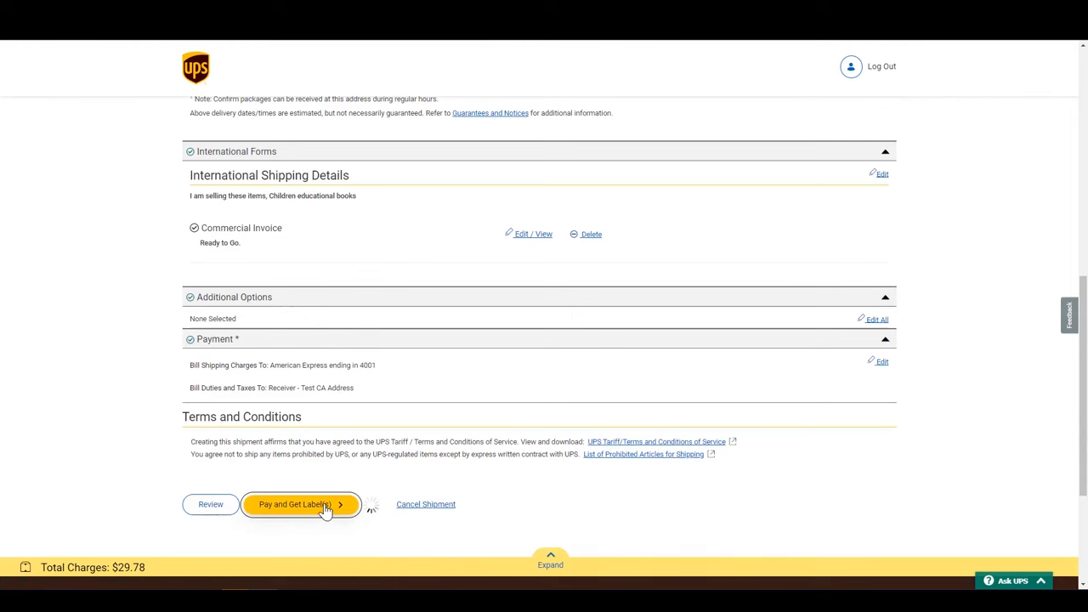
pyautogui.click(296, 504)
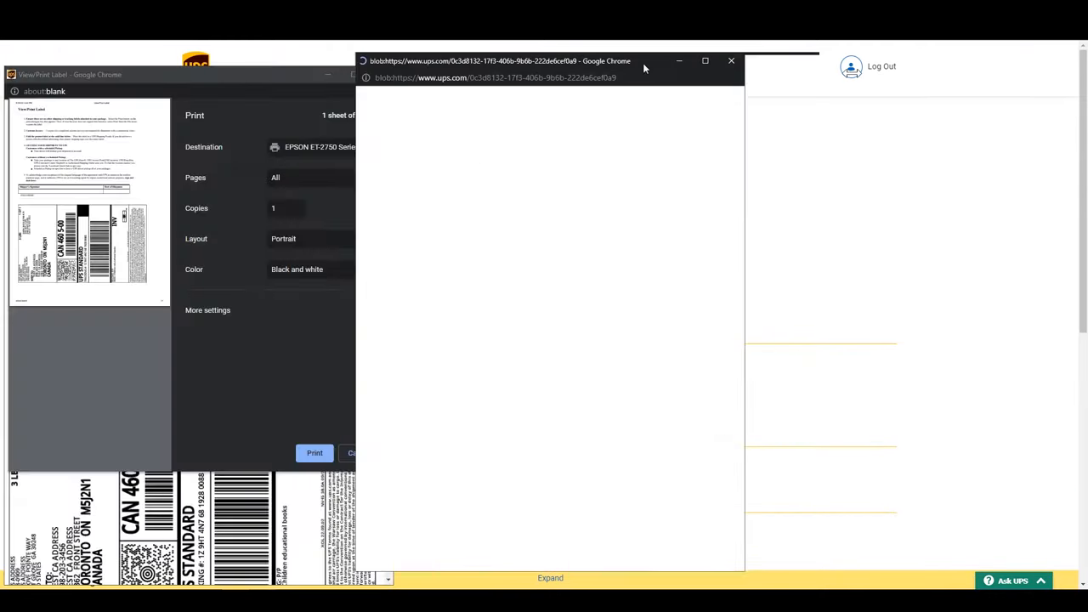
pyautogui.click(730, 61)
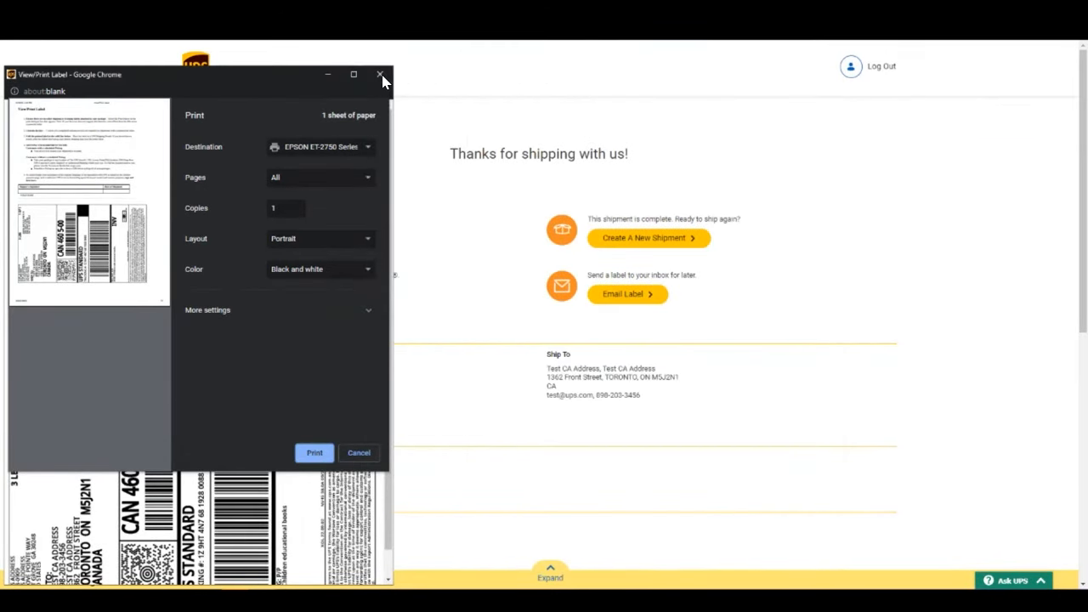
pyautogui.click(380, 74)
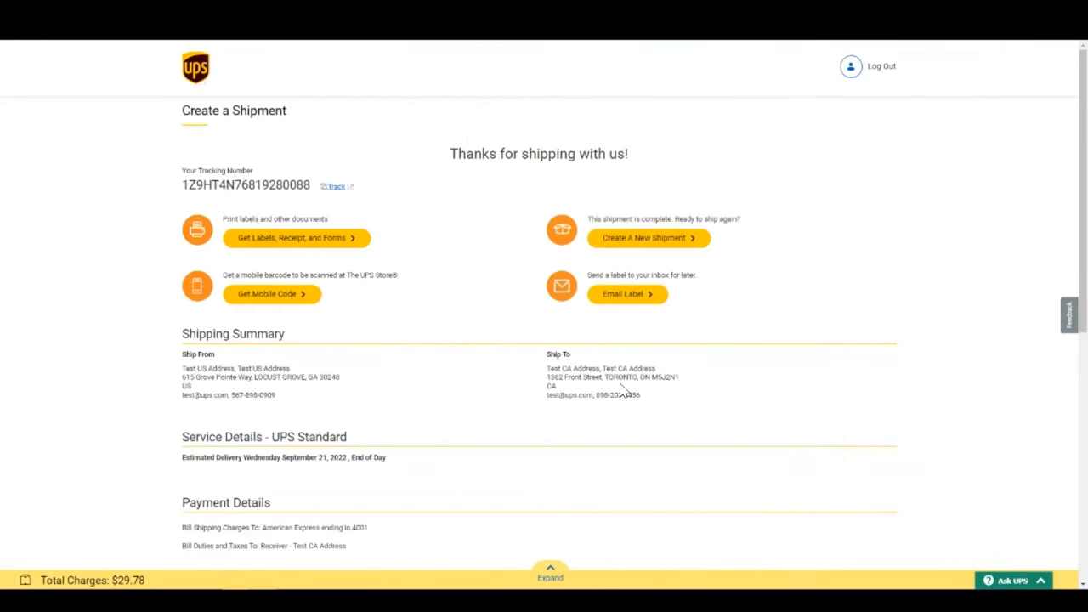
pyautogui.scroll(-3)
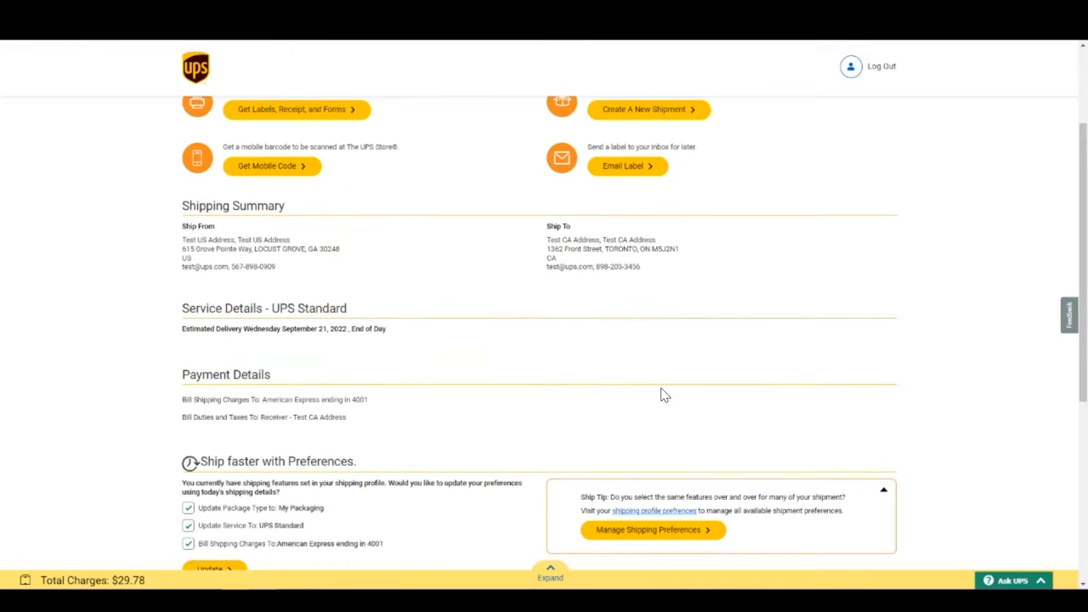
pyautogui.scroll(-3)
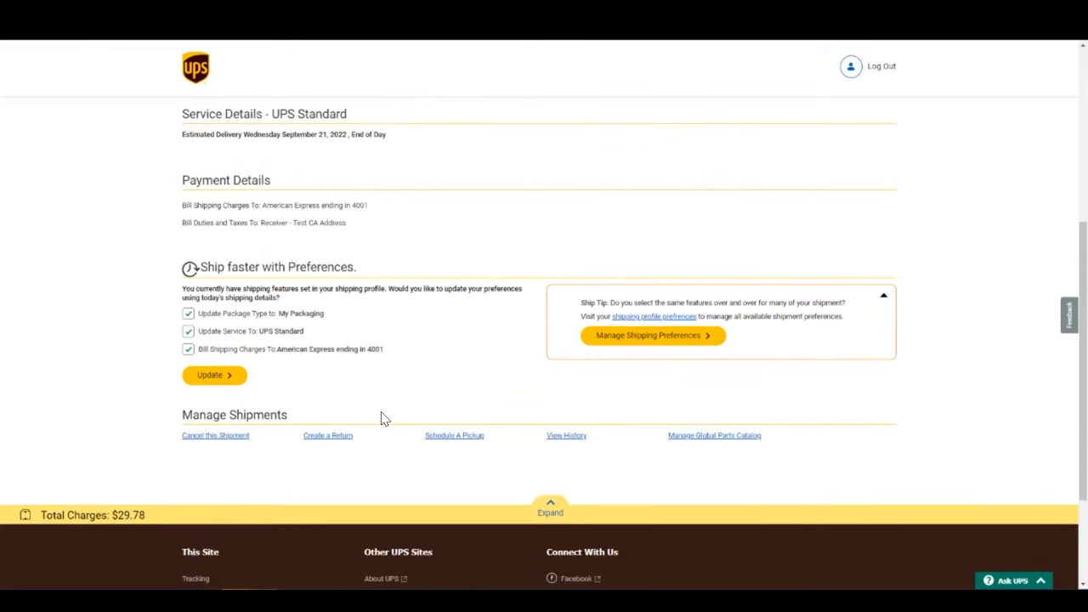
pyautogui.moveTo(738, 453)
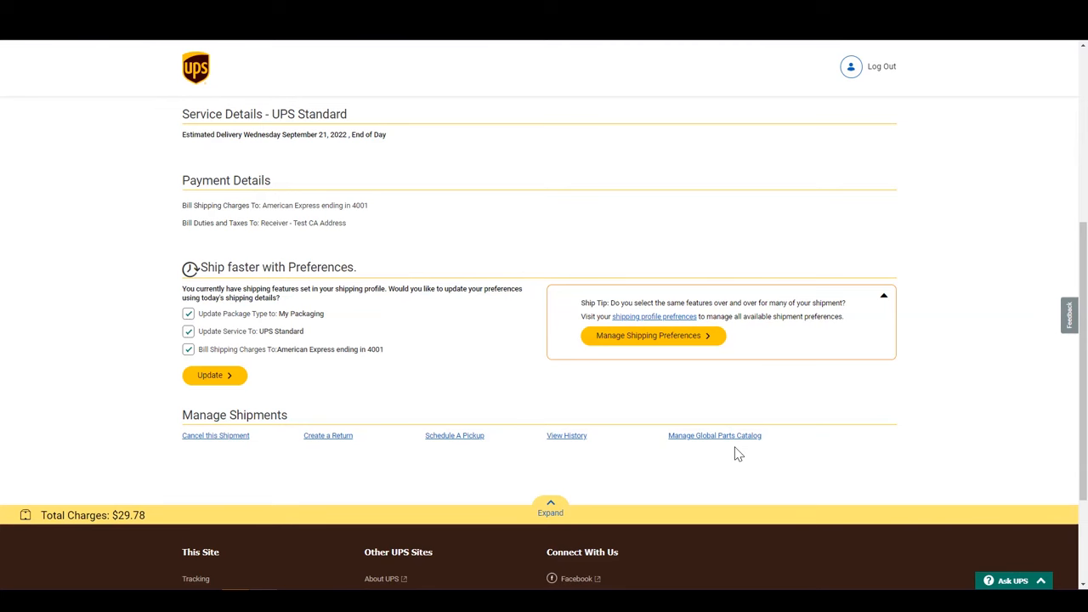
pyautogui.moveTo(742, 453)
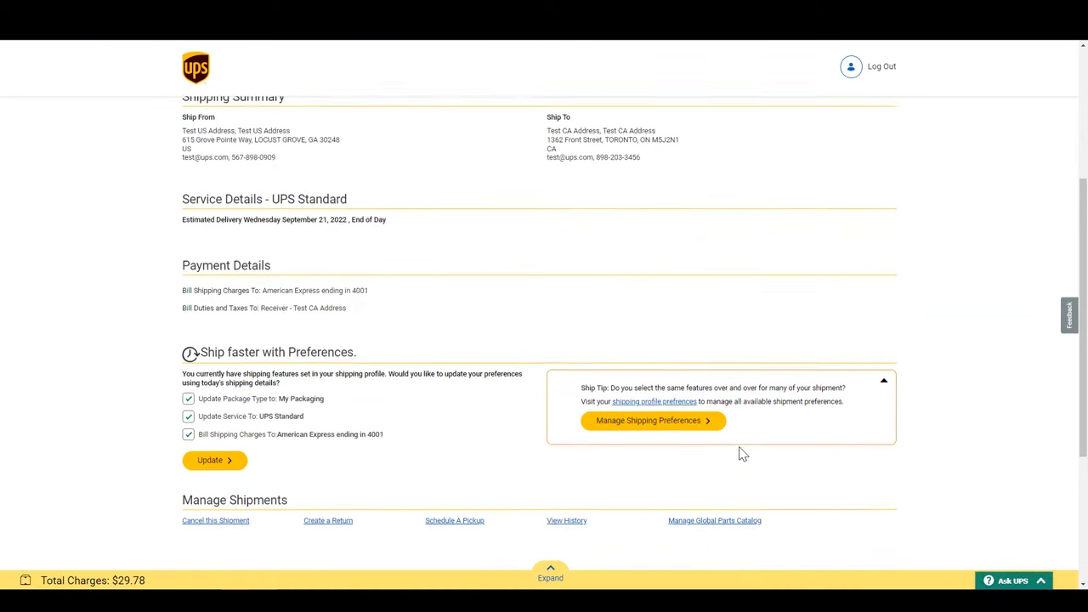
pyautogui.scroll(3)
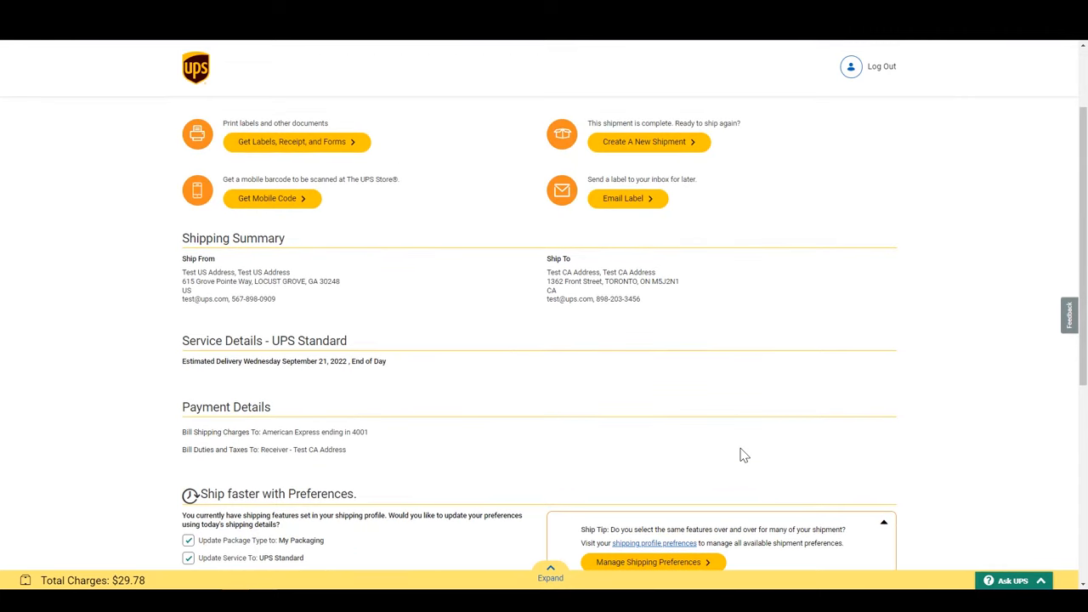